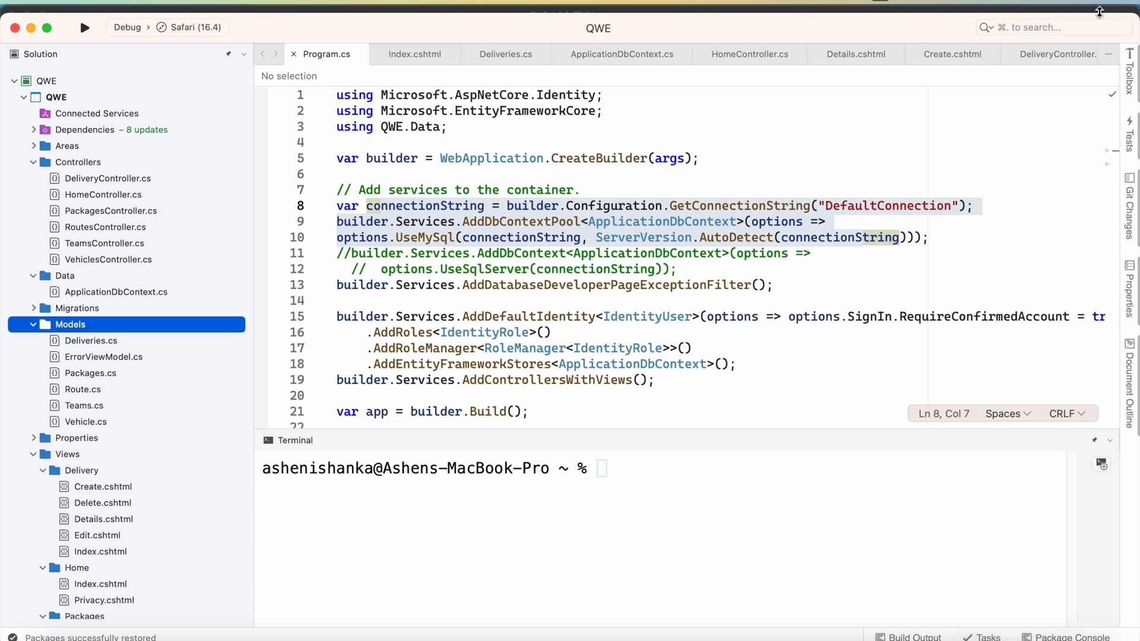
pyautogui.moveTo(791, 36)
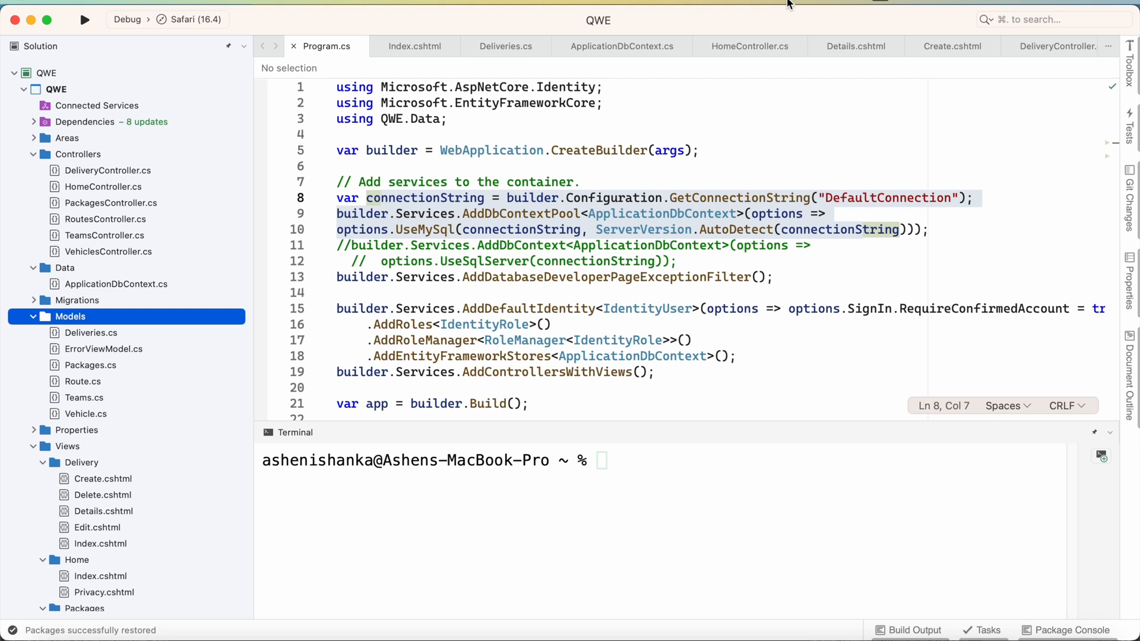
pyautogui.moveTo(221, 228)
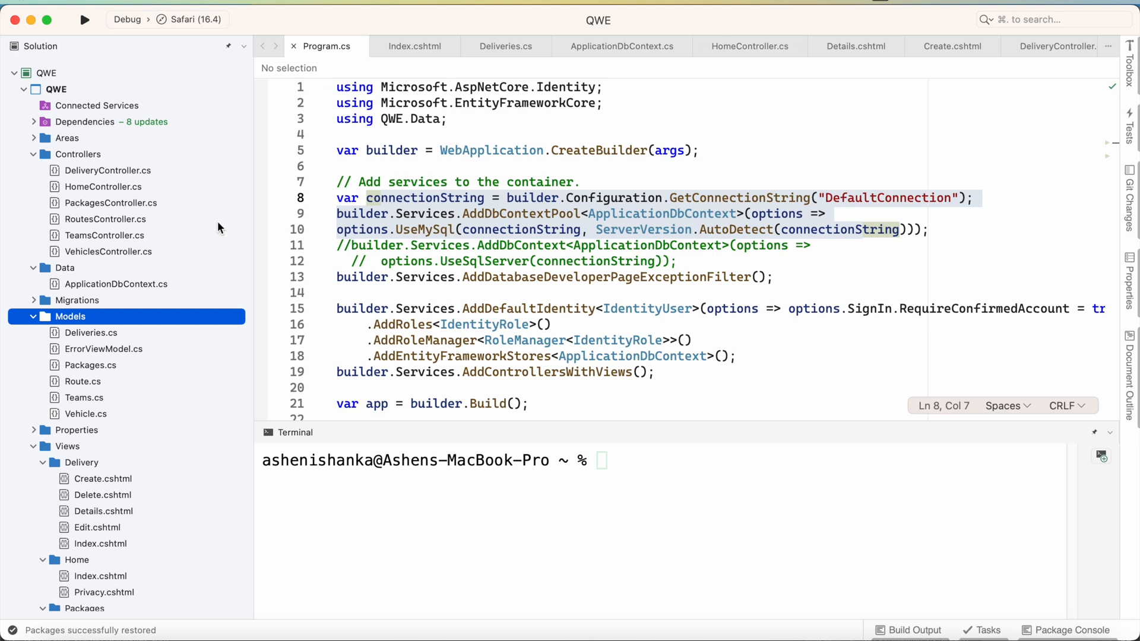
pyautogui.moveTo(194, 375)
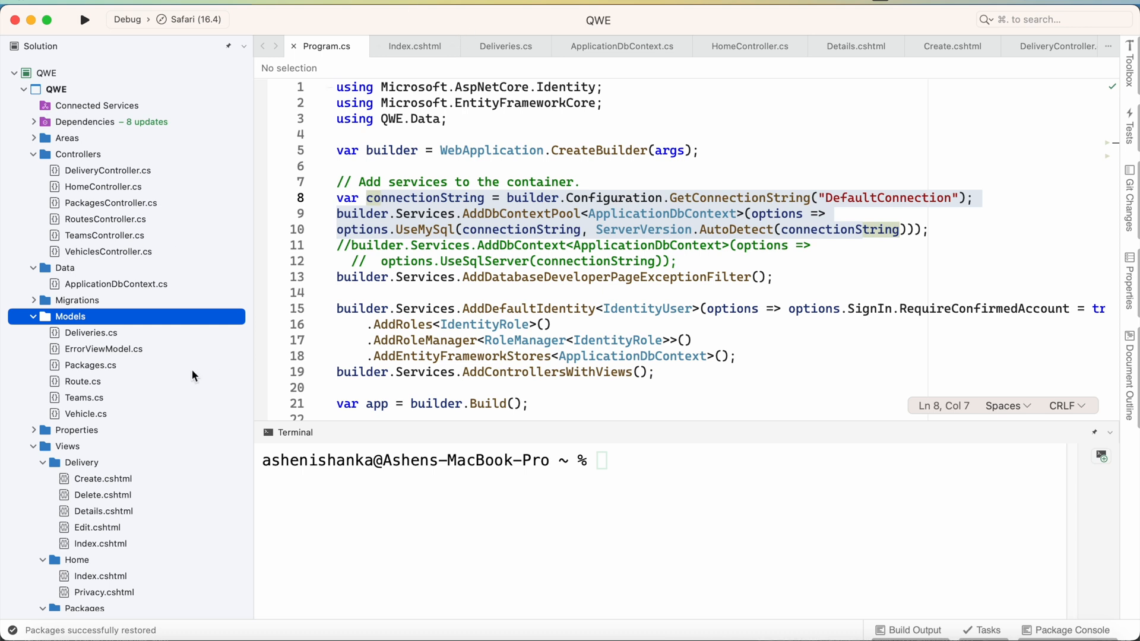
pyautogui.moveTo(99, 327)
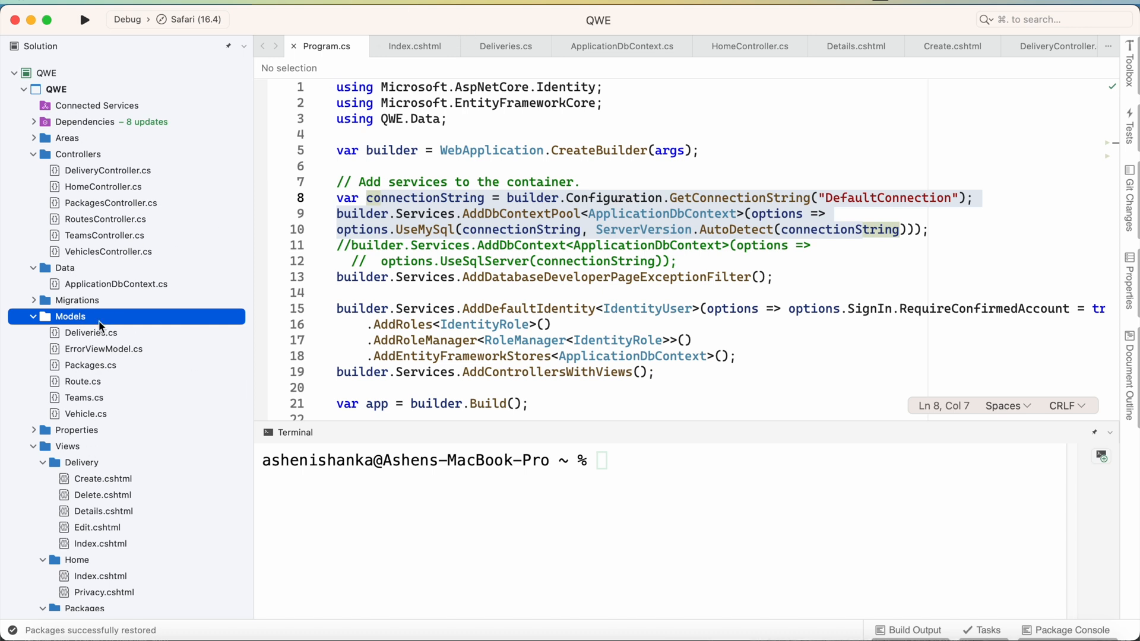
# Bring up the context actions for the Models folder in the Solution pad.
pyautogui.rightClick(70, 316)
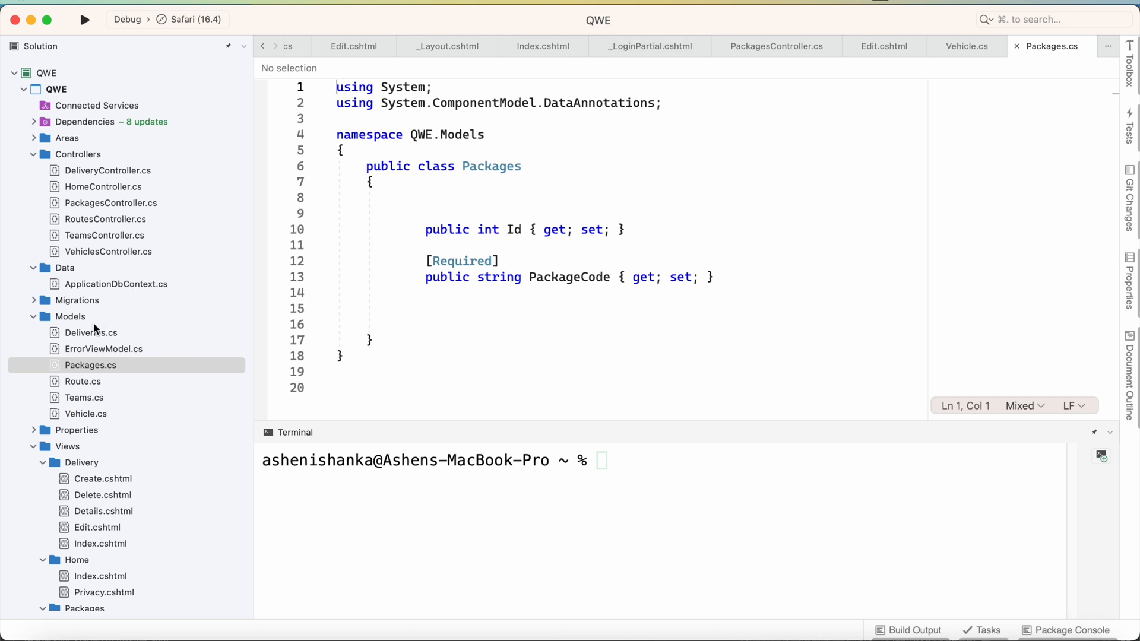
# Create a new Empty Class named Customer in the Models folder.
pyautogui.rightClick(70, 315)
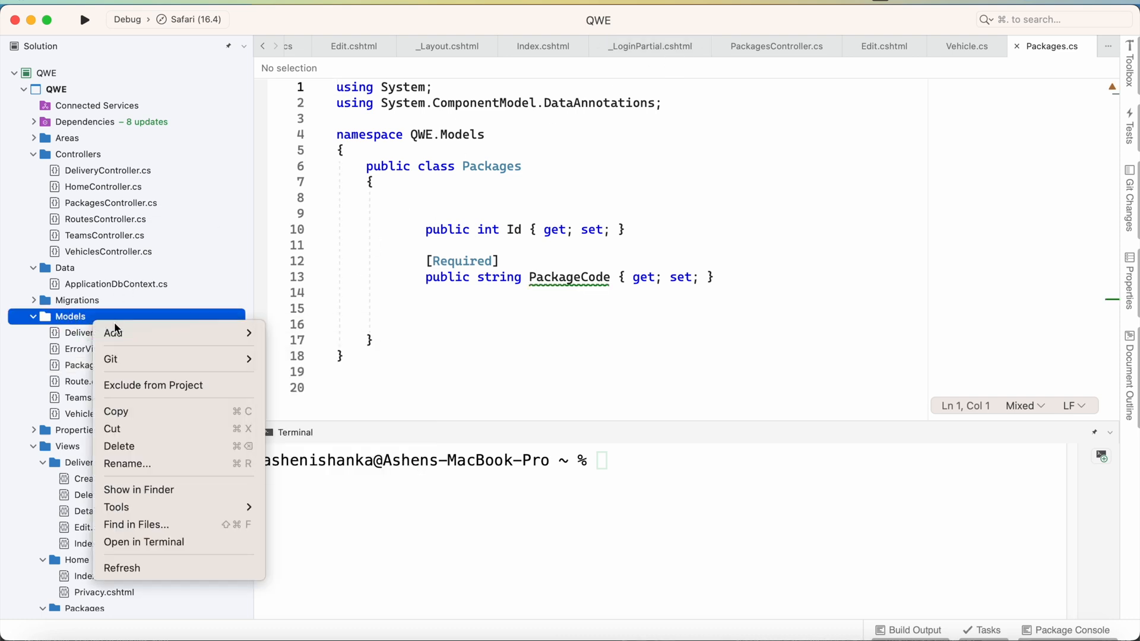
pyautogui.moveTo(177, 332)
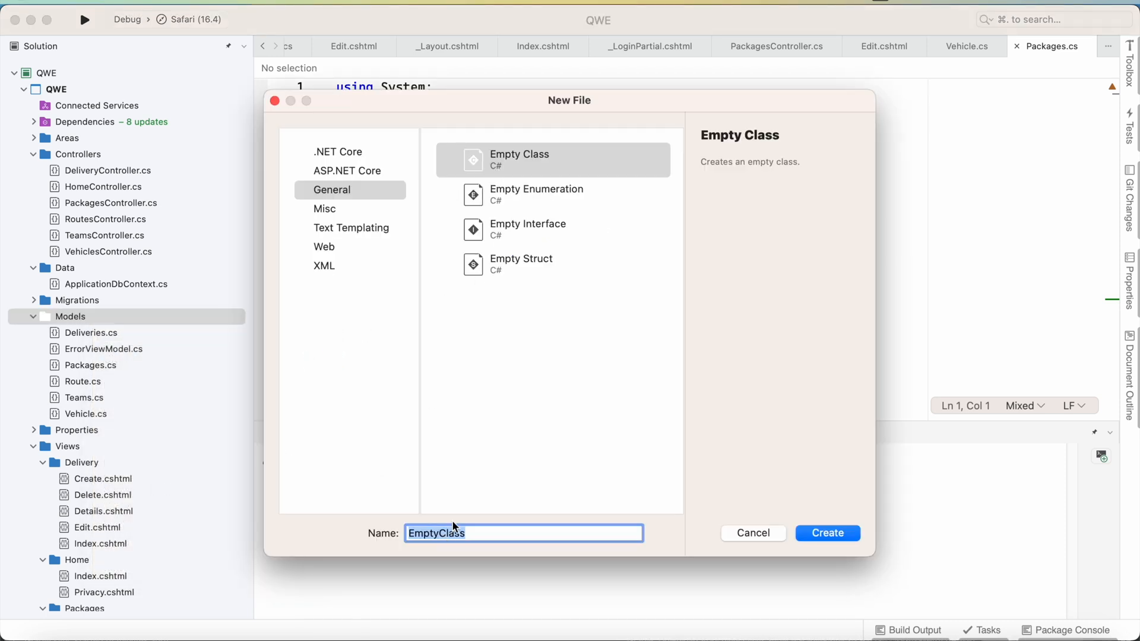
pyautogui.moveTo(453, 263)
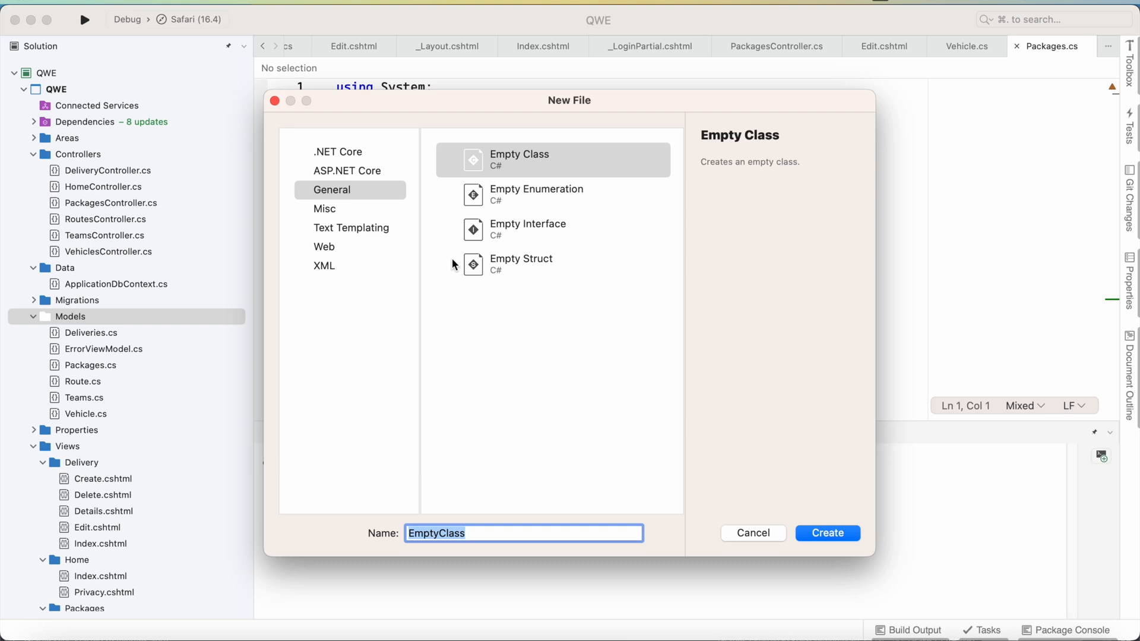
pyautogui.write('Paym')
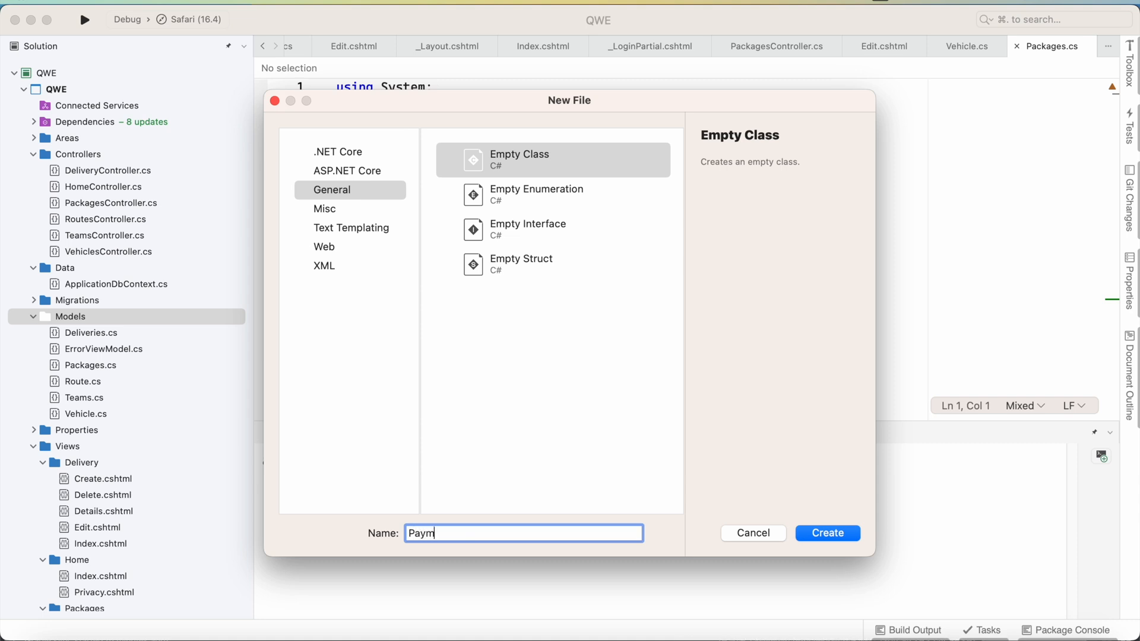
pyautogui.write('ent')
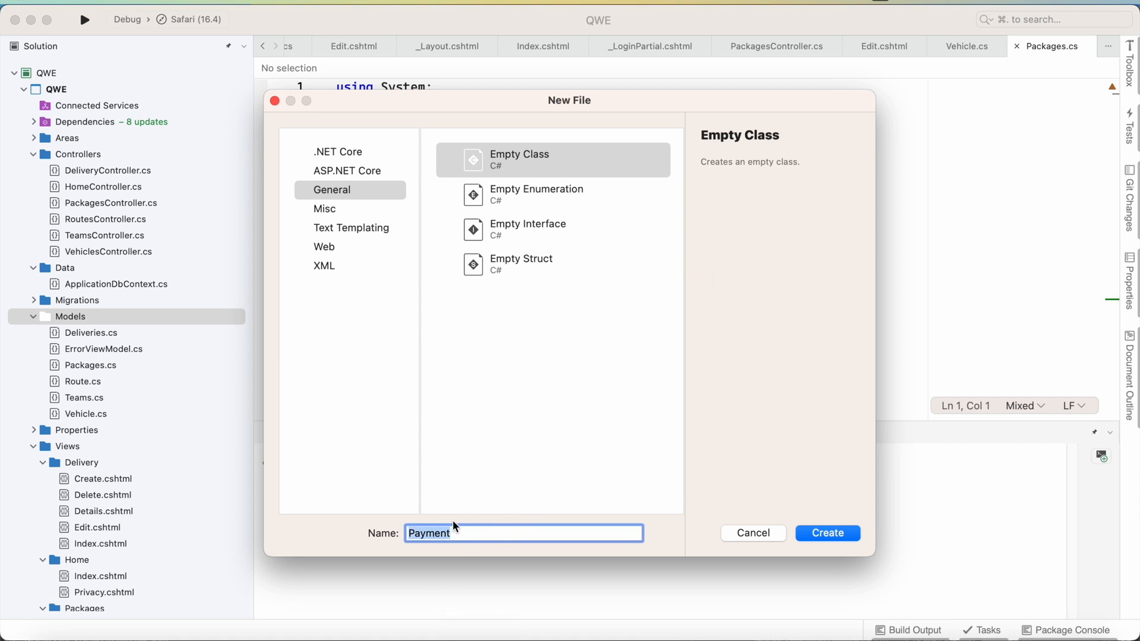
pyautogui.write('Cus')
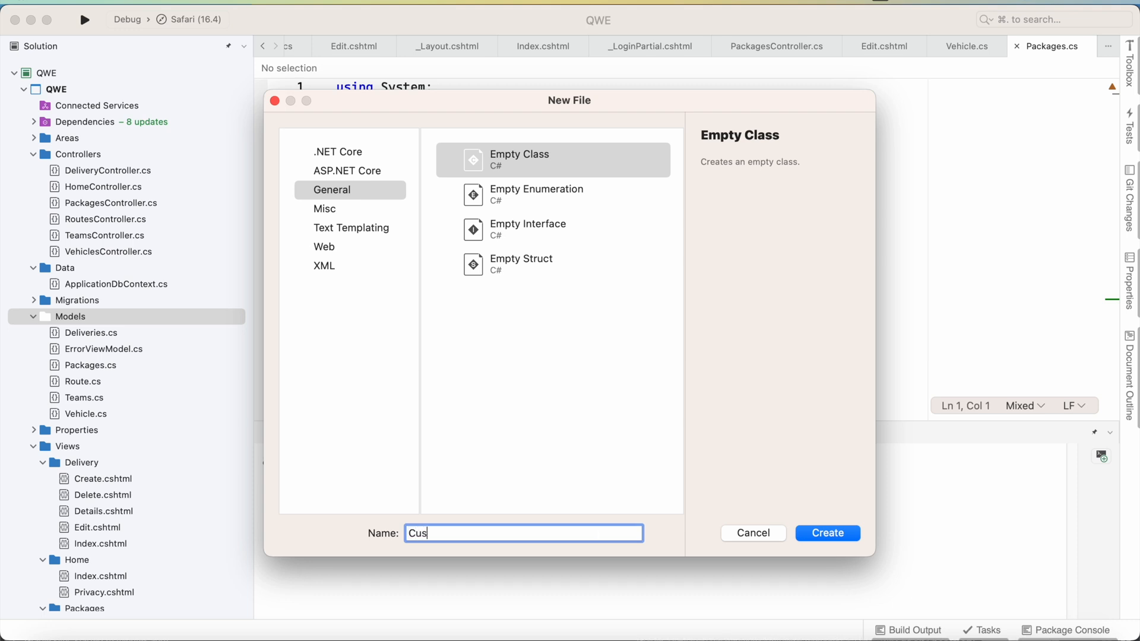
pyautogui.write('tomers')
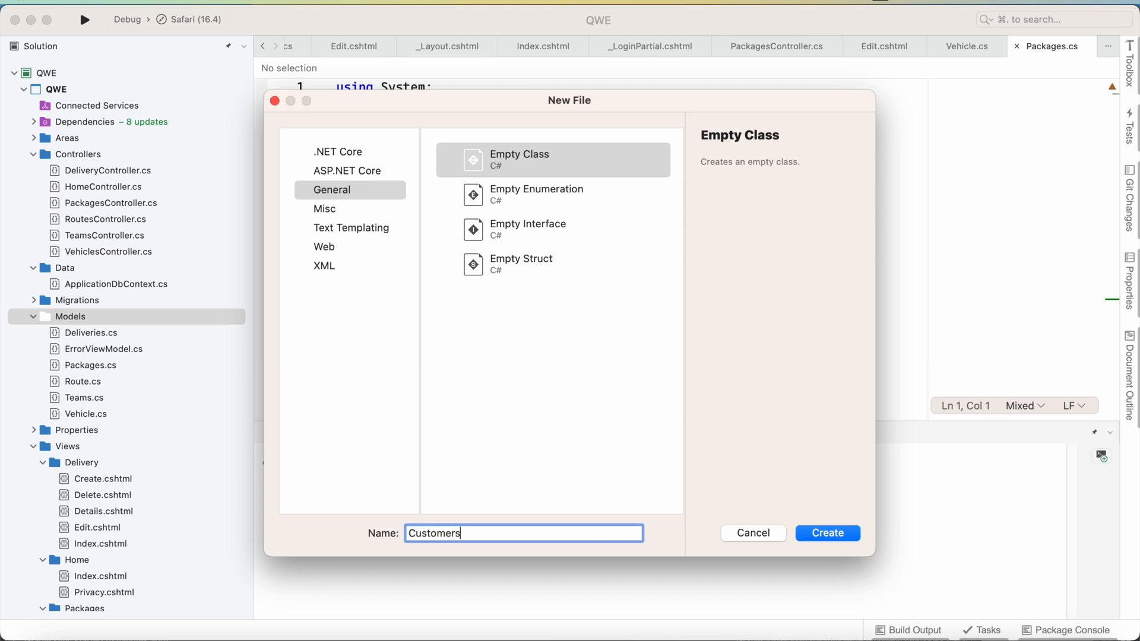
pyautogui.press('Backspace')
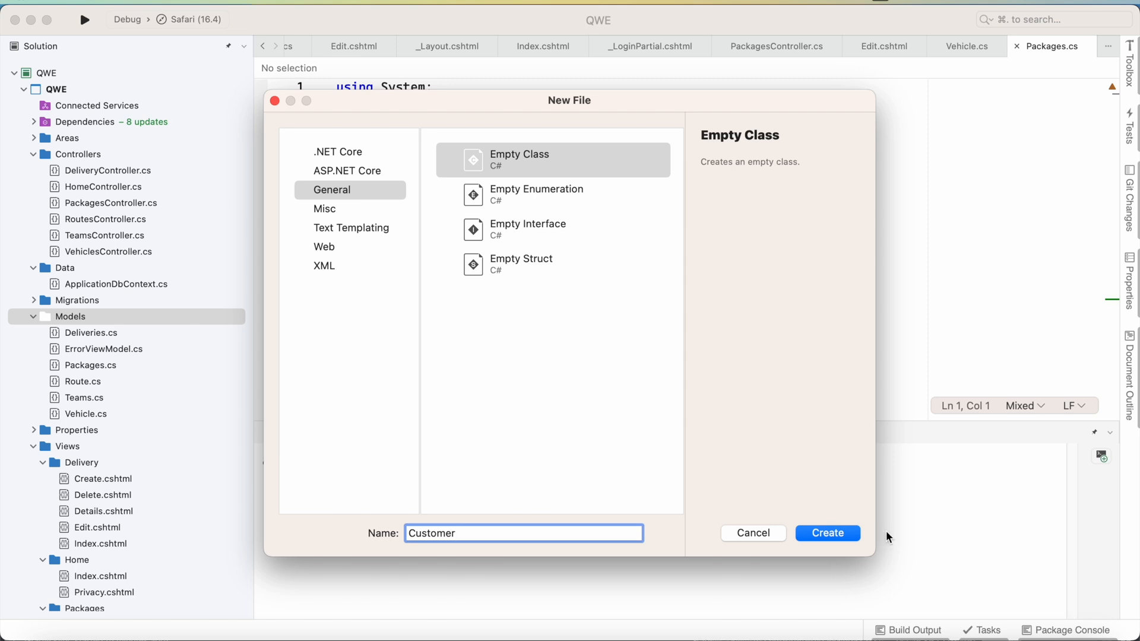
pyautogui.click(826, 533)
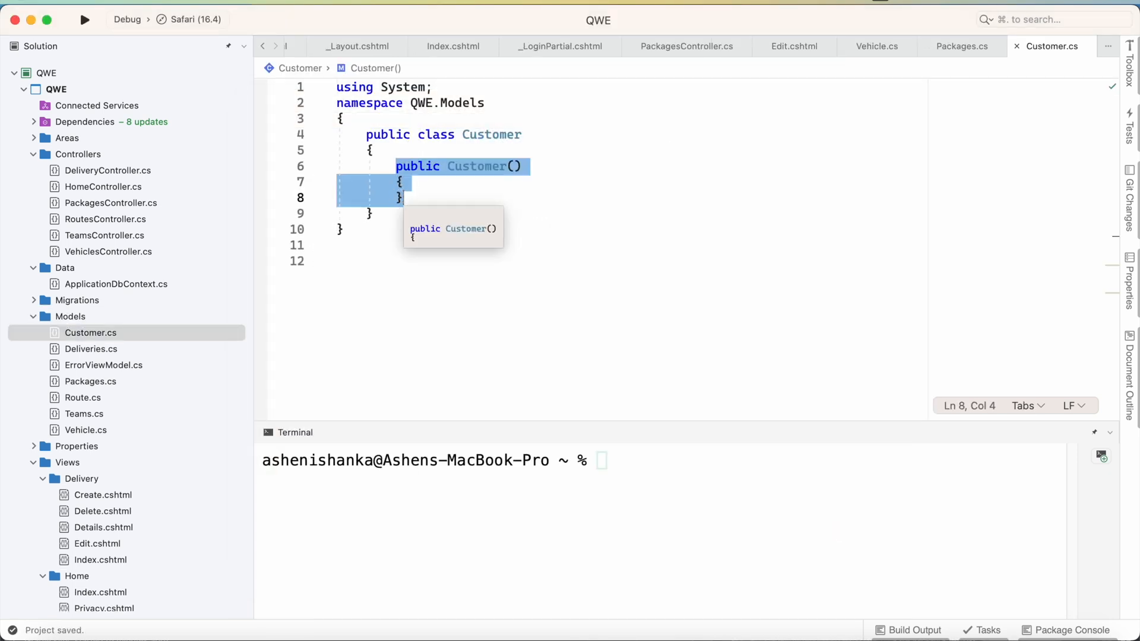
# Declare 'public int Id { get; set; }' in the Customer class.
pyautogui.write('p')
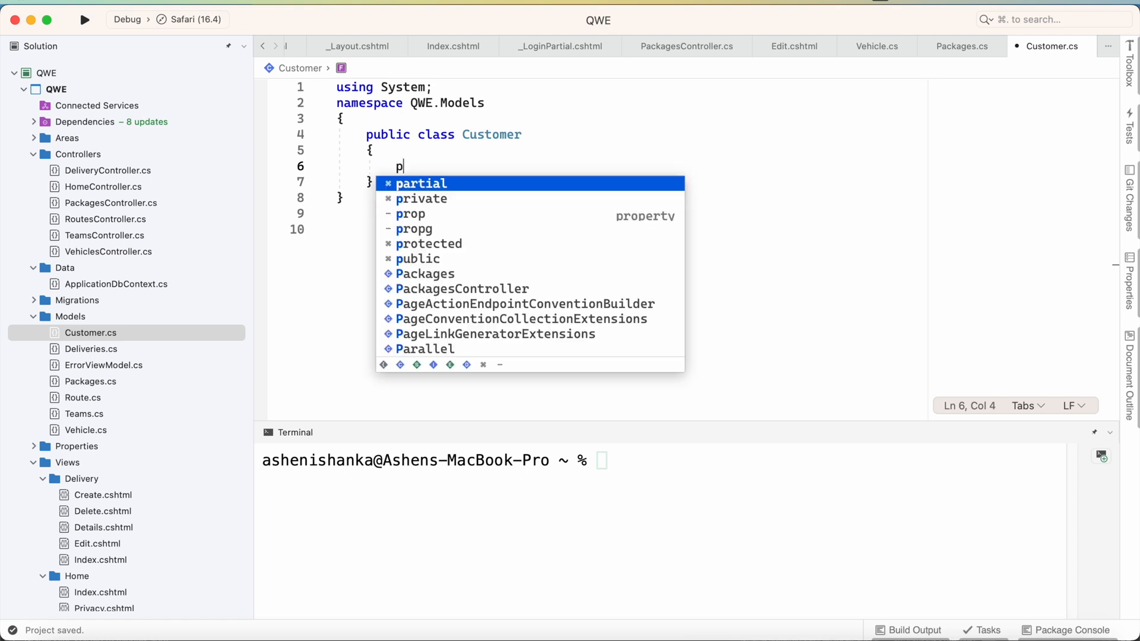
pyautogui.write('ublic')
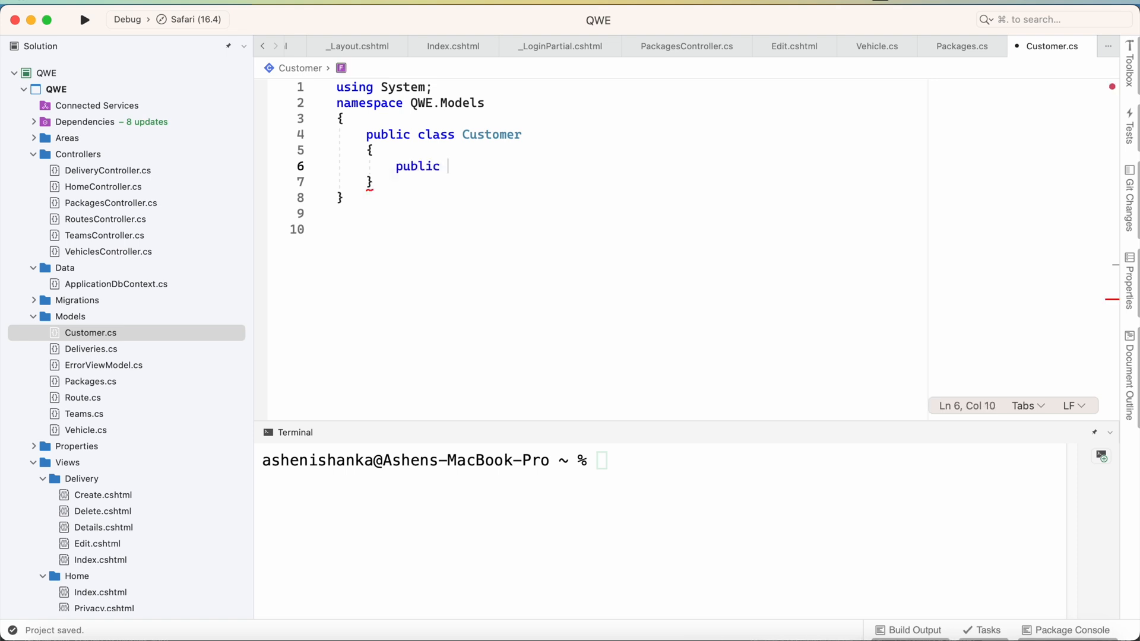
pyautogui.write('int')
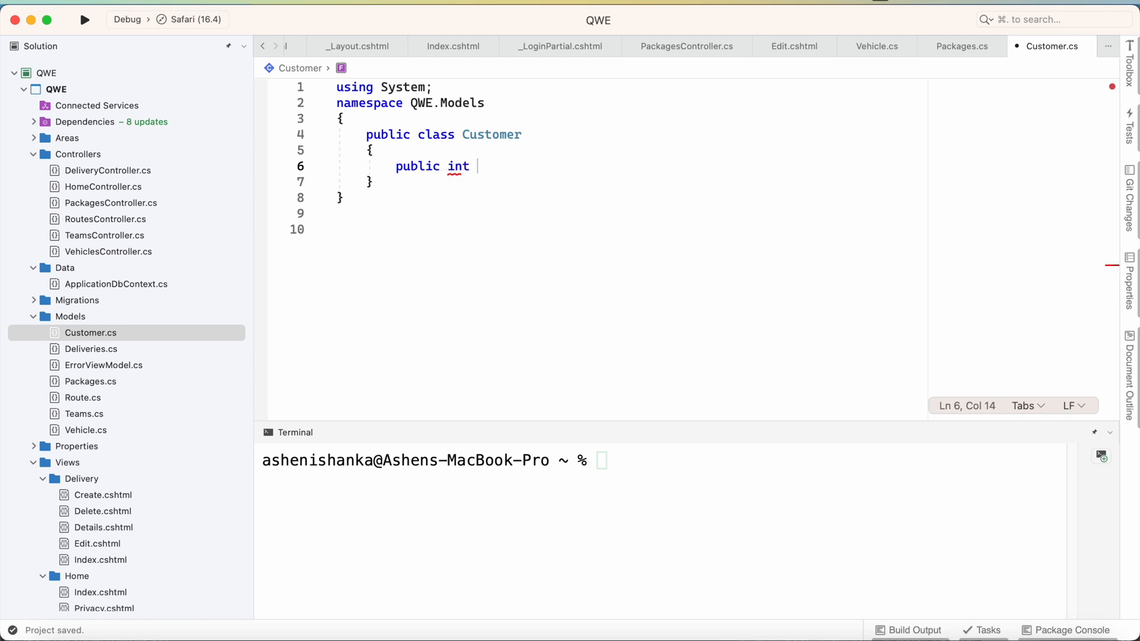
pyautogui.write('Id')
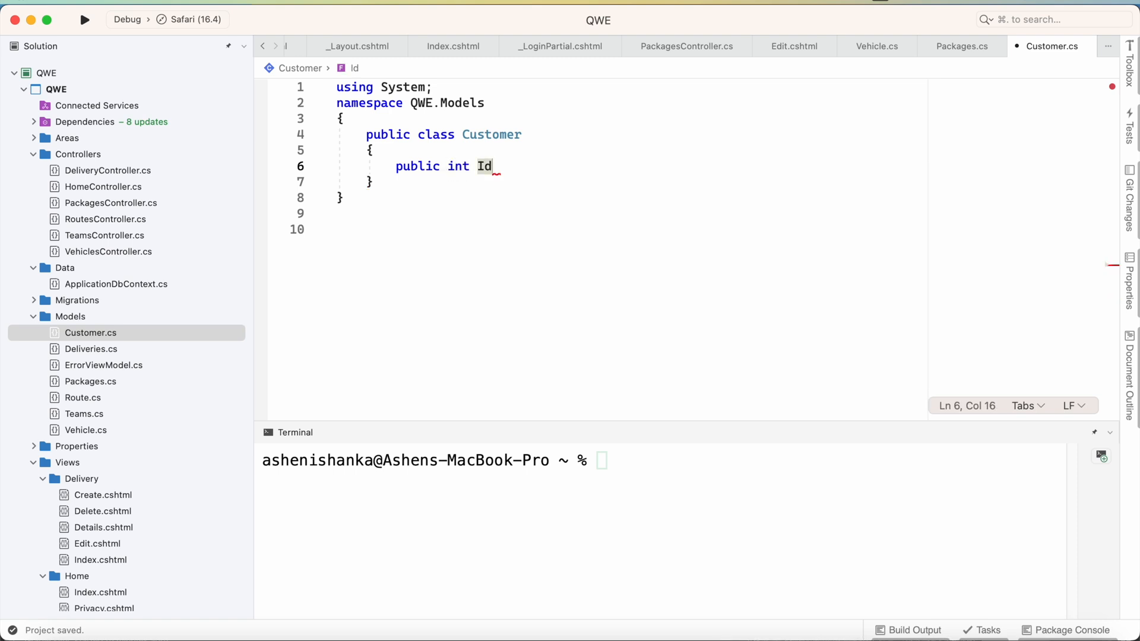
pyautogui.write('{ }')
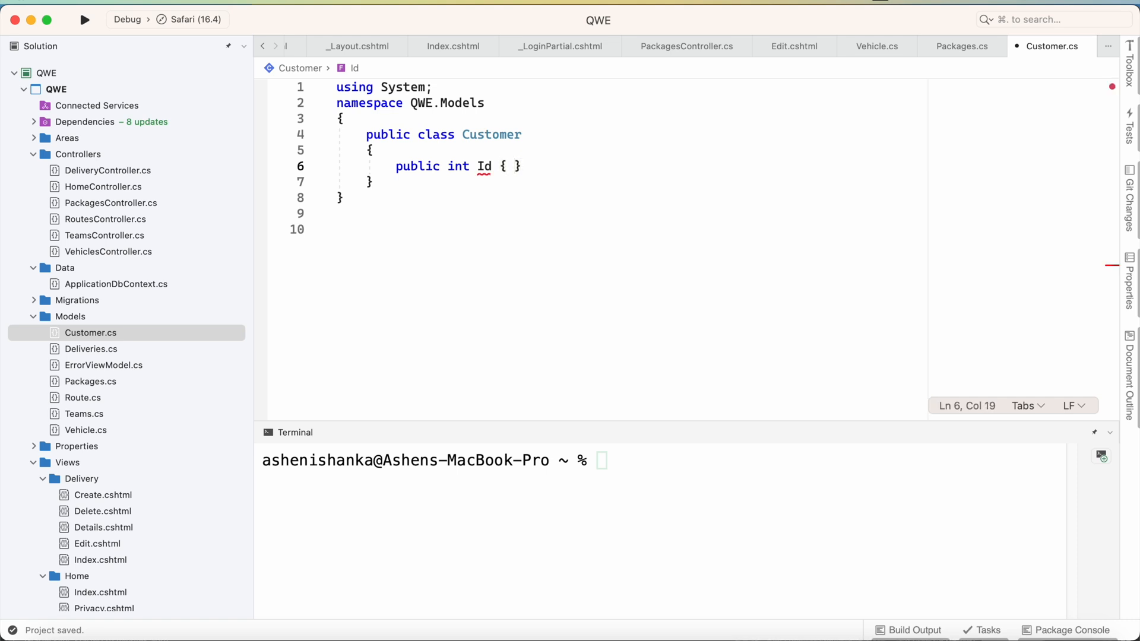
pyautogui.write('get')
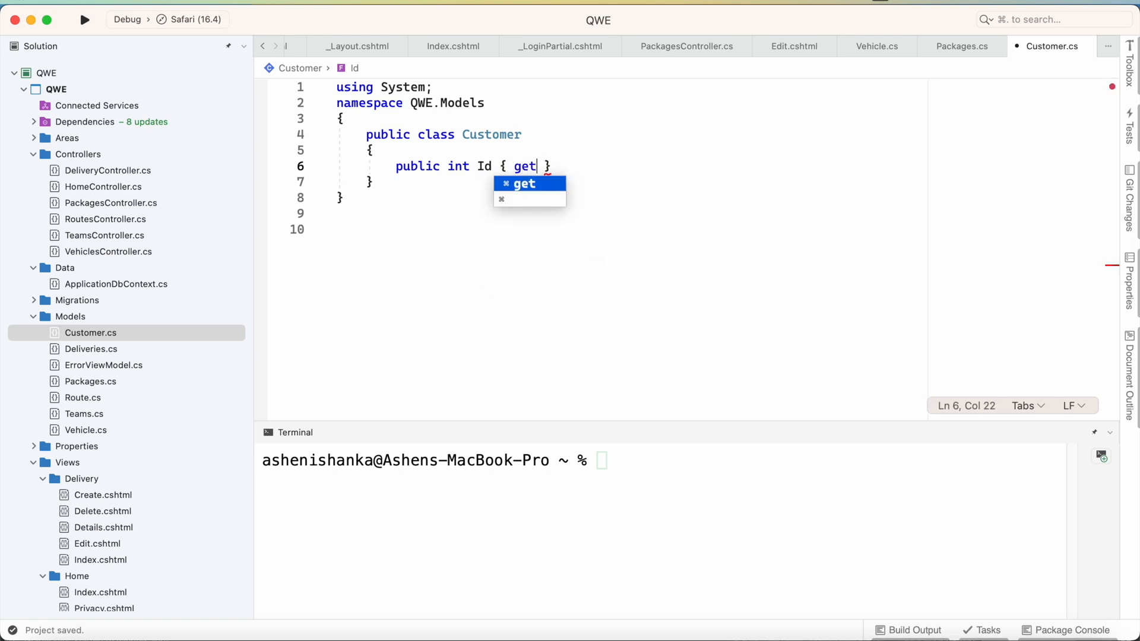
pyautogui.write('; set;')
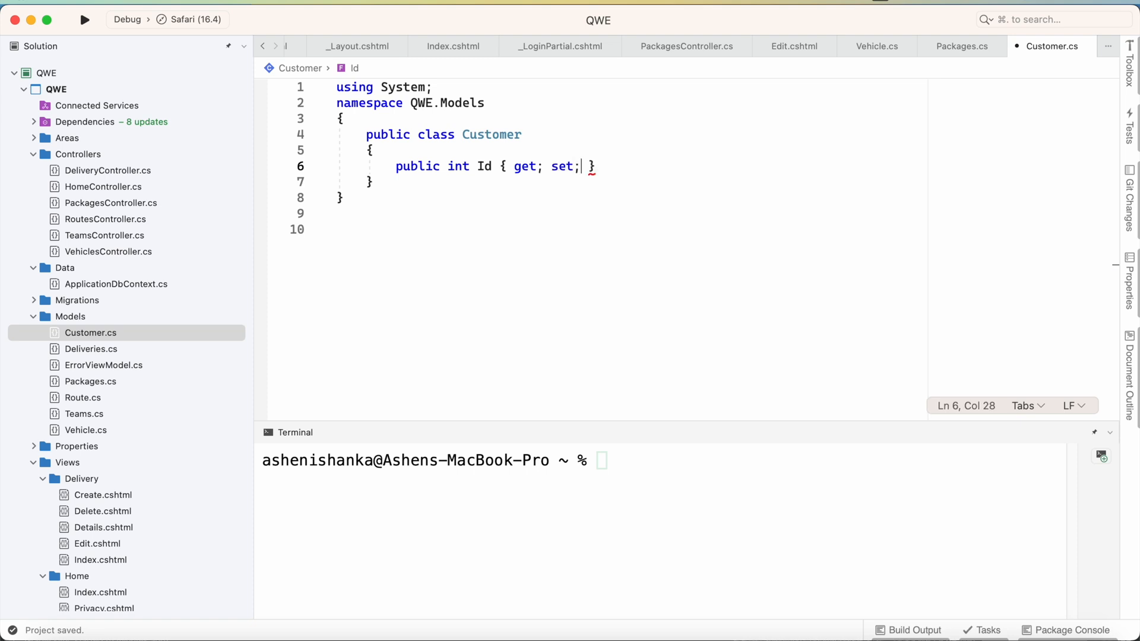
pyautogui.press('Return')
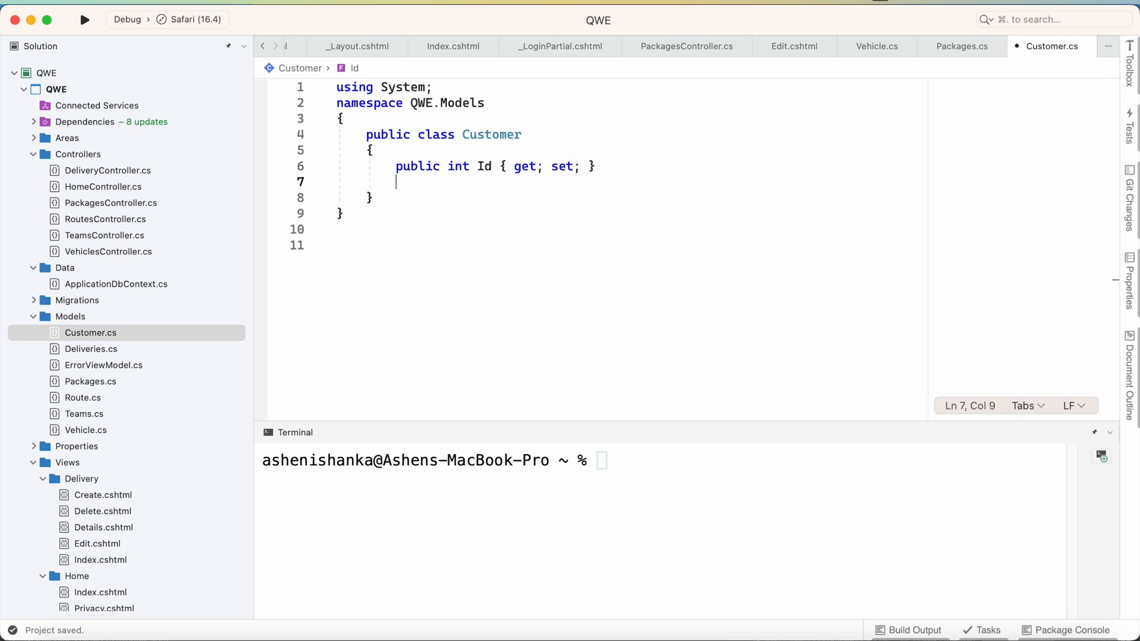
# Declare 'public string Name { get; set; }' below the Id property.
pyautogui.write('public')
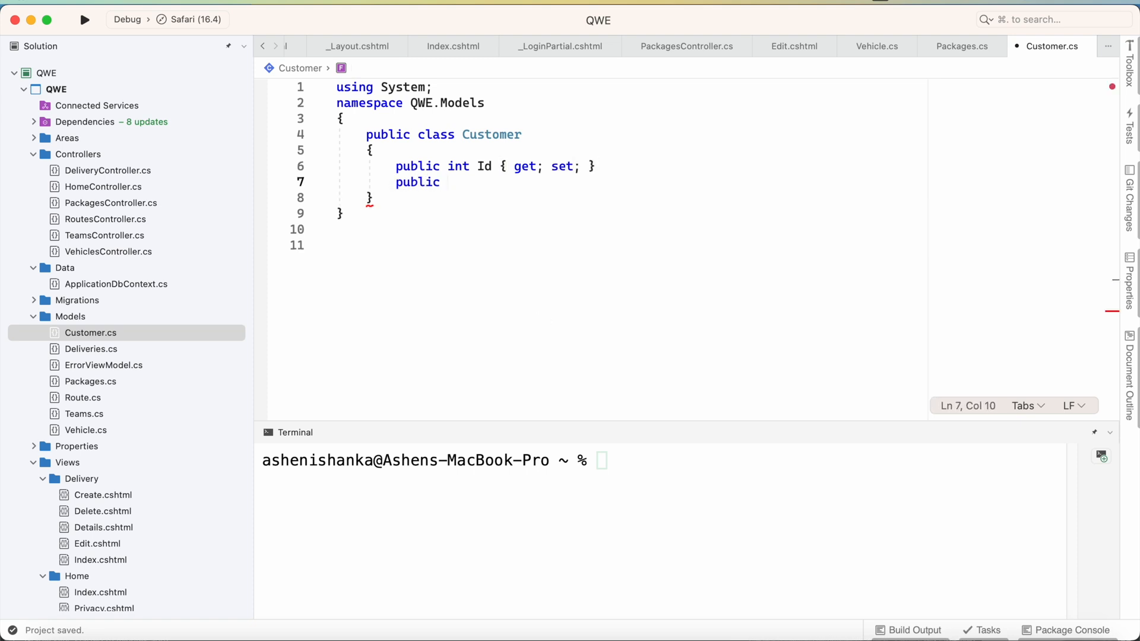
pyautogui.write('string')
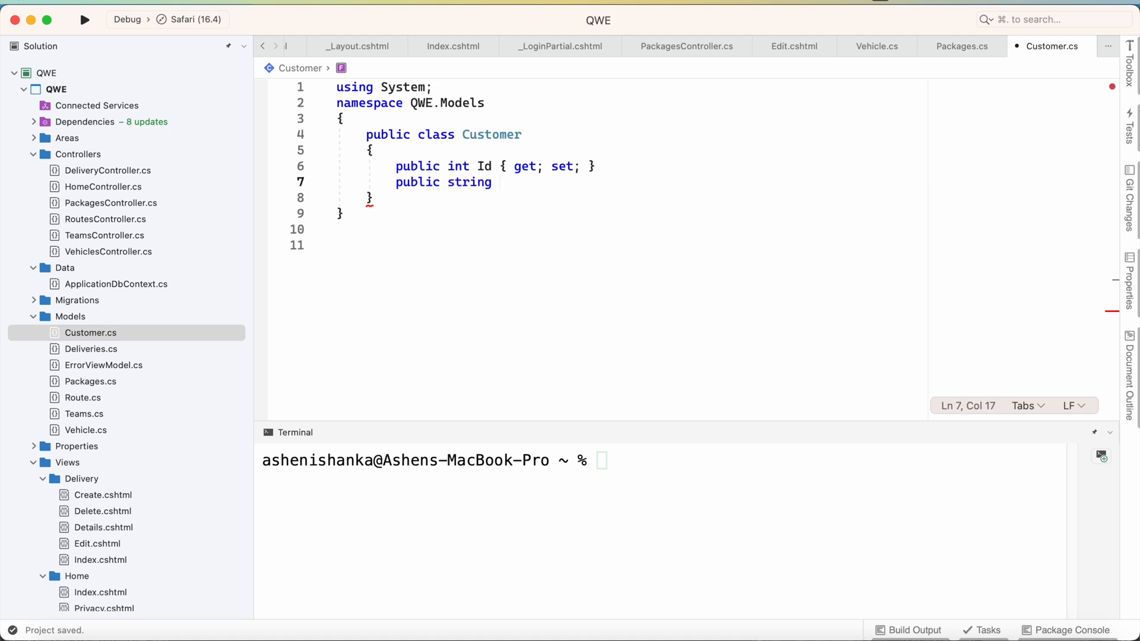
pyautogui.write('NA')
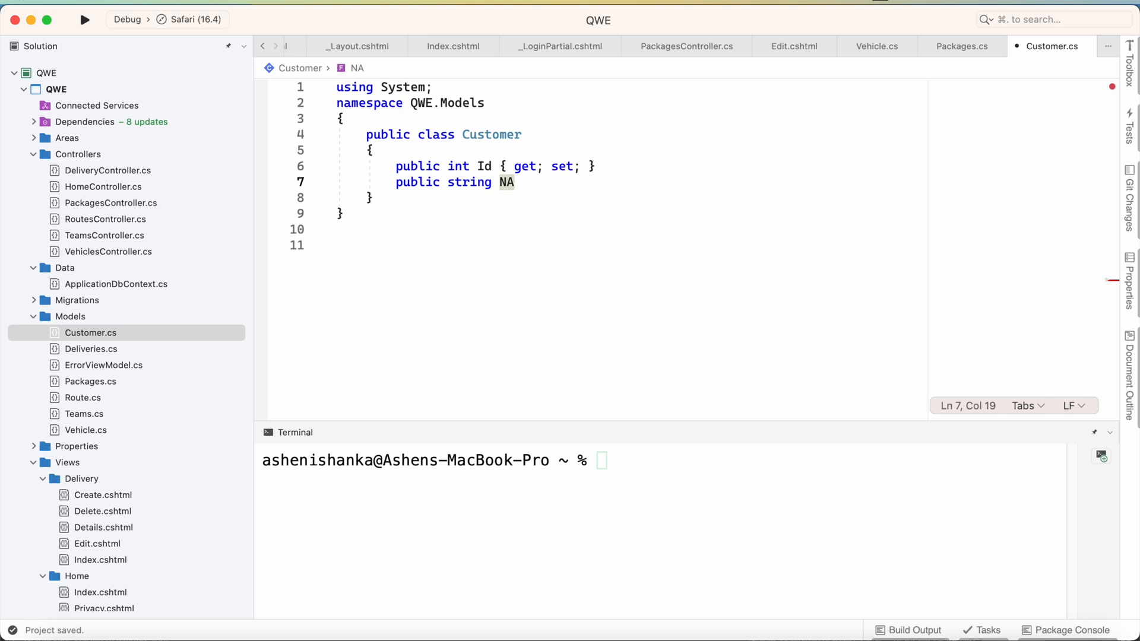
pyautogui.write('me {')
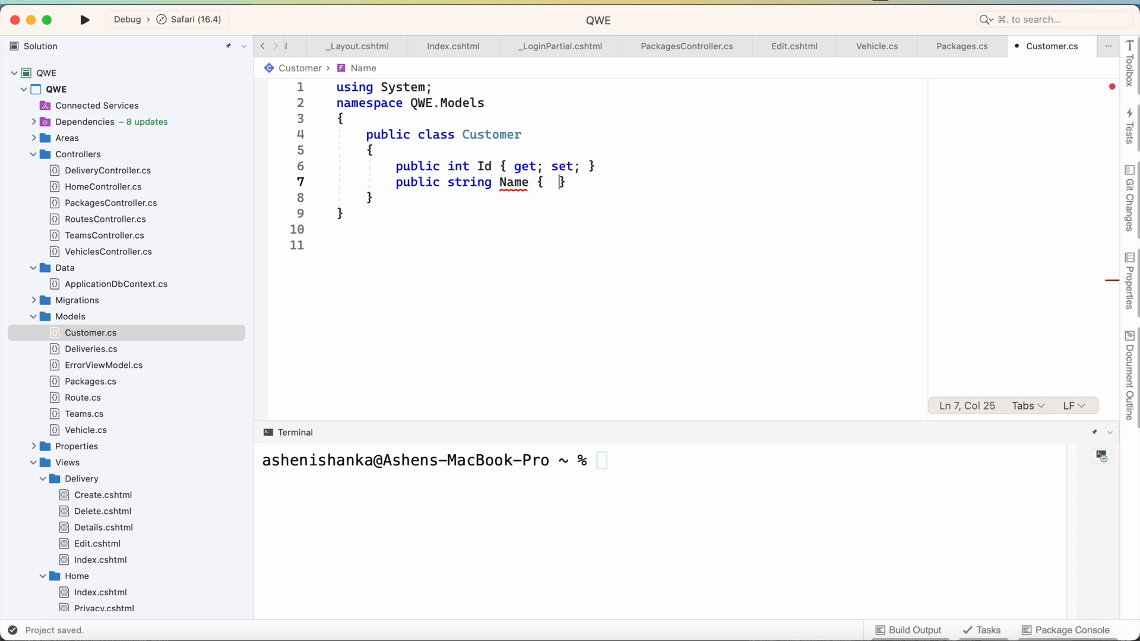
pyautogui.write('geet')
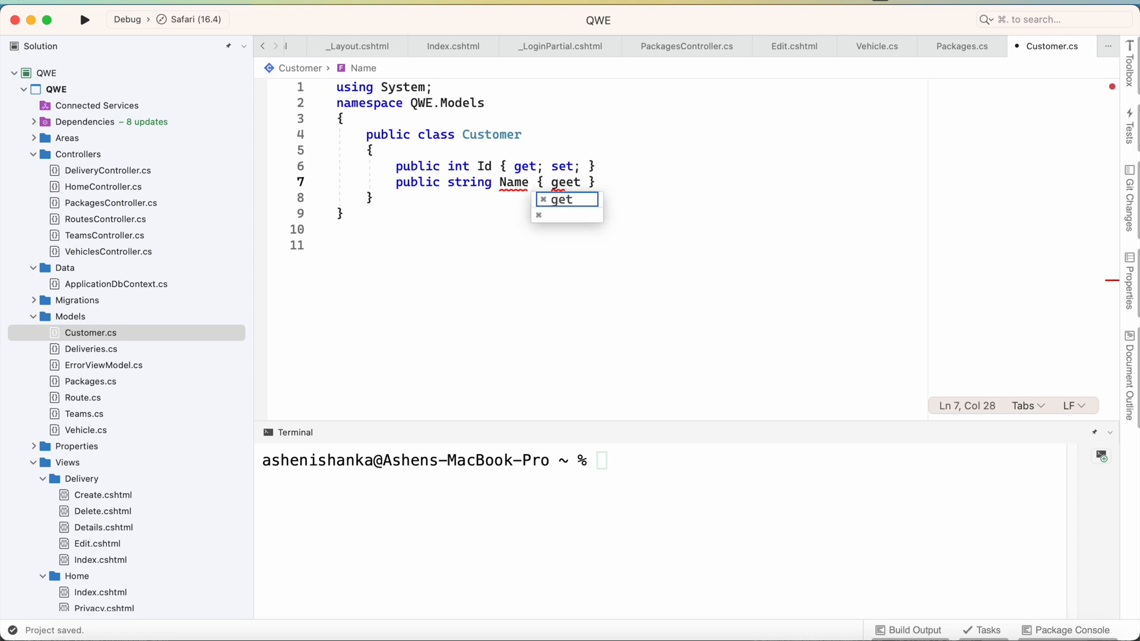
pyautogui.write('; set; }')
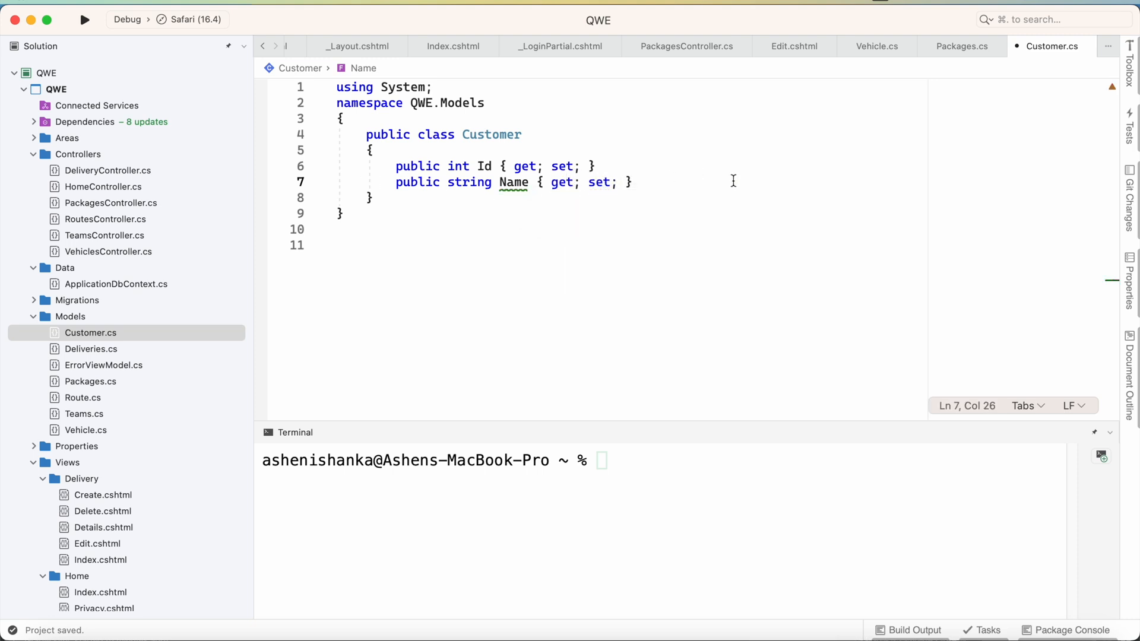
# Declare 'public string Address { get; set; }' below the Name property.
pyautogui.write('public')
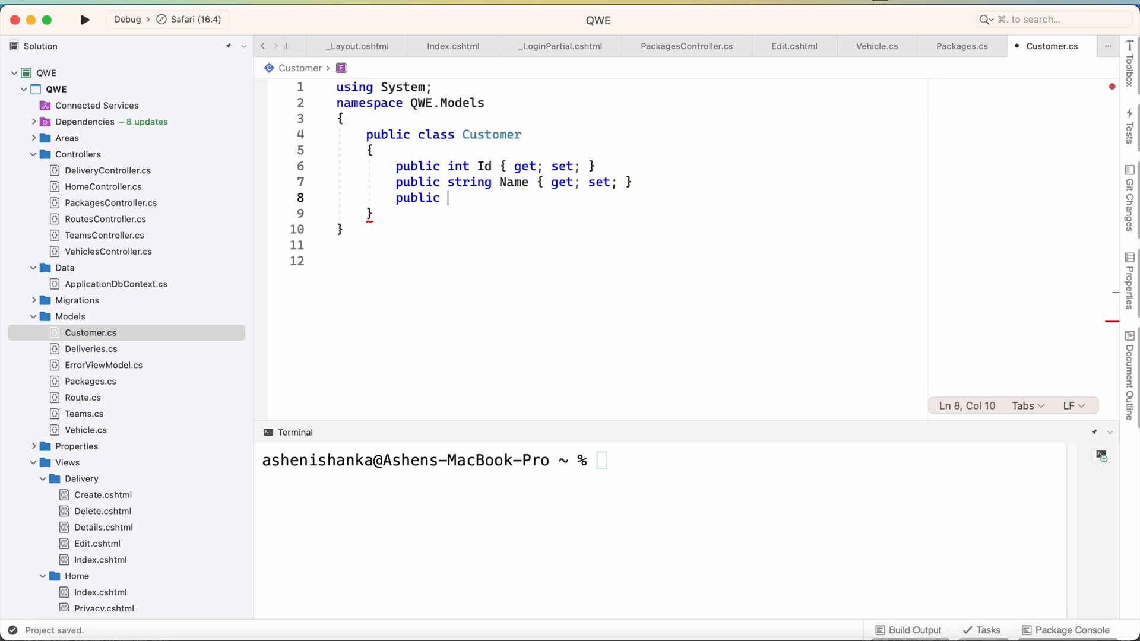
pyautogui.write('string')
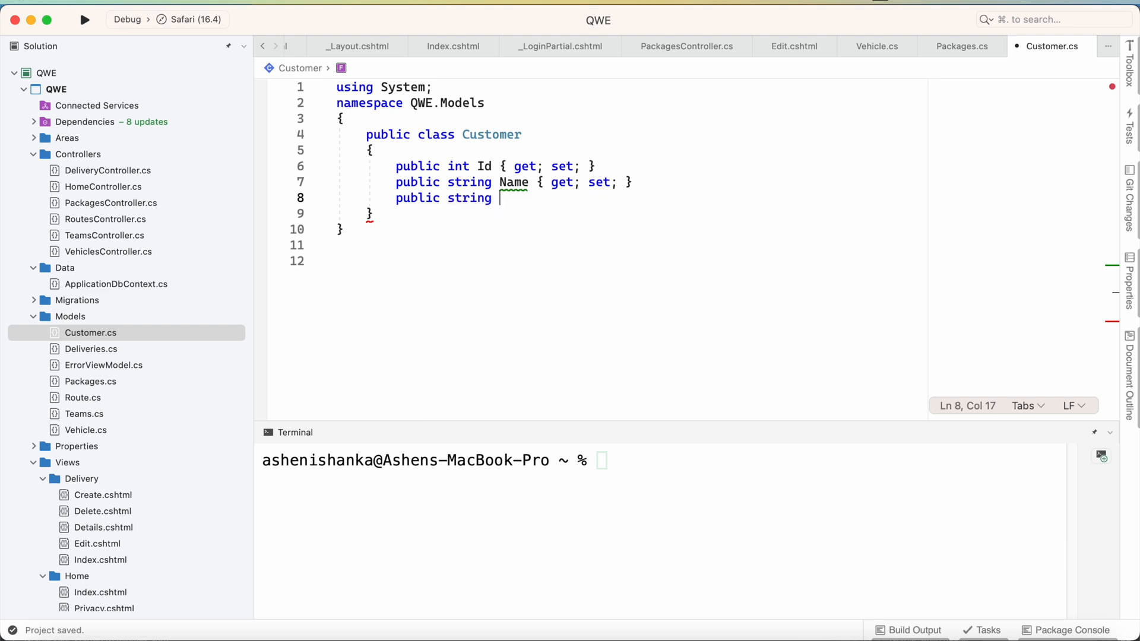
pyautogui.write('Addres')
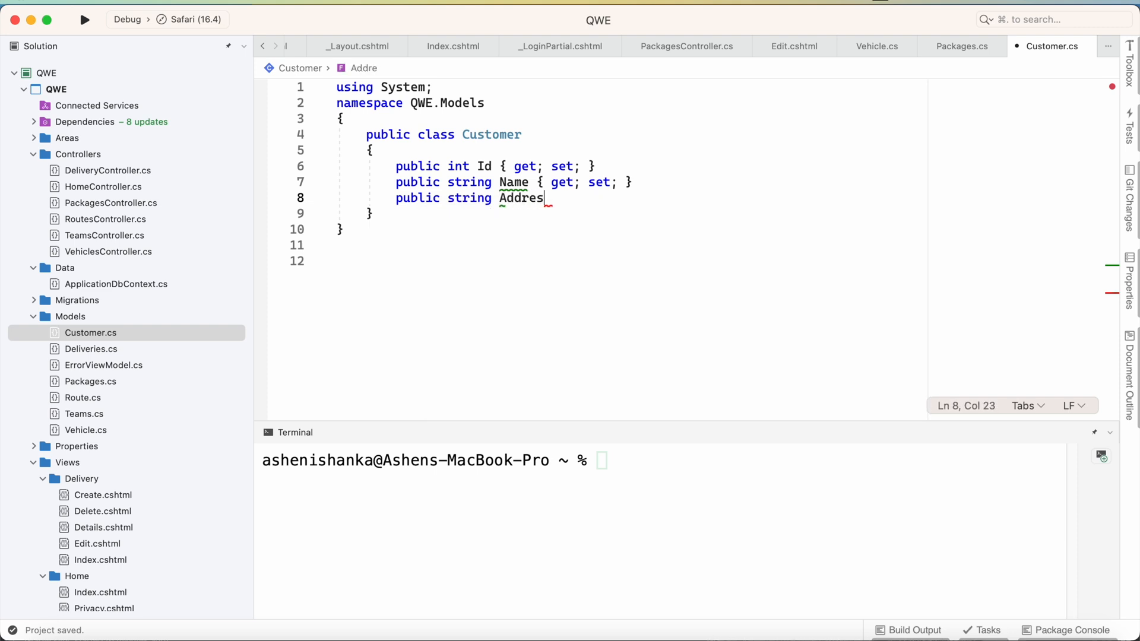
pyautogui.write('s { }')
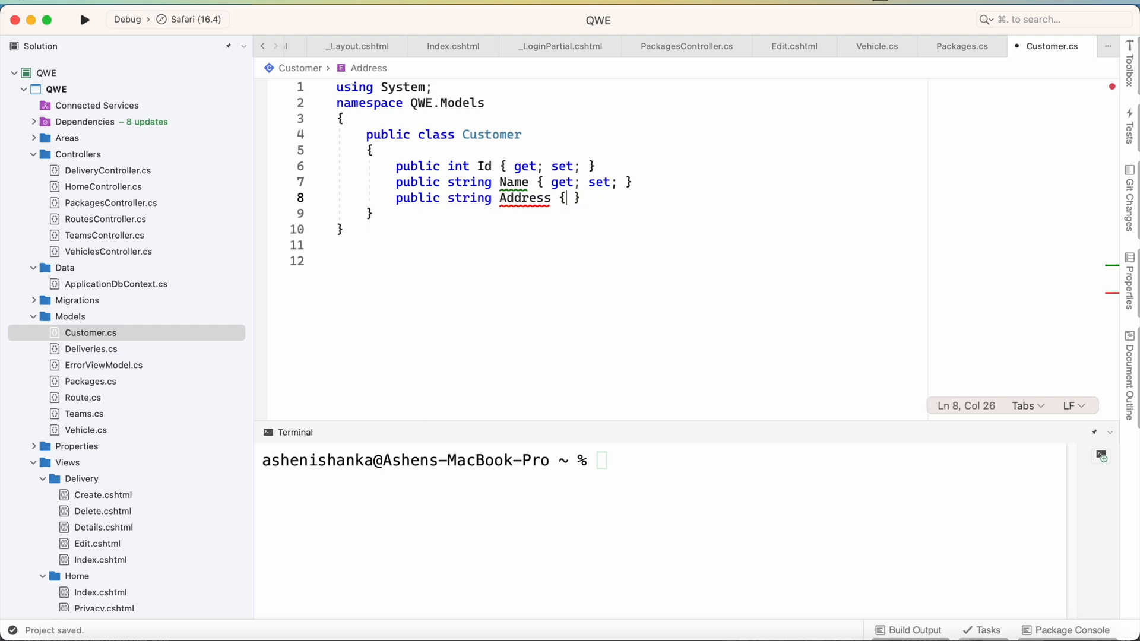
pyautogui.write('get;')
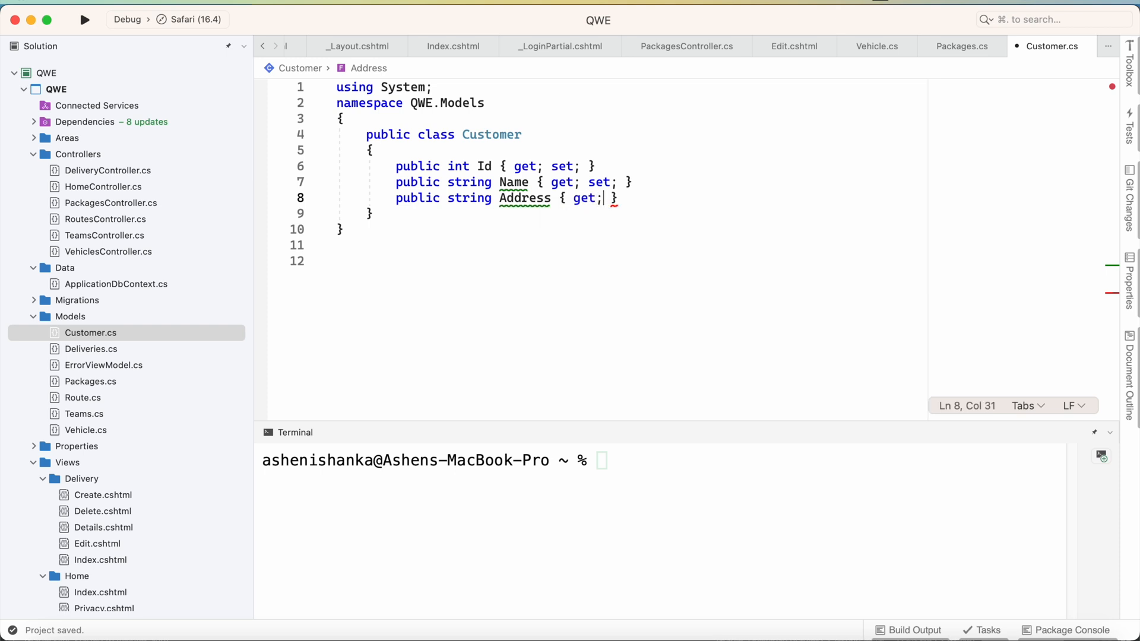
pyautogui.write('set;')
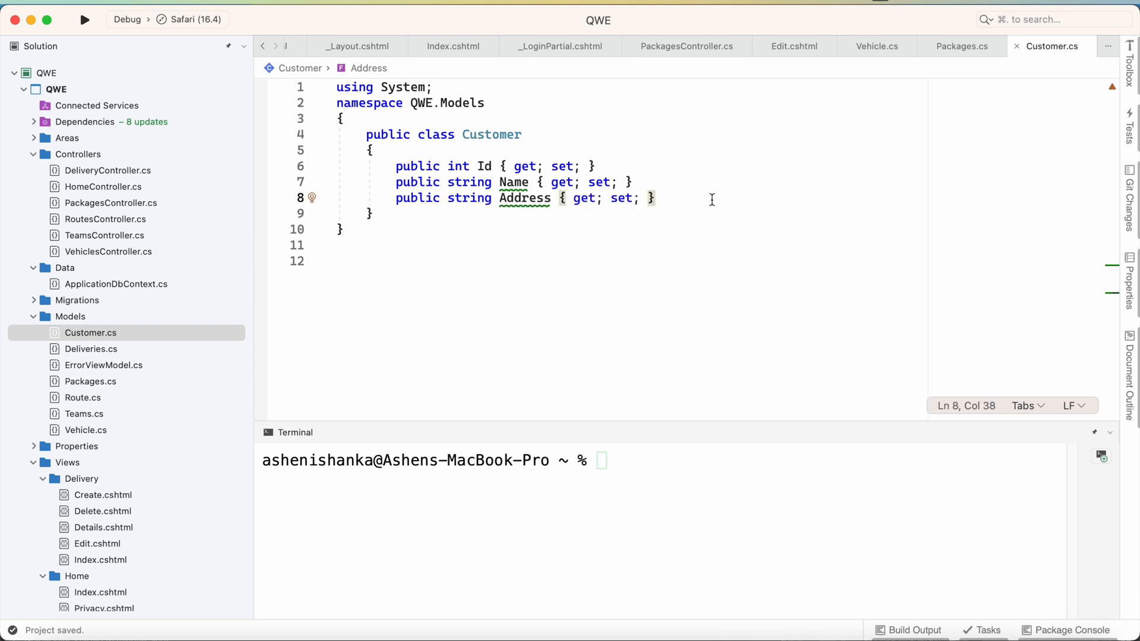
pyautogui.moveTo(140, 302)
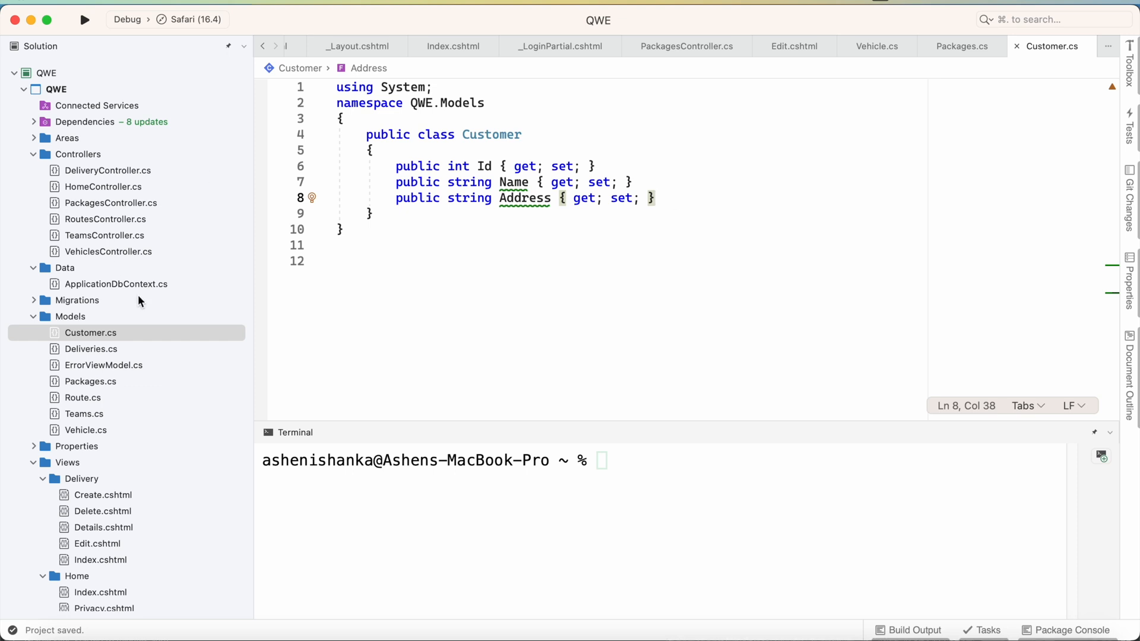
pyautogui.moveTo(70, 100)
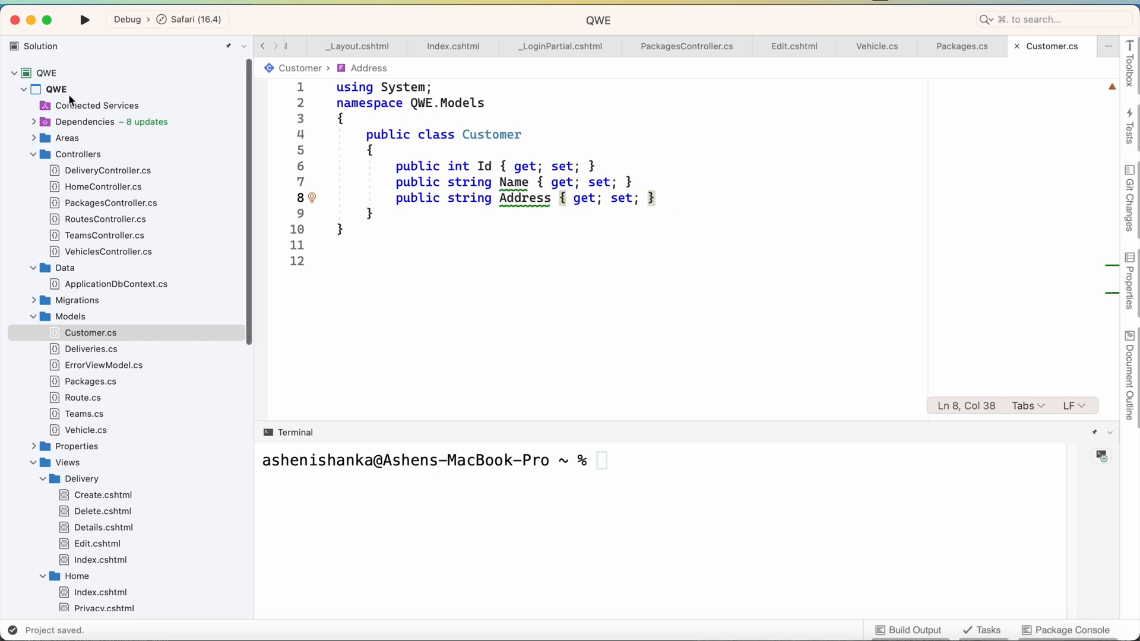
# Bring up the Add options for the QWE project in the Solution pad.
pyautogui.rightClick(56, 89)
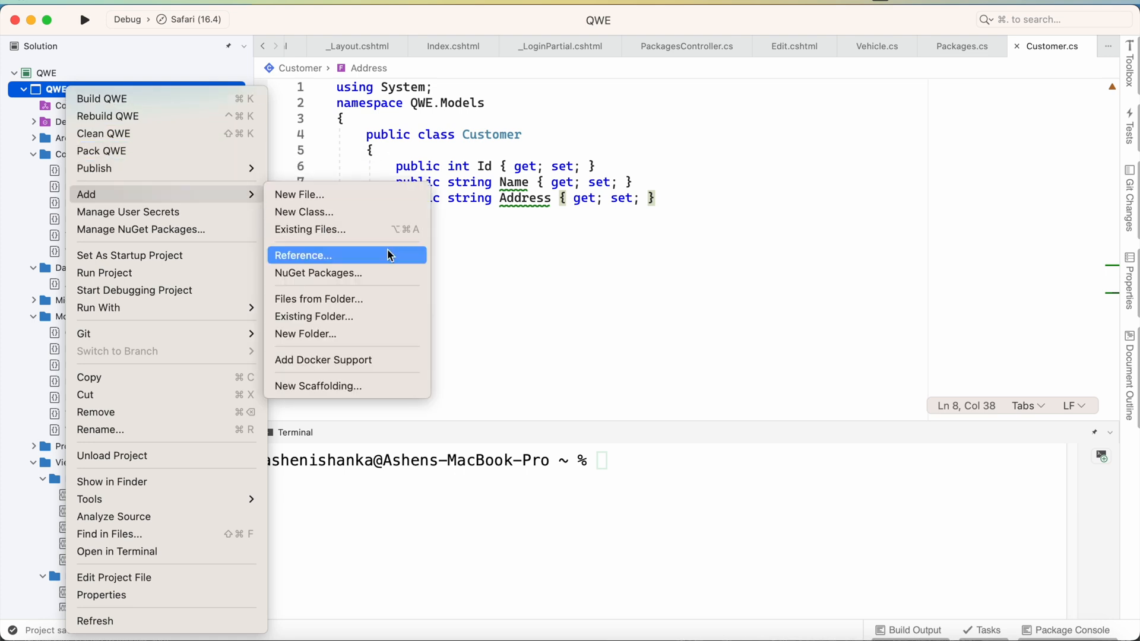
pyautogui.moveTo(365, 386)
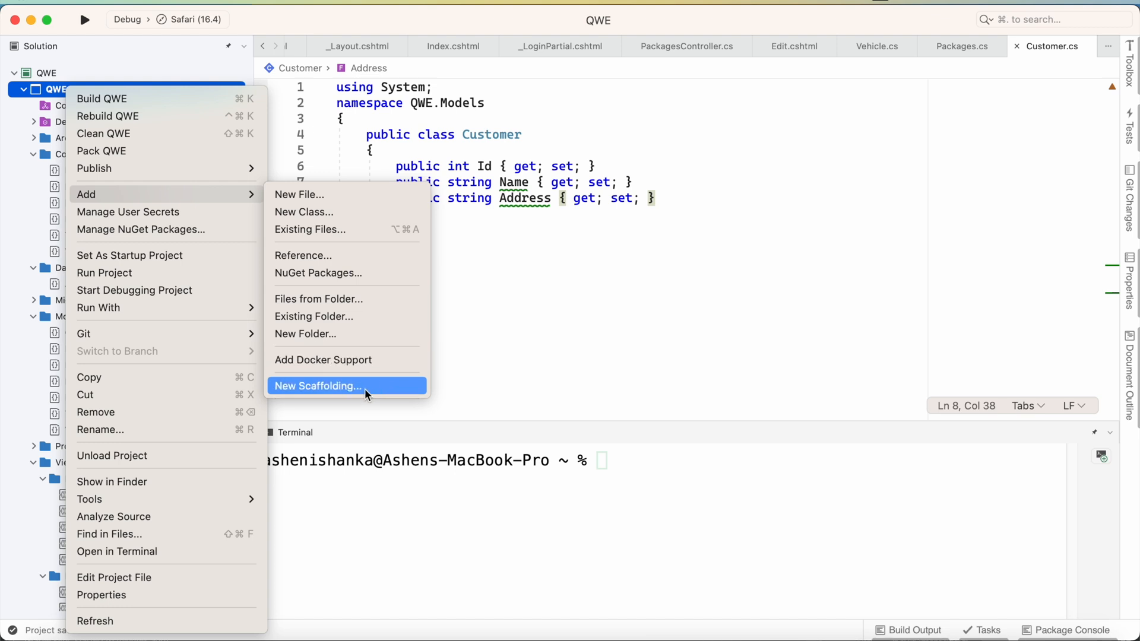
# Start New Scaffolding and choose 'MVC Controller with views, using Entity Framework'.
pyautogui.click(316, 386)
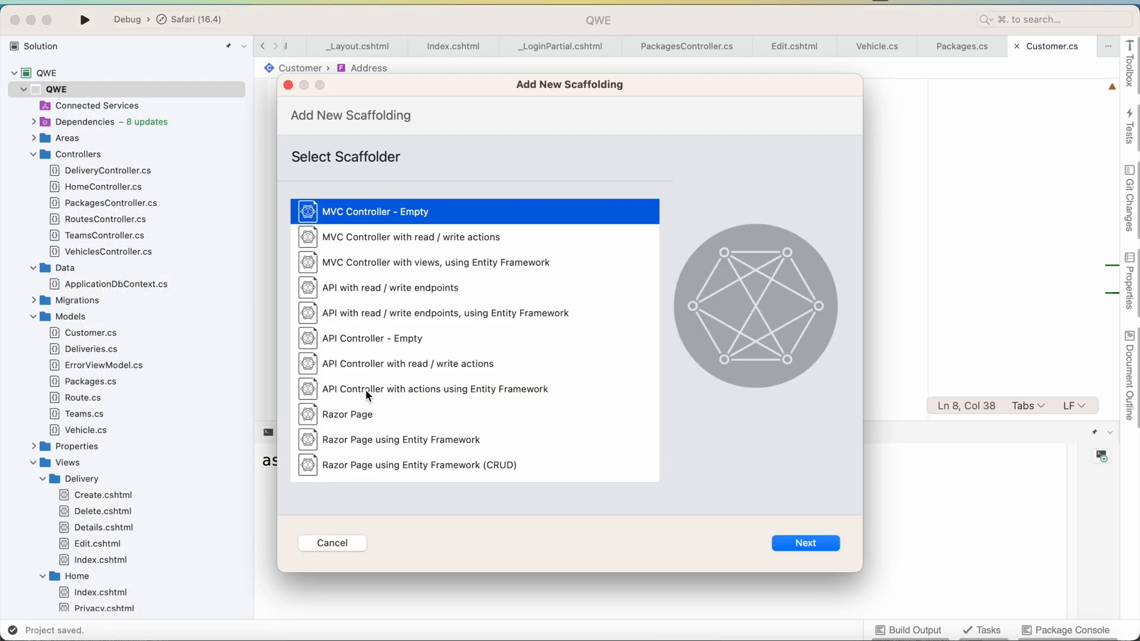
pyautogui.moveTo(425, 261)
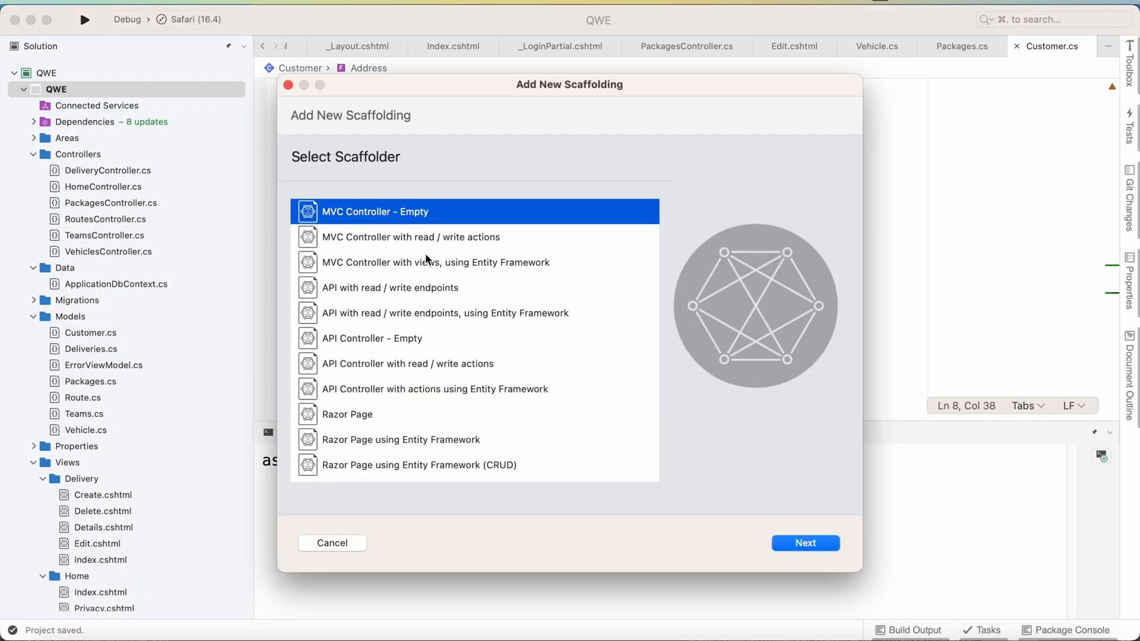
pyautogui.moveTo(453, 254)
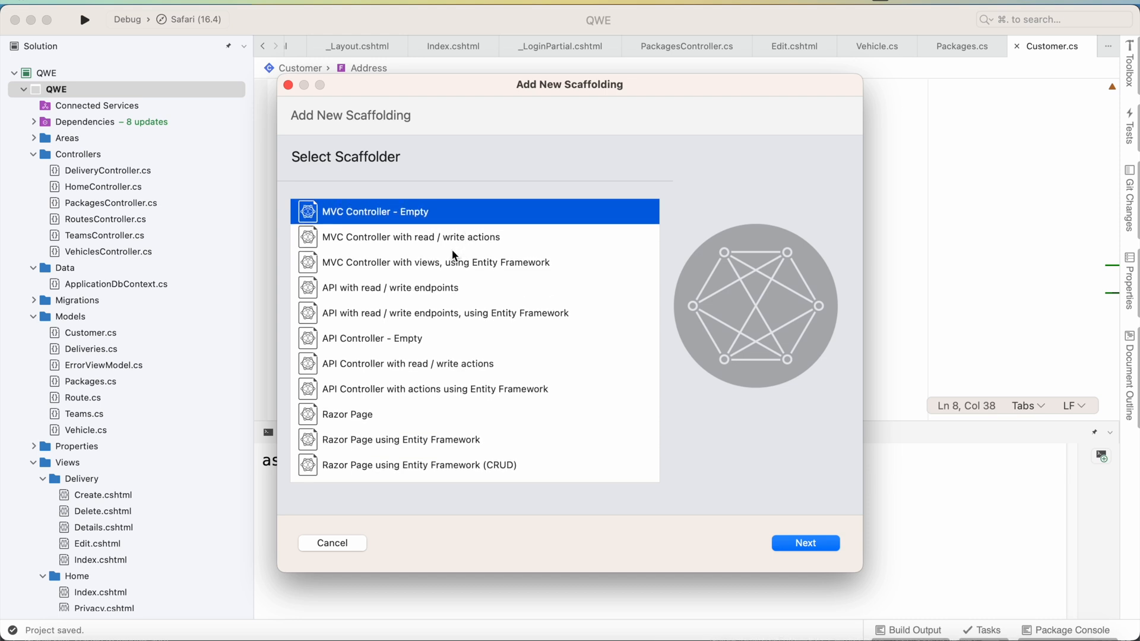
pyautogui.click(434, 261)
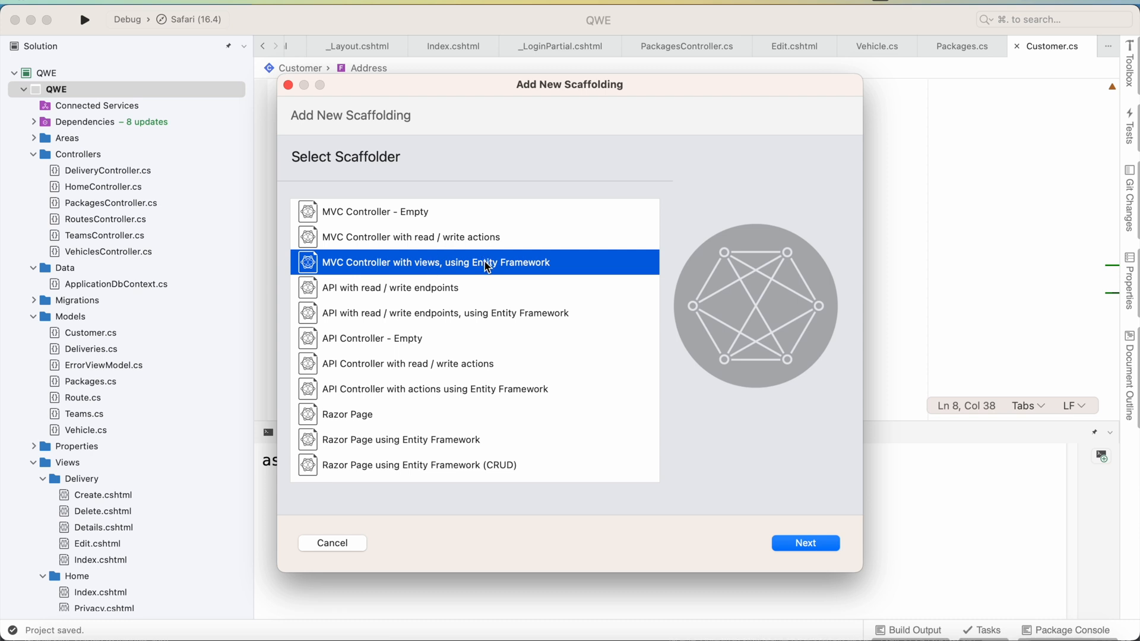
pyautogui.moveTo(520, 284)
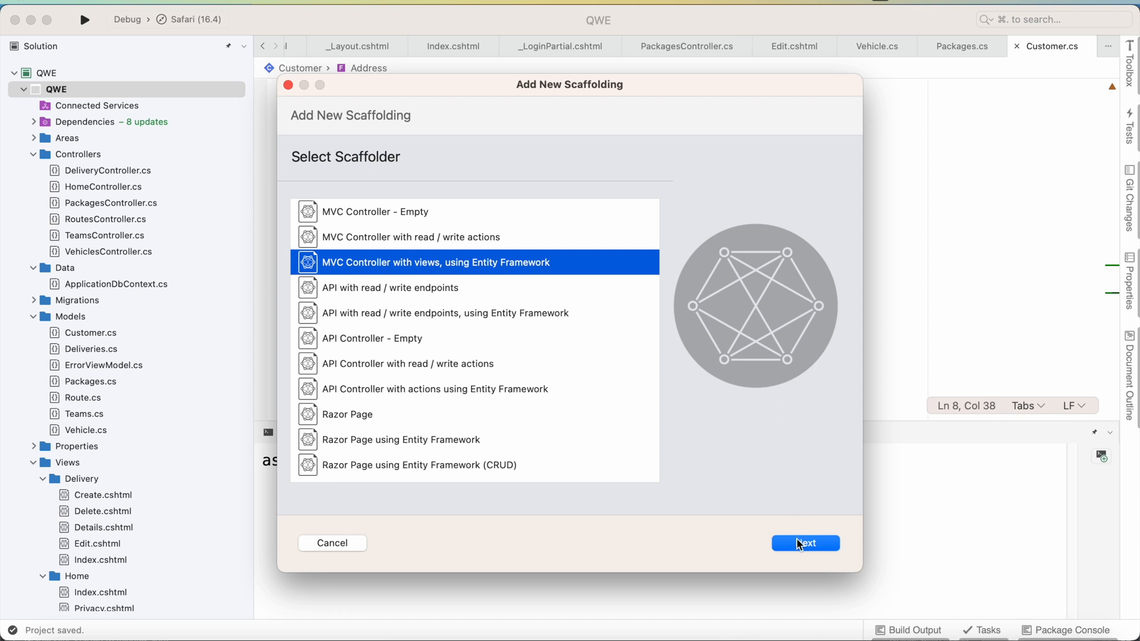
# Pick Customer as the model class and ApplicationDbContext as the database context.
pyautogui.click(804, 543)
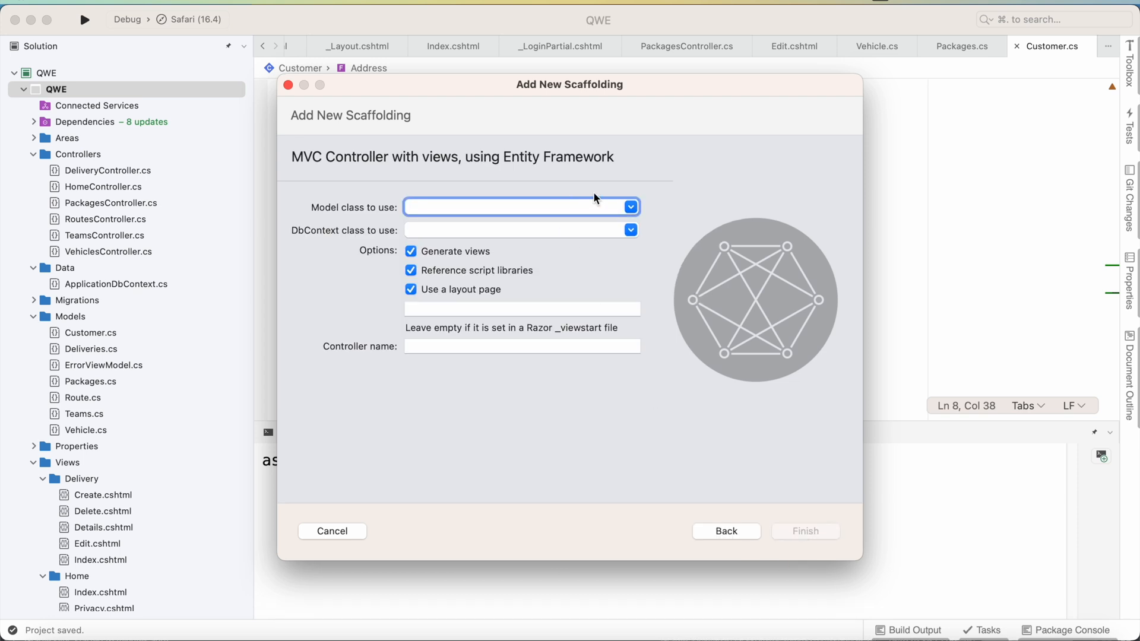
pyautogui.click(629, 206)
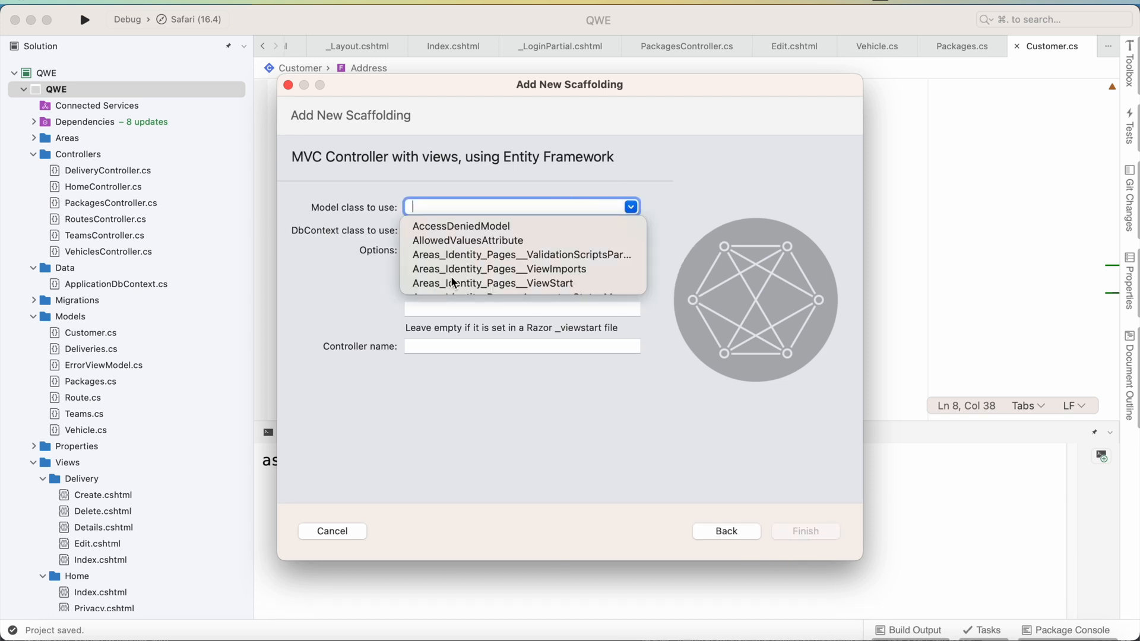
pyautogui.write('Customer')
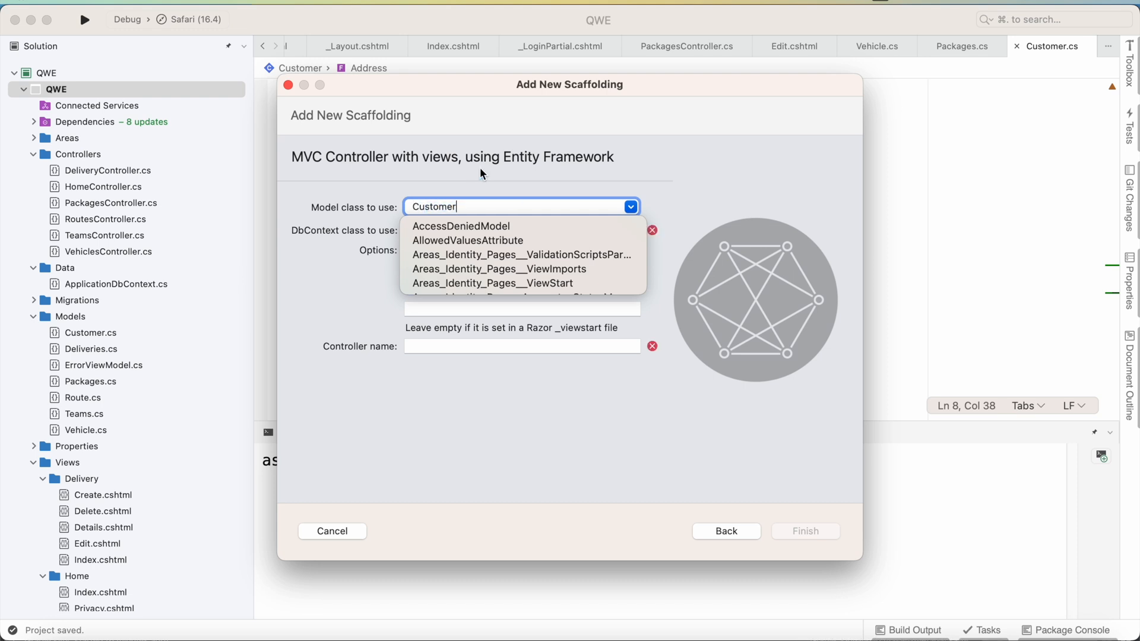
pyautogui.scroll(-3)
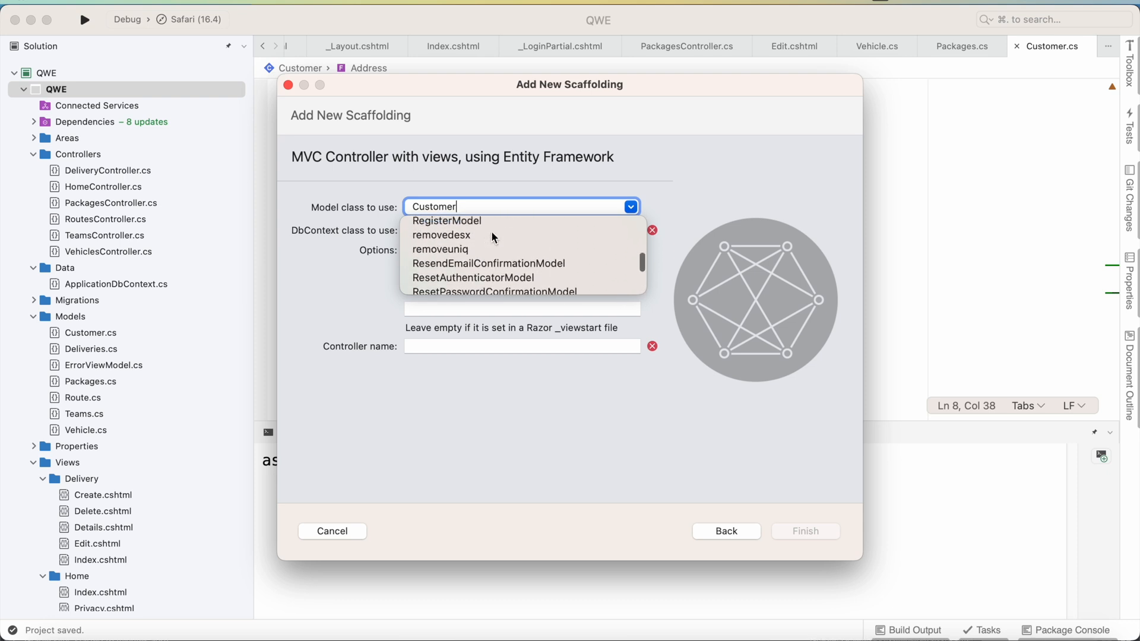
pyautogui.click(520, 206)
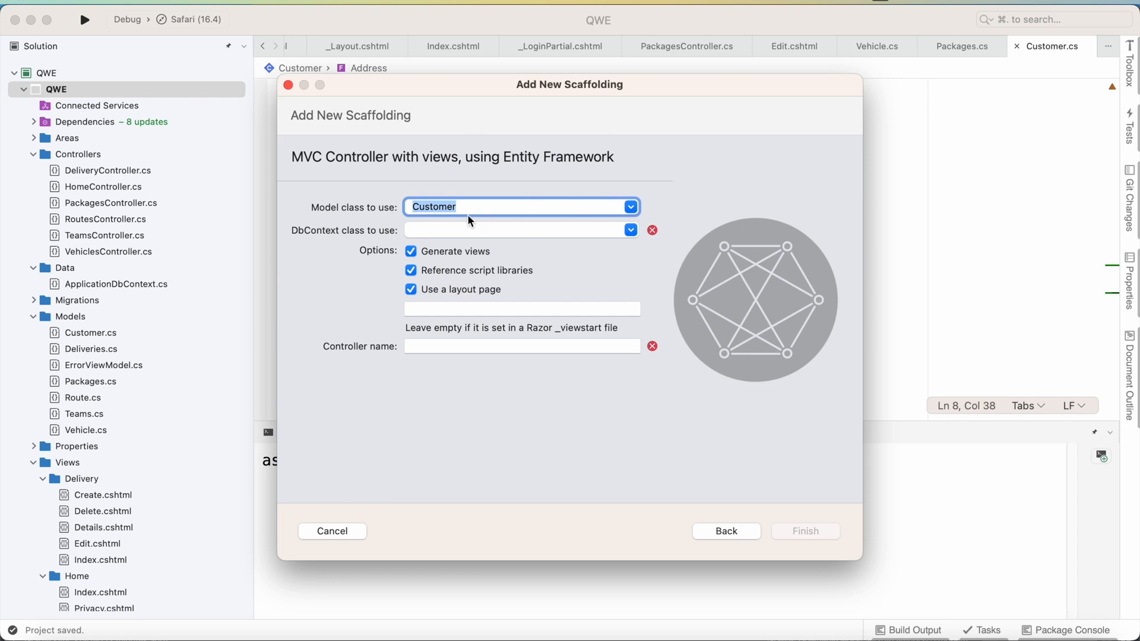
pyautogui.moveTo(607, 222)
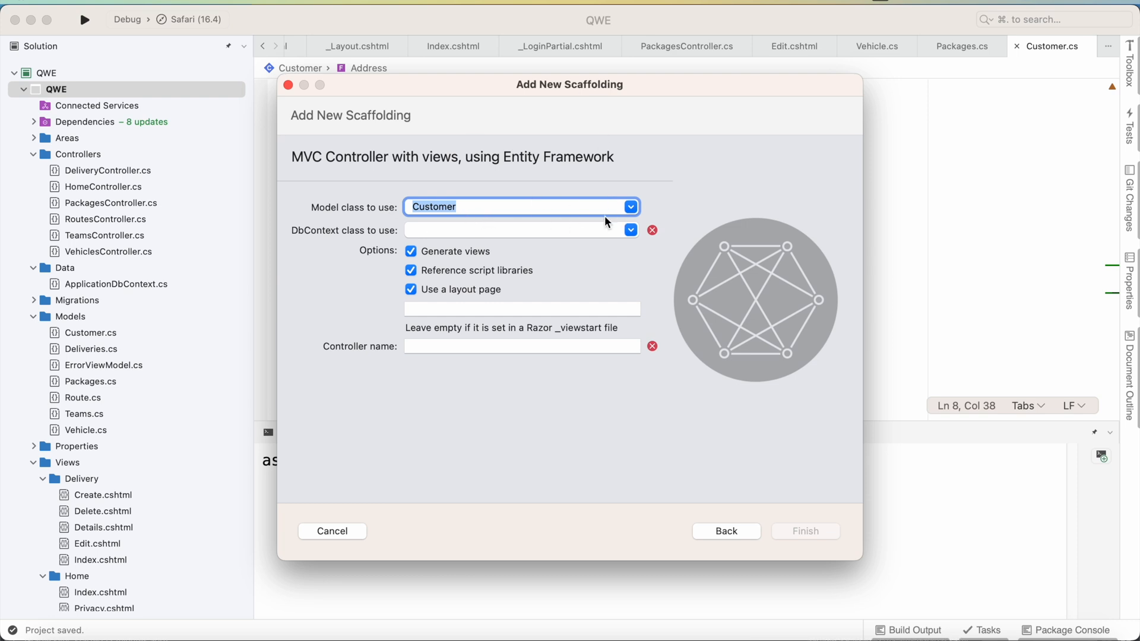
pyautogui.click(629, 229)
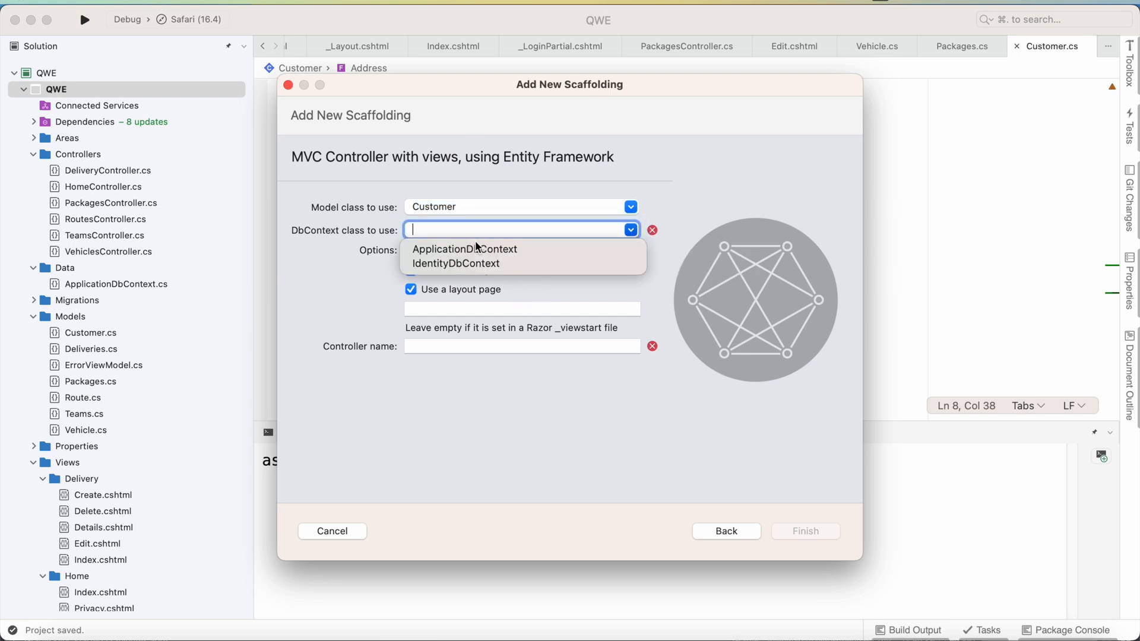
pyautogui.click(464, 248)
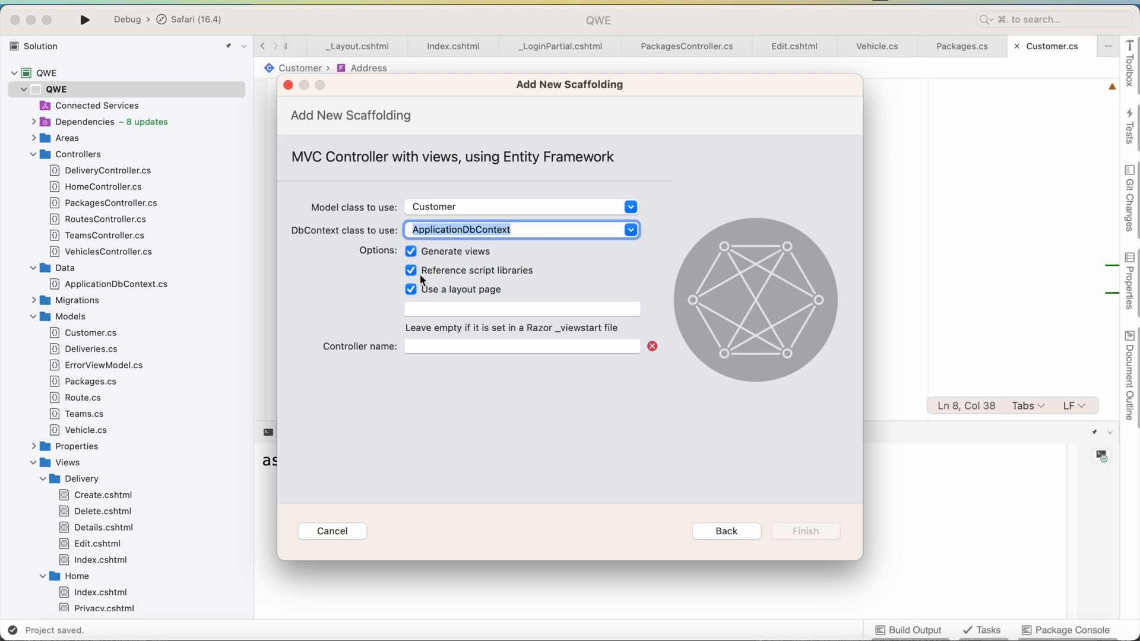
# Name the new controller CustomerController.
pyautogui.click(521, 345)
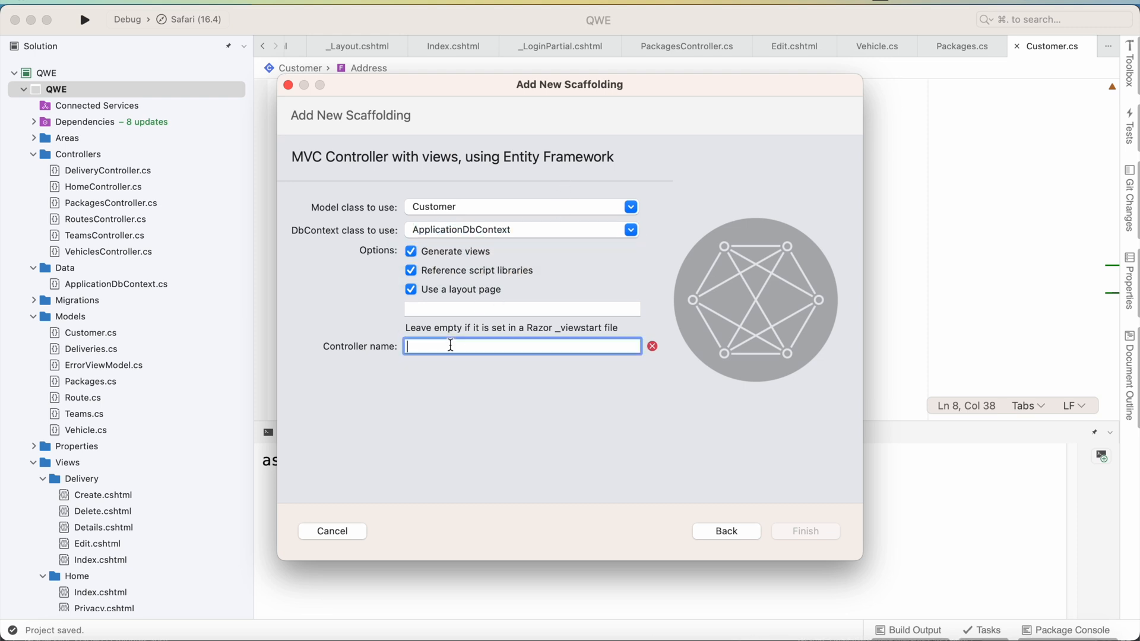
pyautogui.moveTo(431, 448)
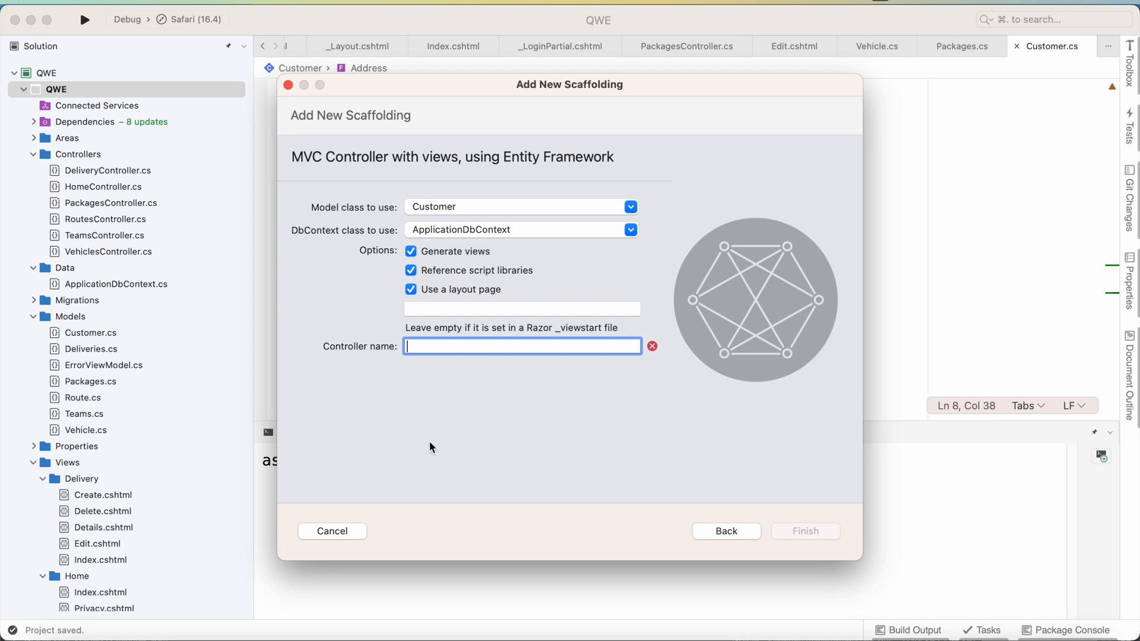
pyautogui.write('C')
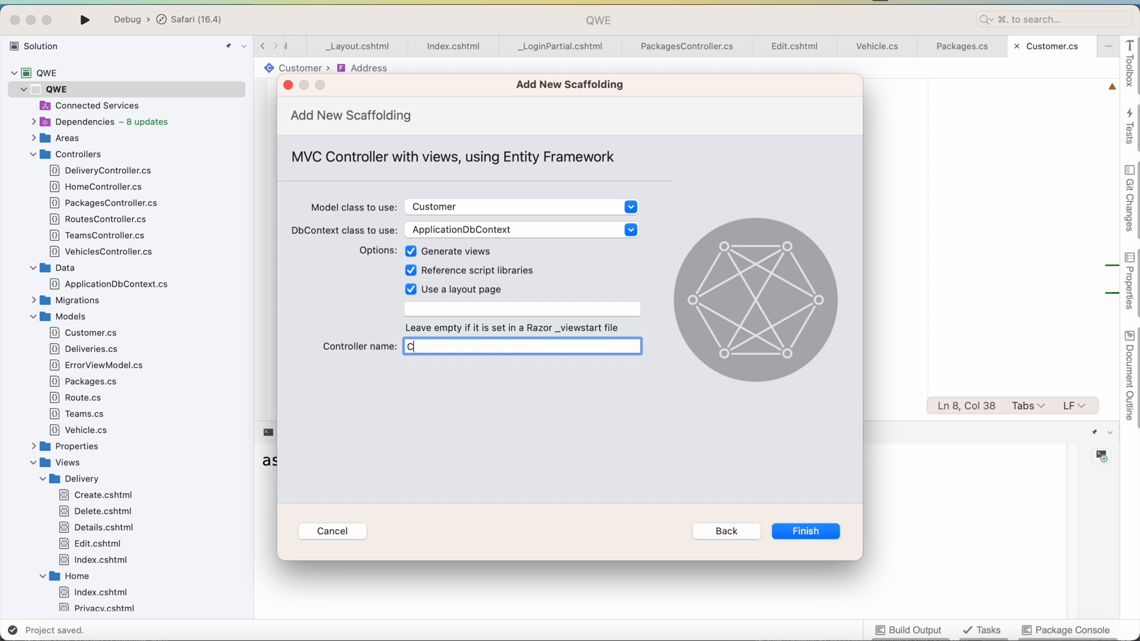
pyautogui.write('ustomer')
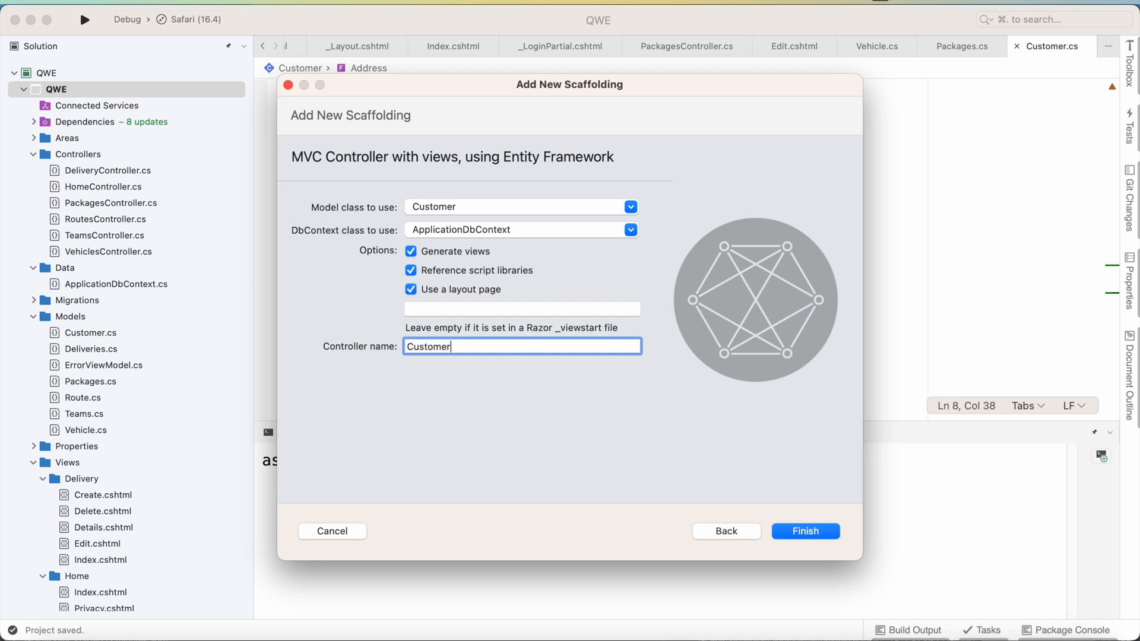
pyautogui.write('Con')
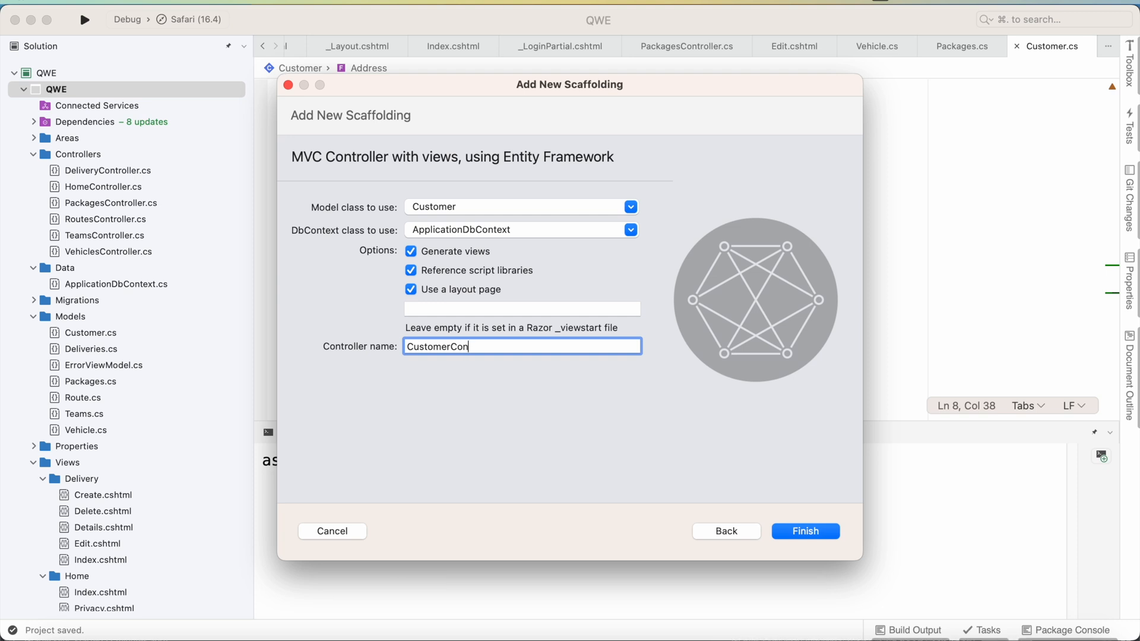
pyautogui.write('troller')
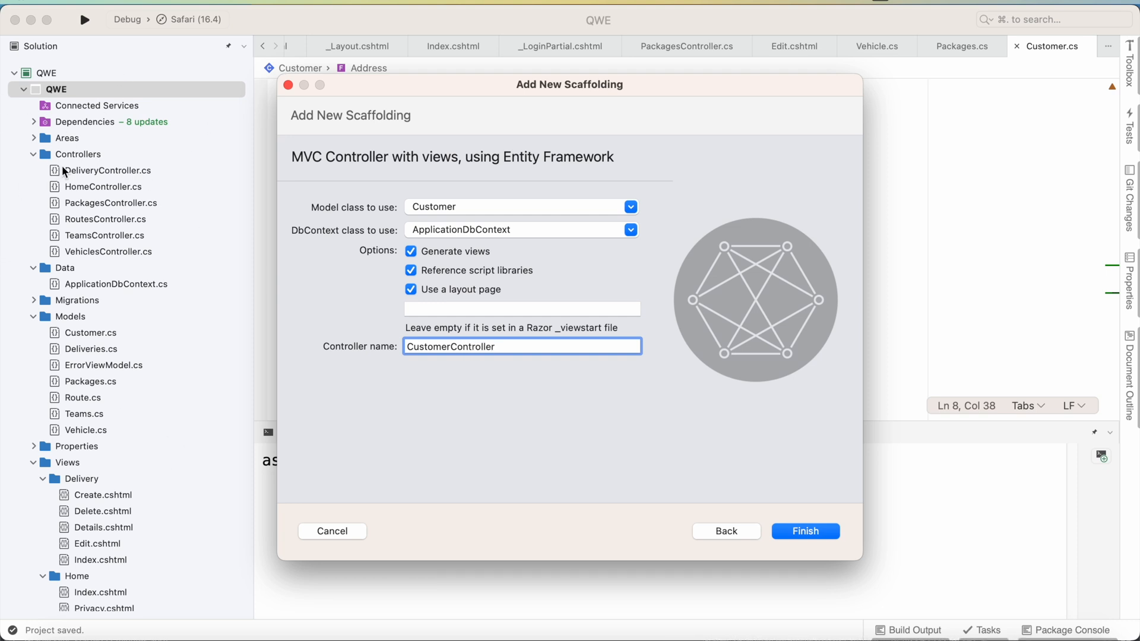
pyautogui.moveTo(64, 131)
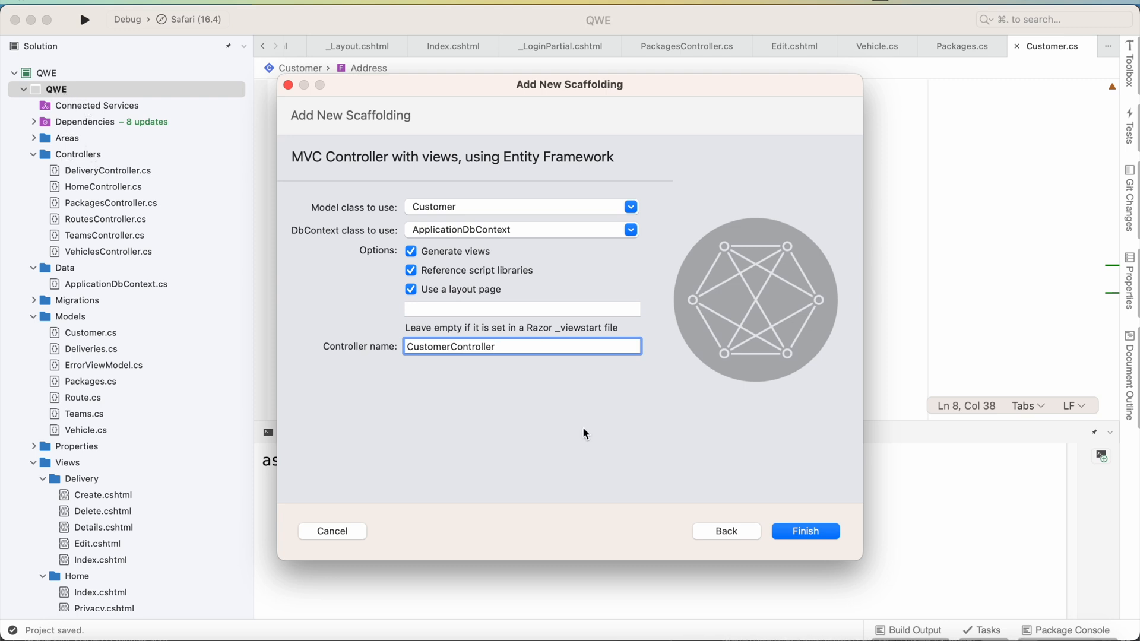
# Finish the scaffold so the Customer controller and views are generated, closing the output pad.
pyautogui.click(804, 531)
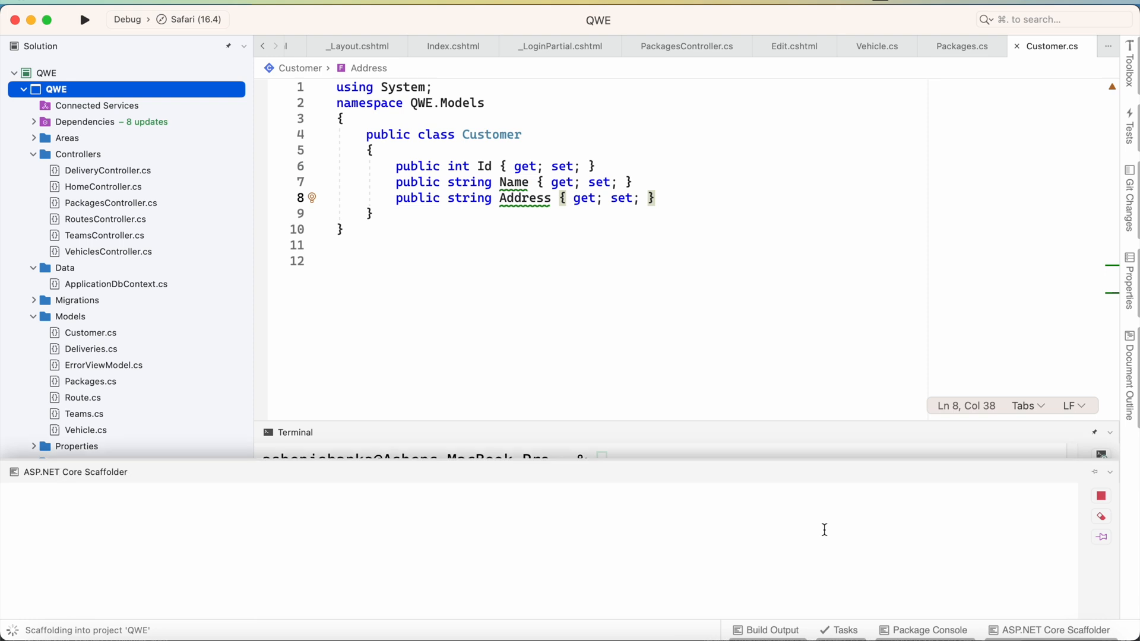
pyautogui.click(85, 20)
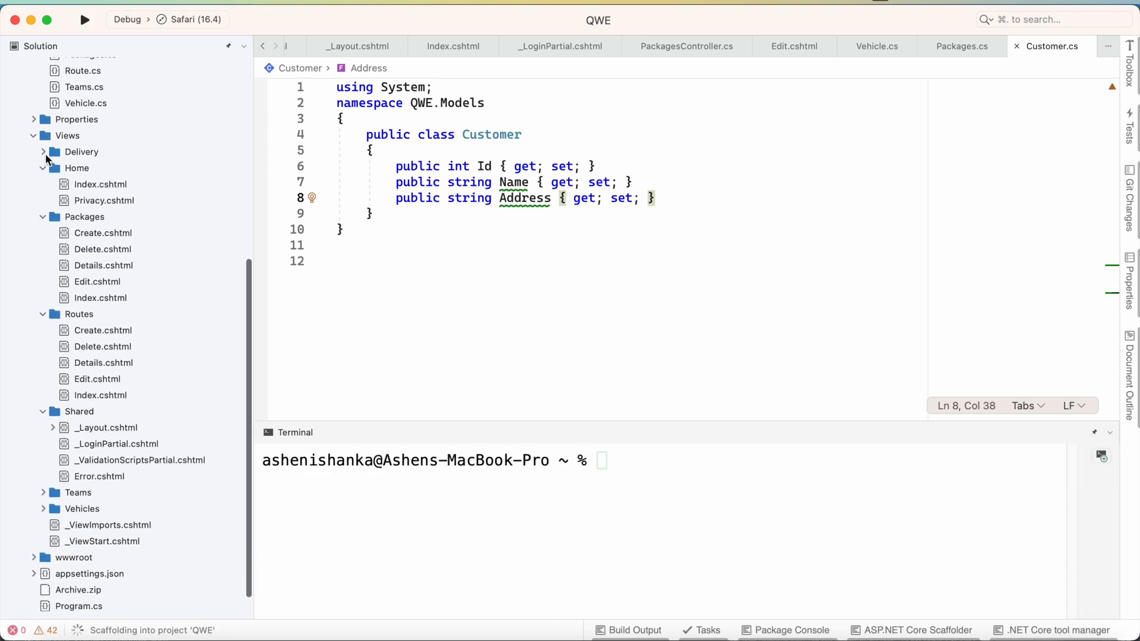
pyautogui.click(76, 168)
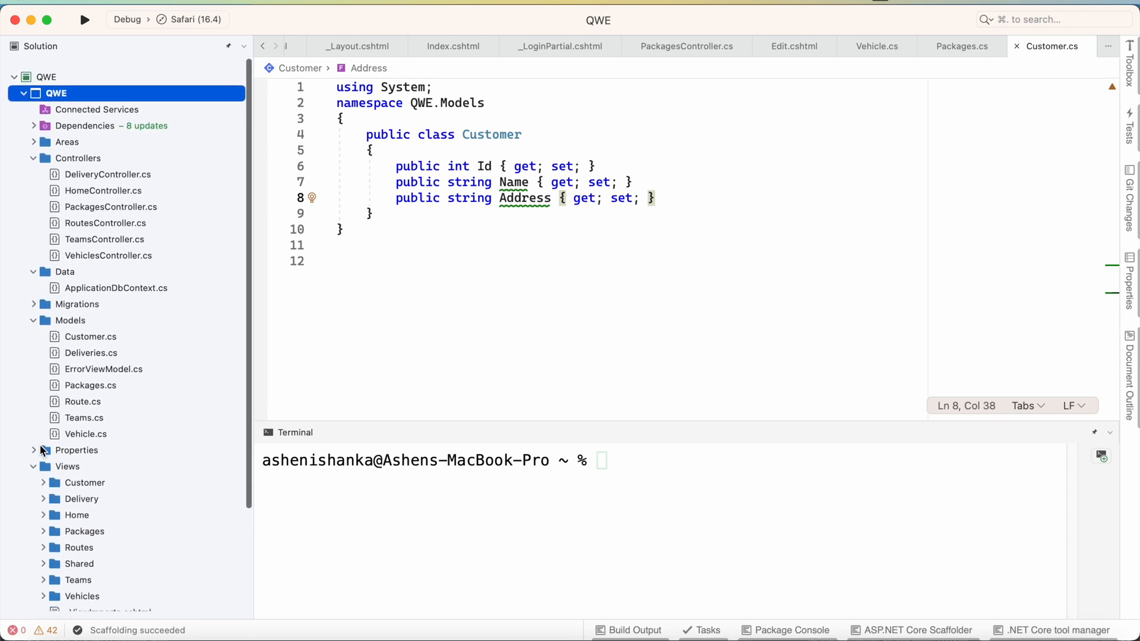
# Expand Views > Customer to review the generated Customer views.
pyautogui.click(44, 466)
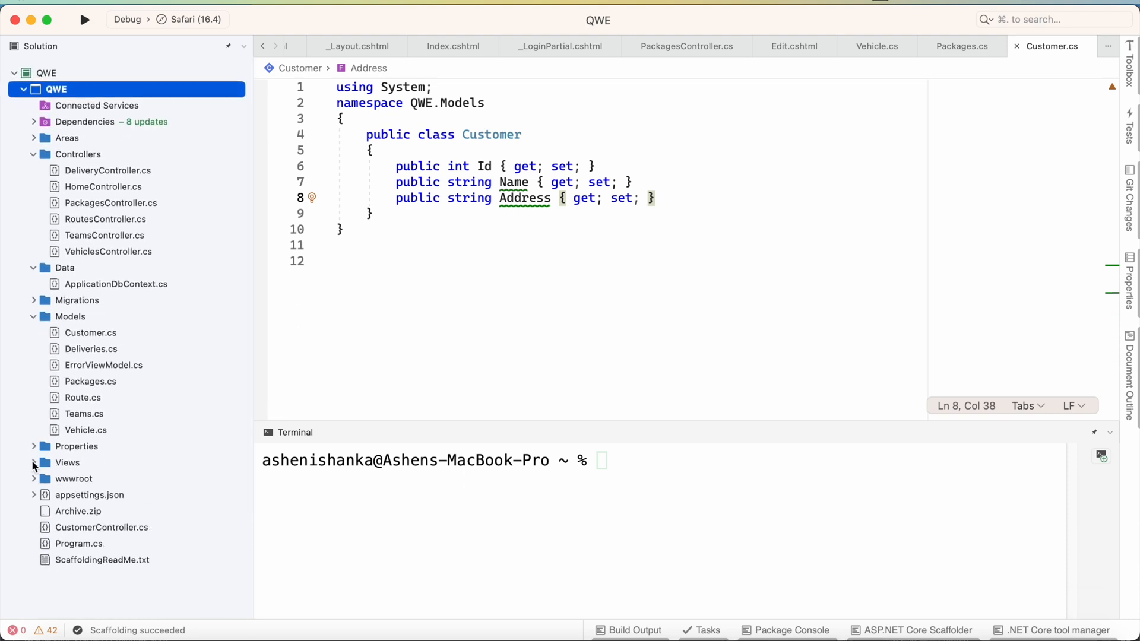
pyautogui.click(67, 462)
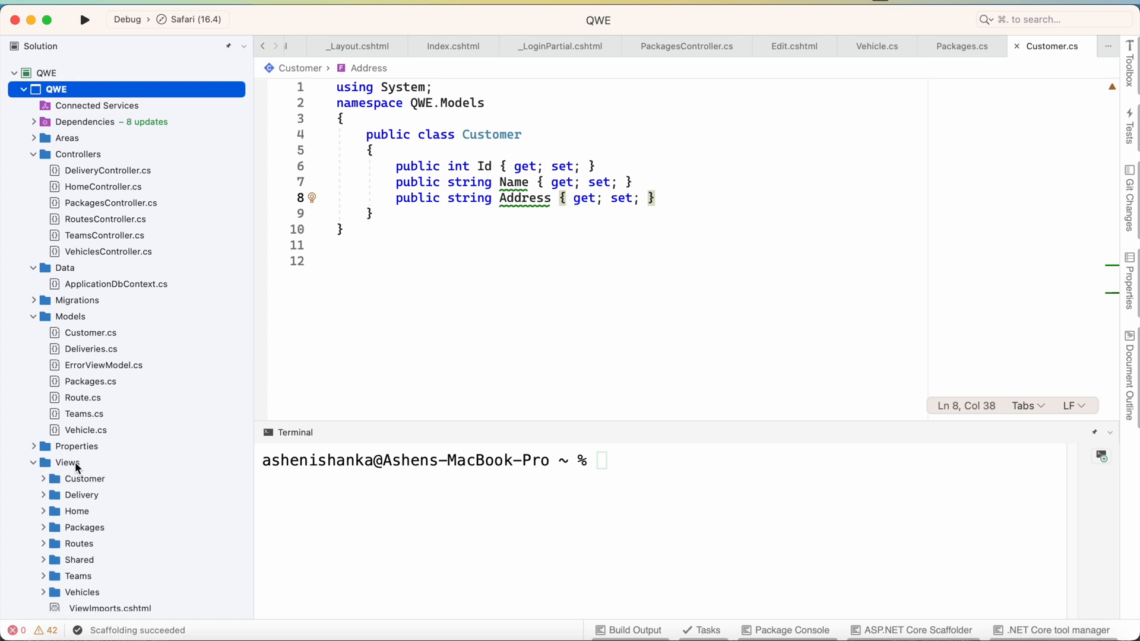
pyautogui.click(85, 479)
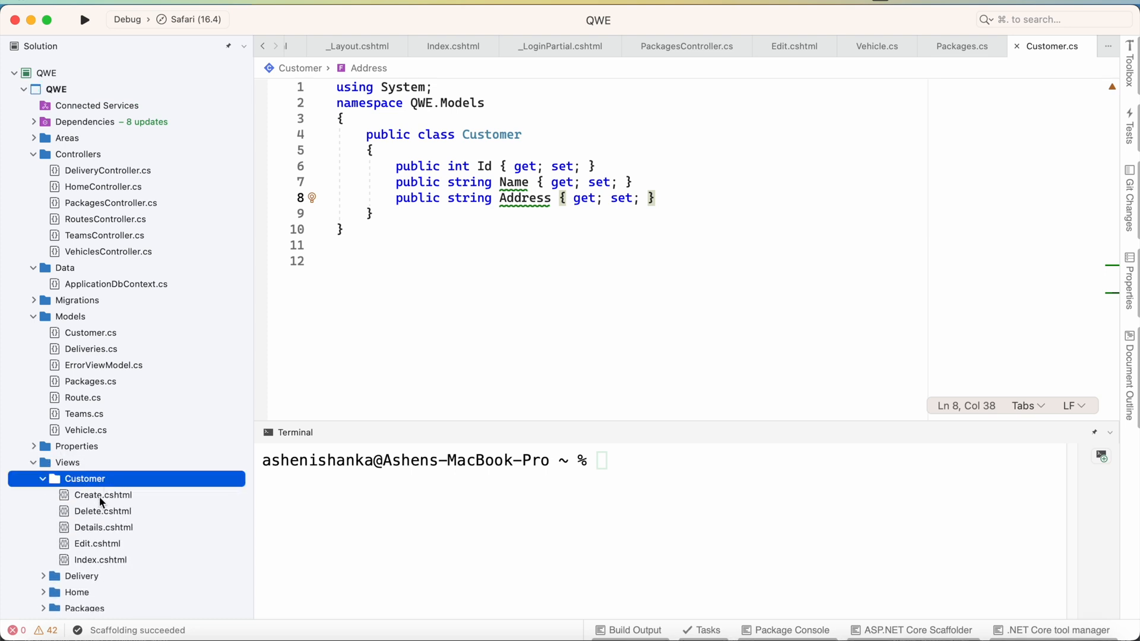
pyautogui.moveTo(104, 537)
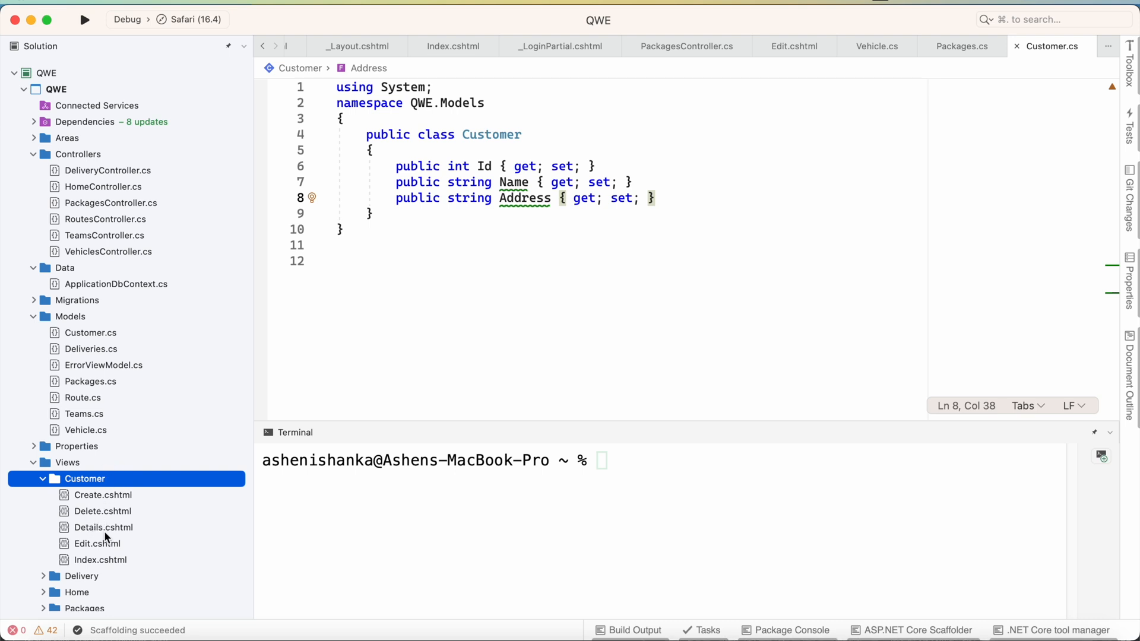
pyautogui.moveTo(101, 568)
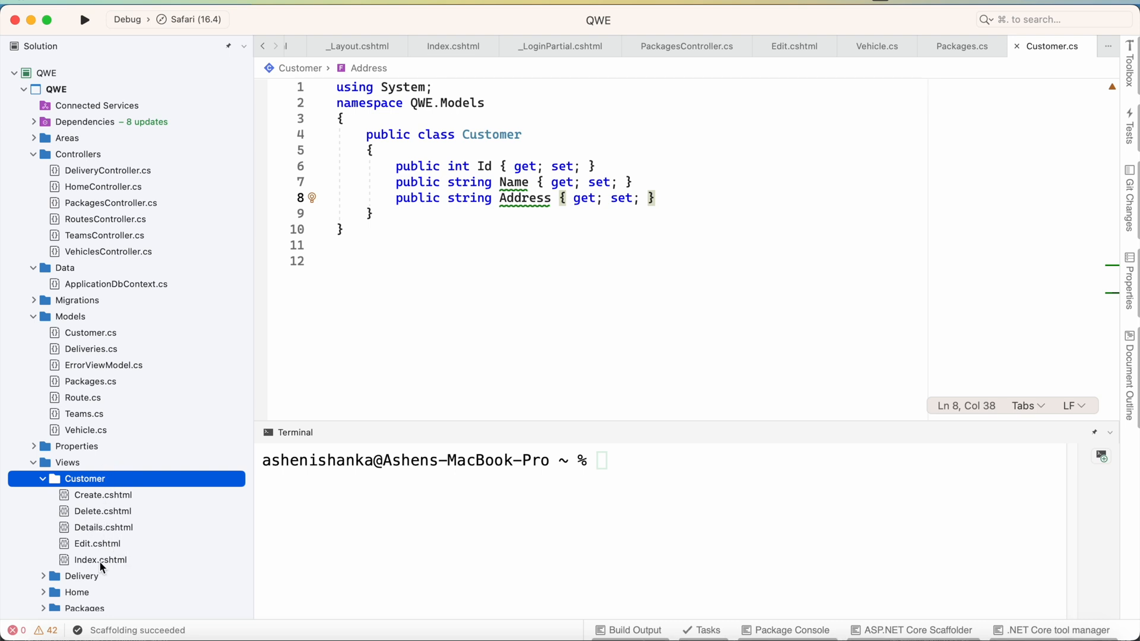
pyautogui.scroll(3)
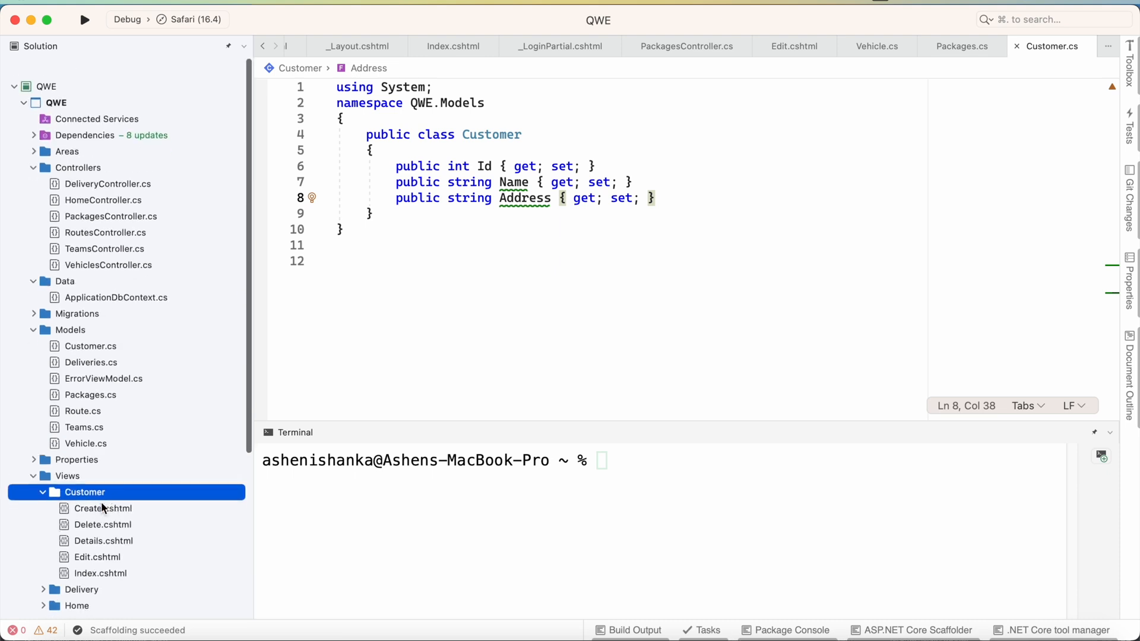
pyautogui.scroll(-3)
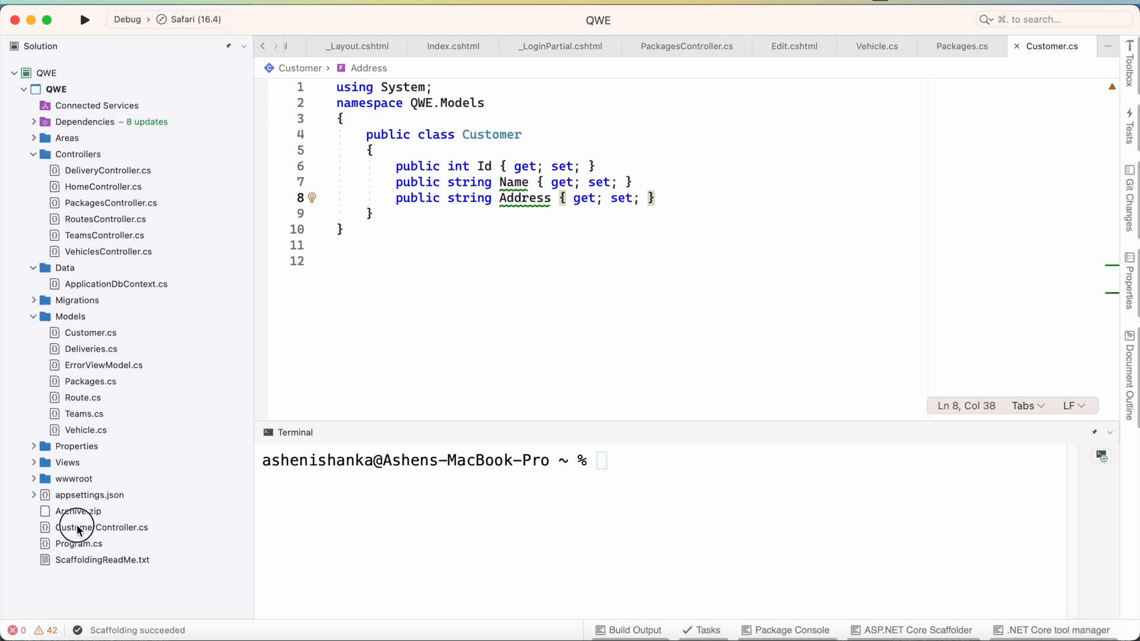
# Move CustomerController.cs from the project root into the Controllers folder.
pyautogui.click(102, 527)
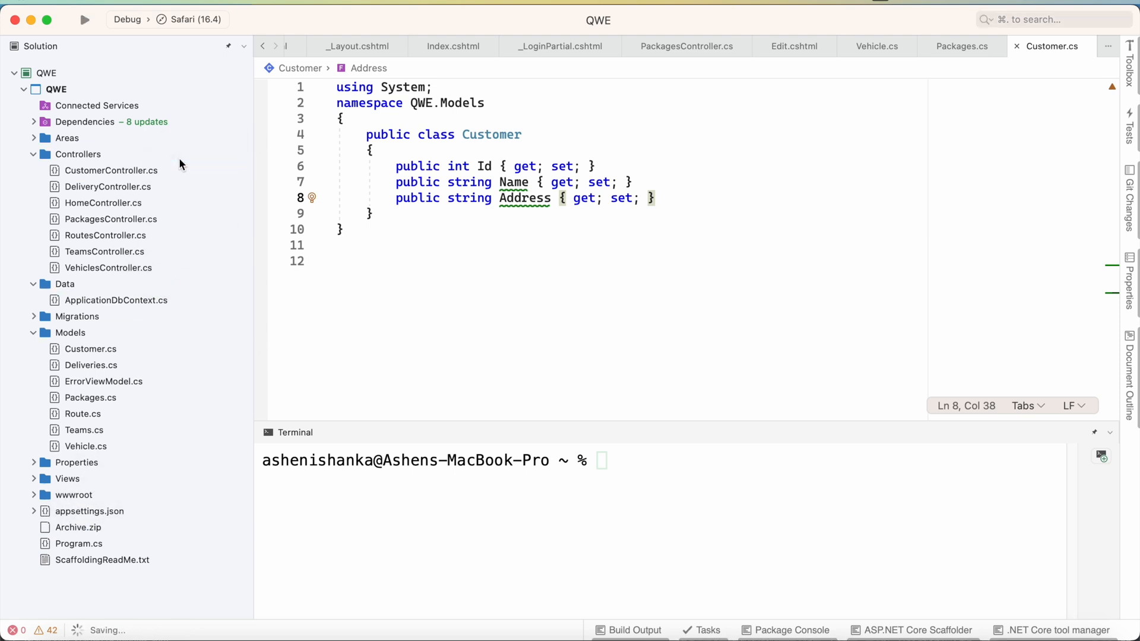
pyautogui.click(111, 170)
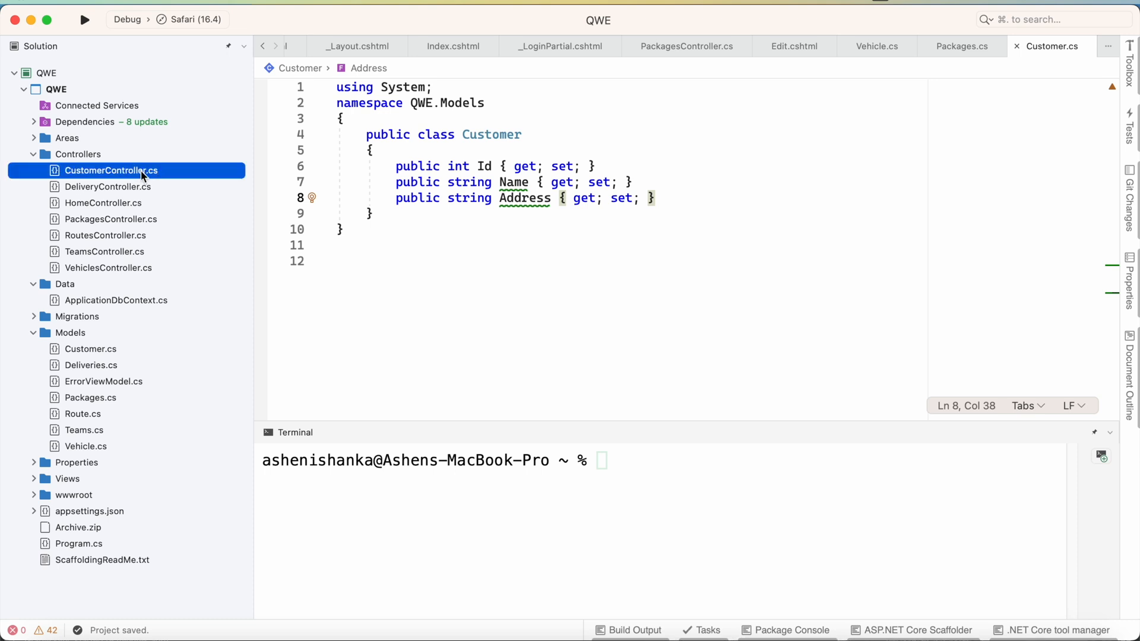
pyautogui.moveTo(161, 205)
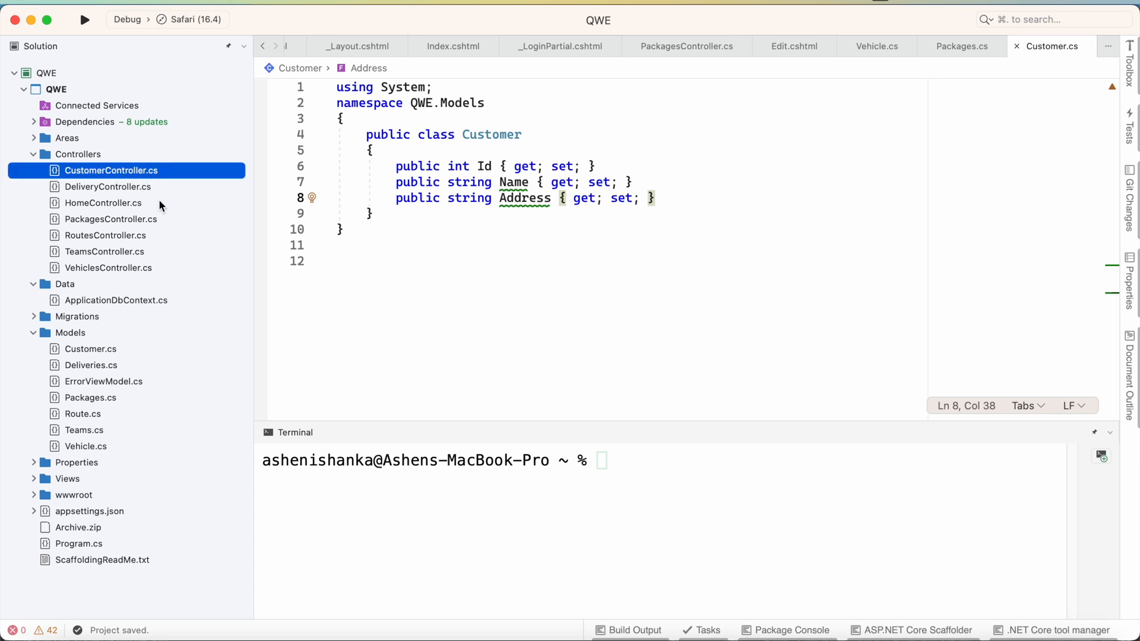
pyautogui.scroll(-3)
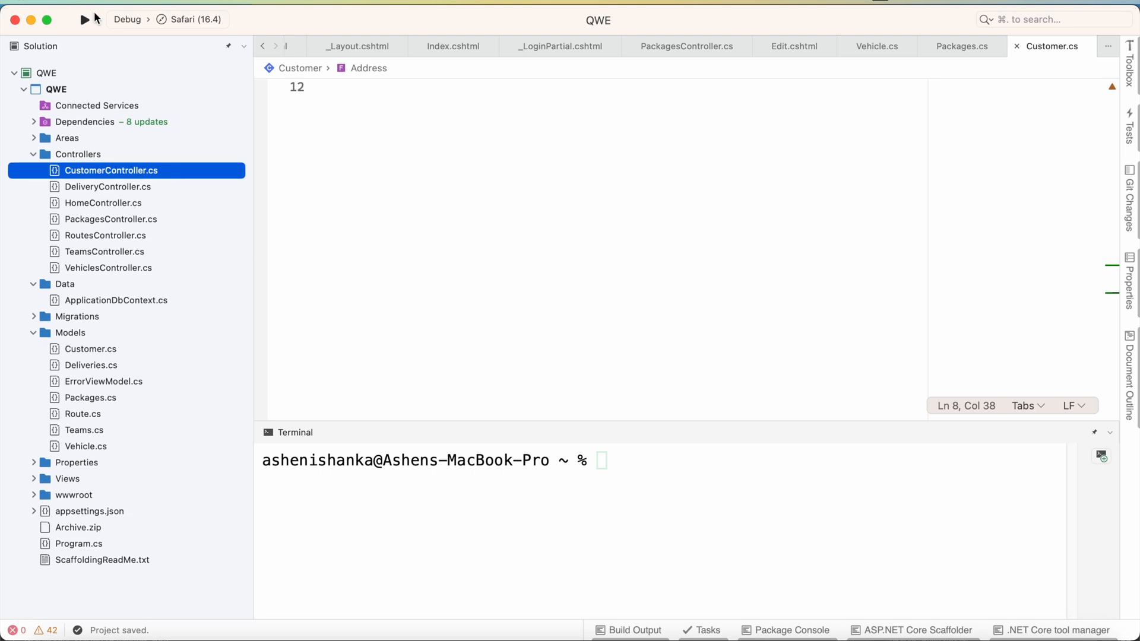
# Run the web app and load the Customers page in Safari, revealing the missing qwe.customer table error.
pyautogui.click(85, 20)
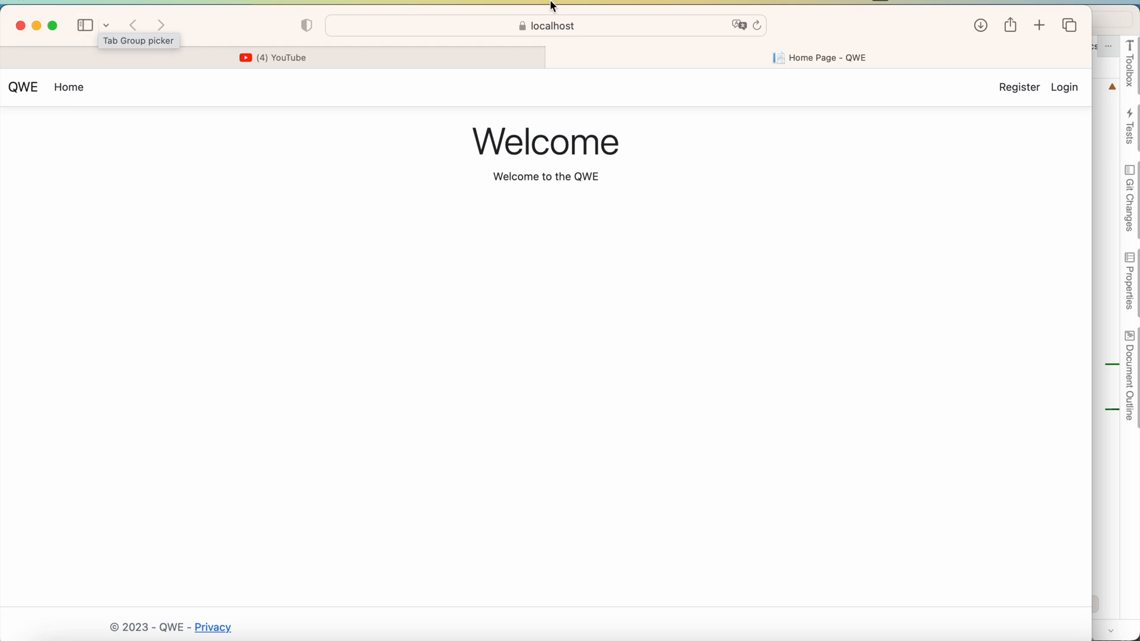
pyautogui.click(545, 25)
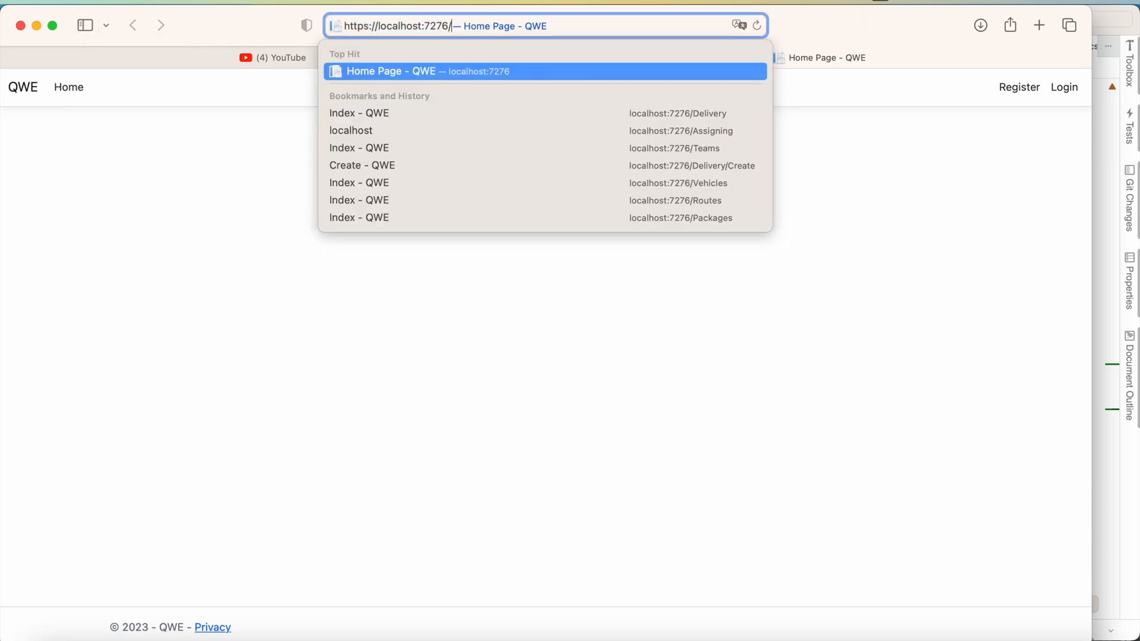
pyautogui.write('Custo')
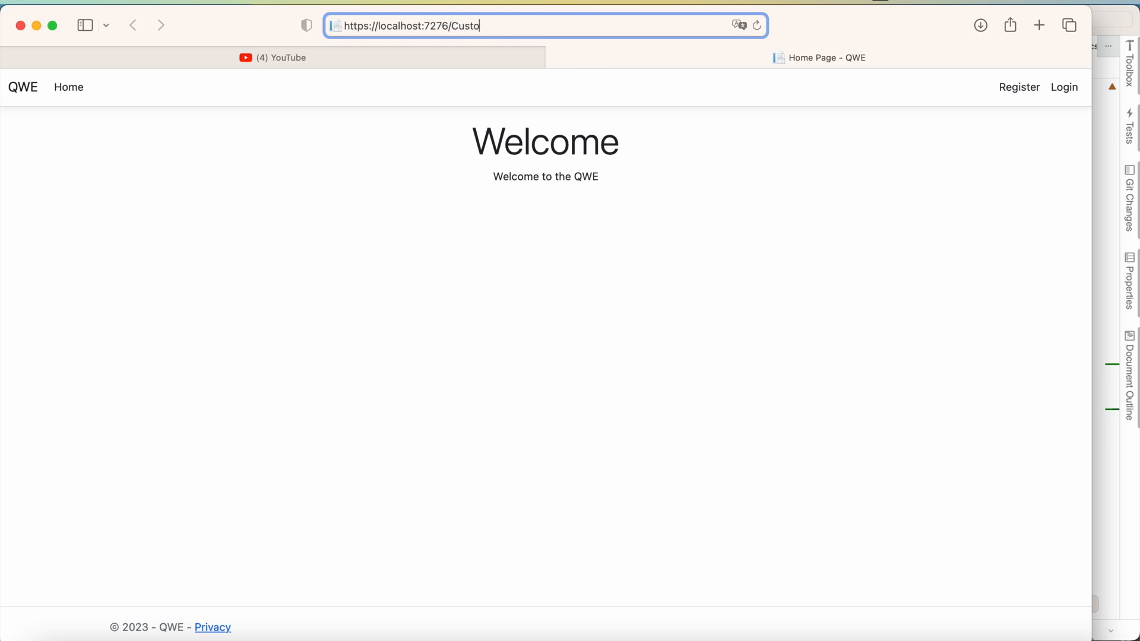
pyautogui.write('mers')
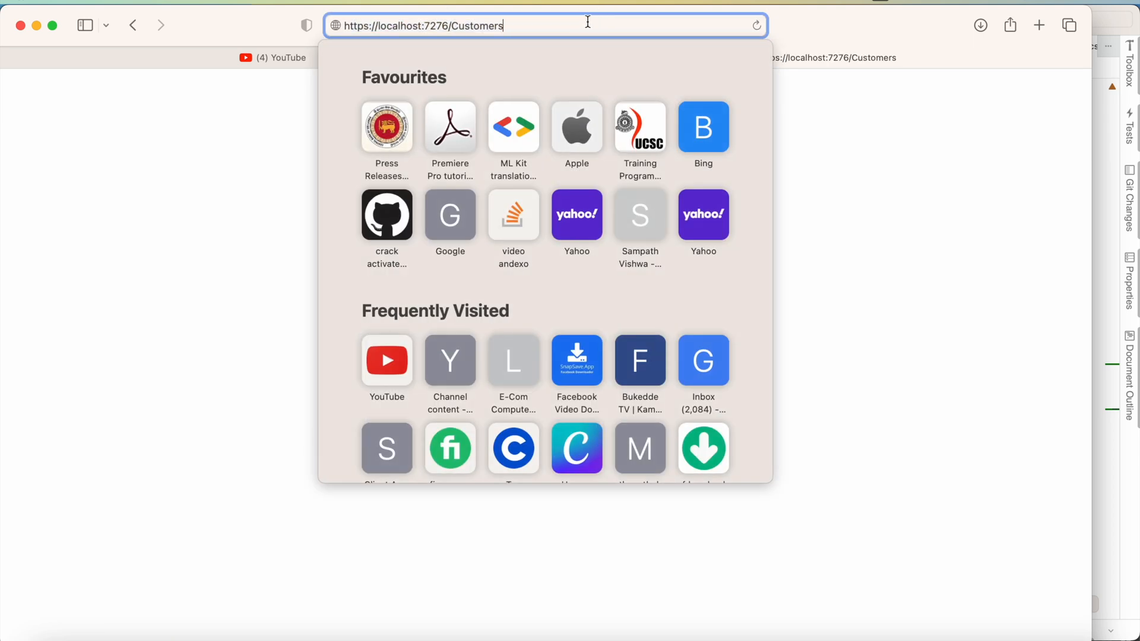
pyautogui.press('Return')
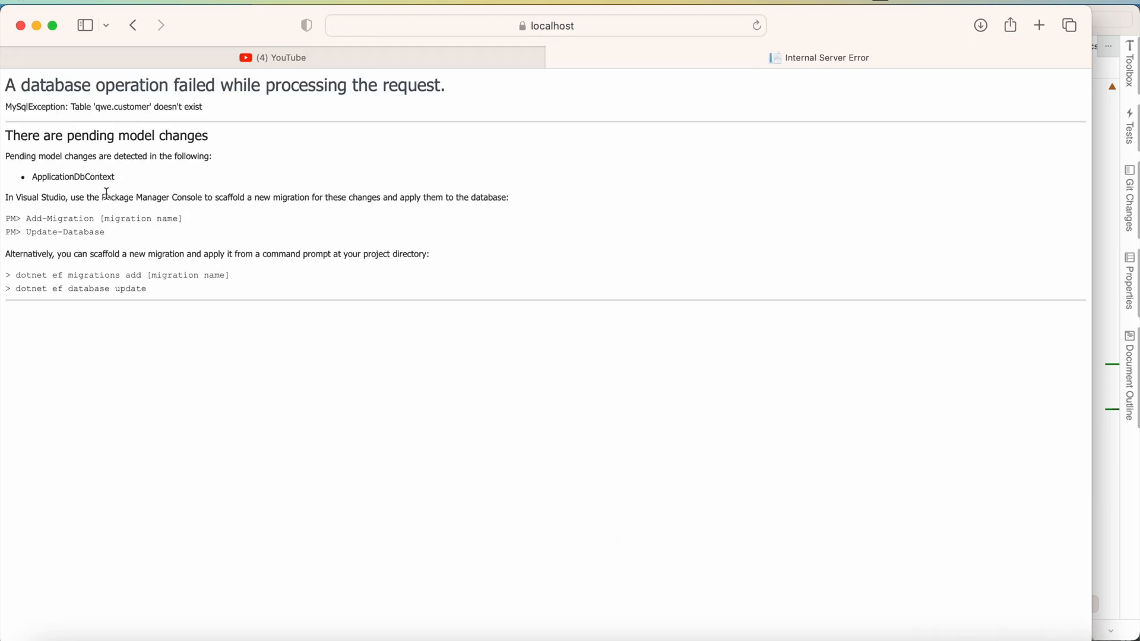
pyautogui.moveTo(6, 197); pyautogui.dragTo(104, 232)
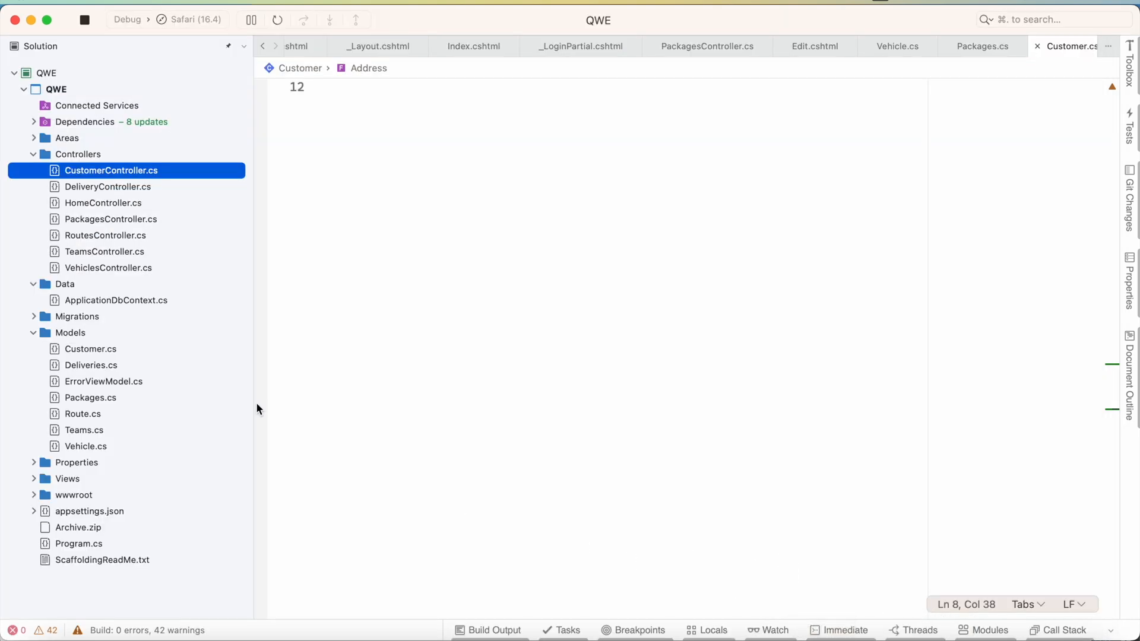
# Open a terminal in the QWE project folder from the Solution pad.
pyautogui.rightClick(55, 89)
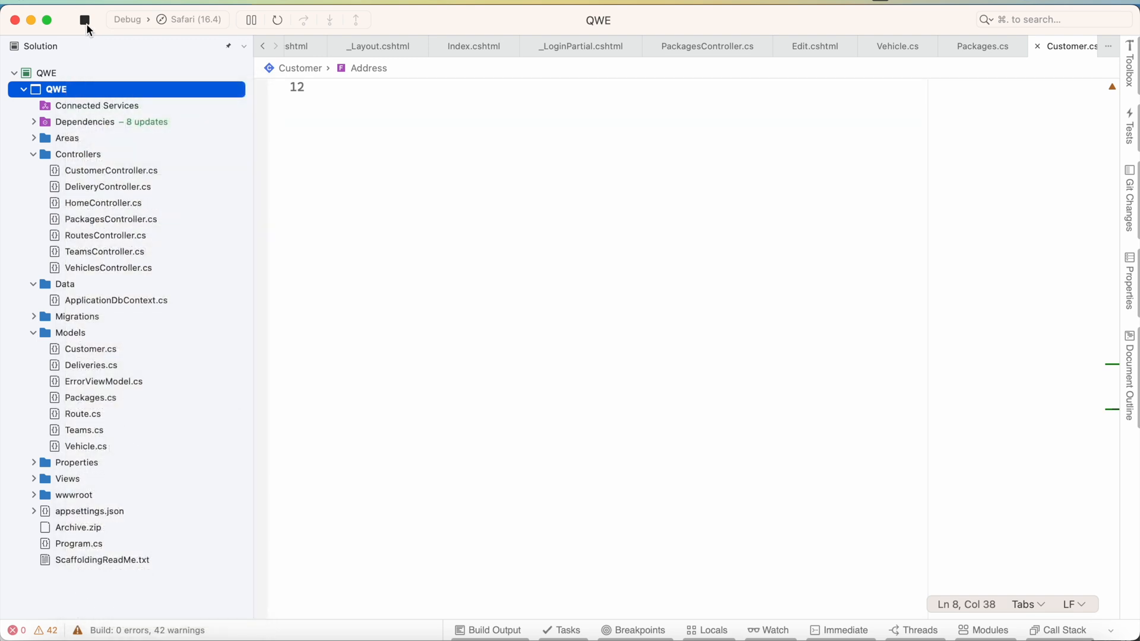
pyautogui.moveTo(86, 24)
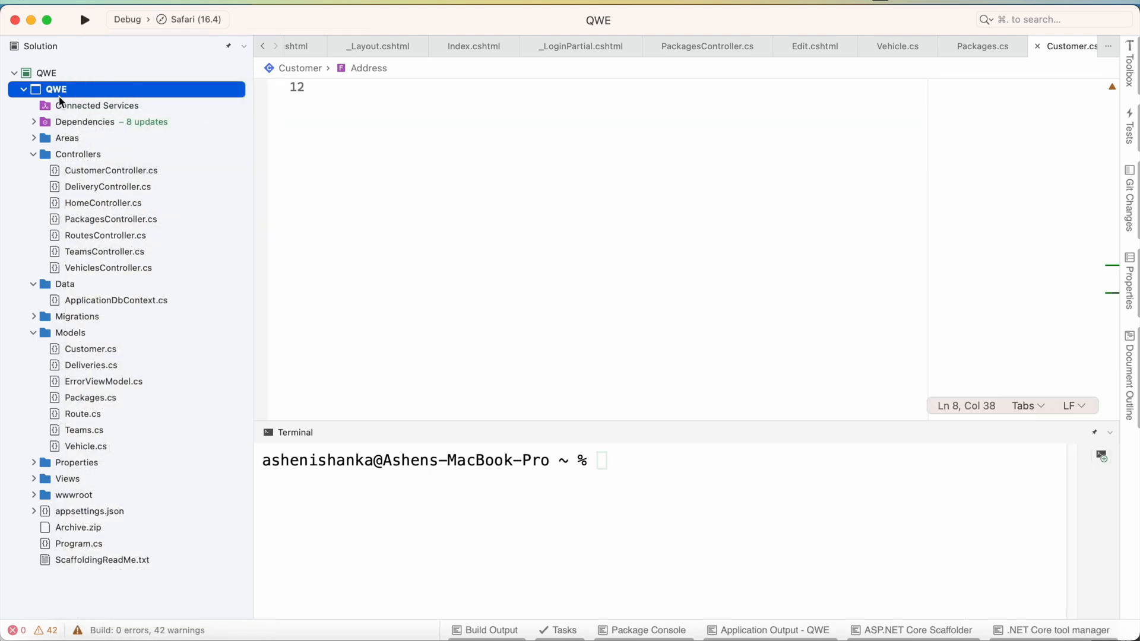
pyautogui.rightClick(56, 89)
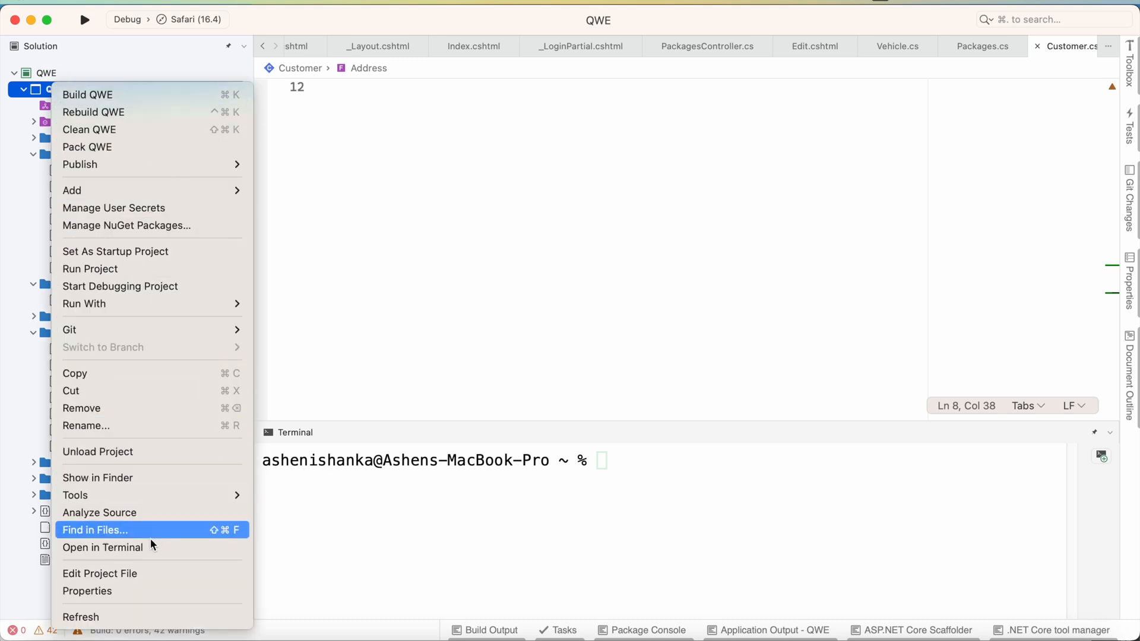
pyautogui.click(102, 547)
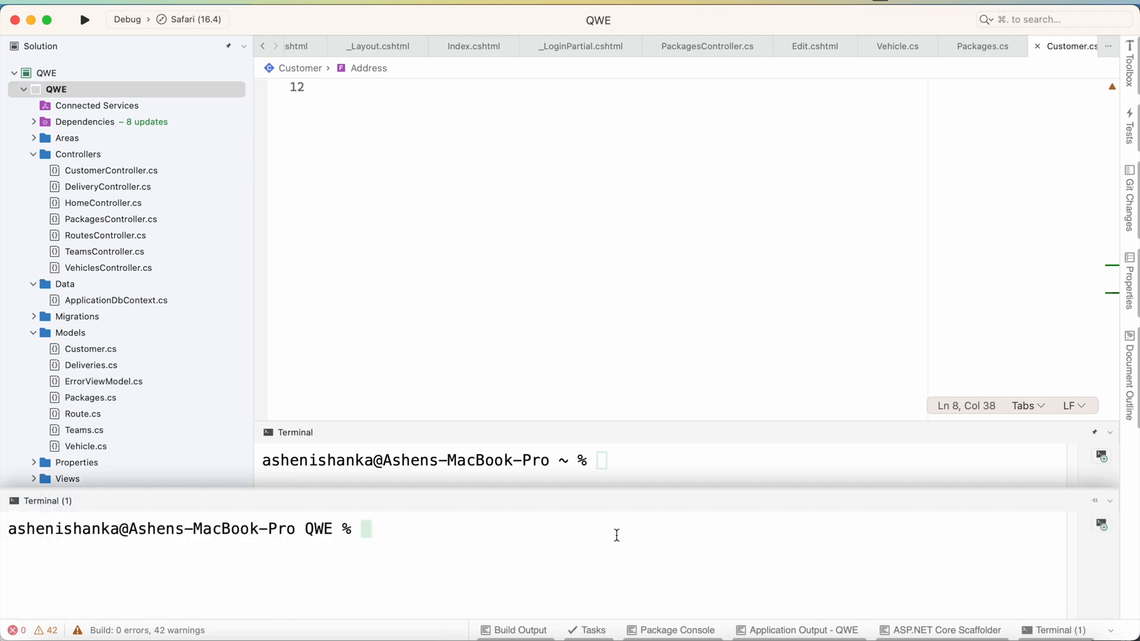
# Run 'dotnet ef migrations add customers' to add the customers migration.
pyautogui.write('do')
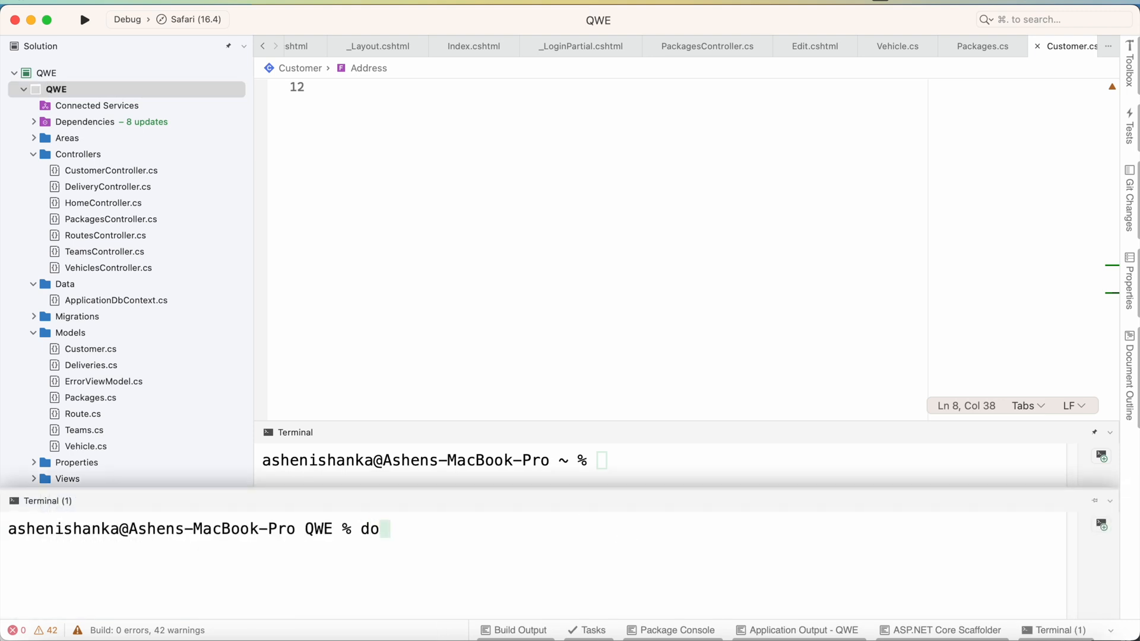
pyautogui.write('tnet ef')
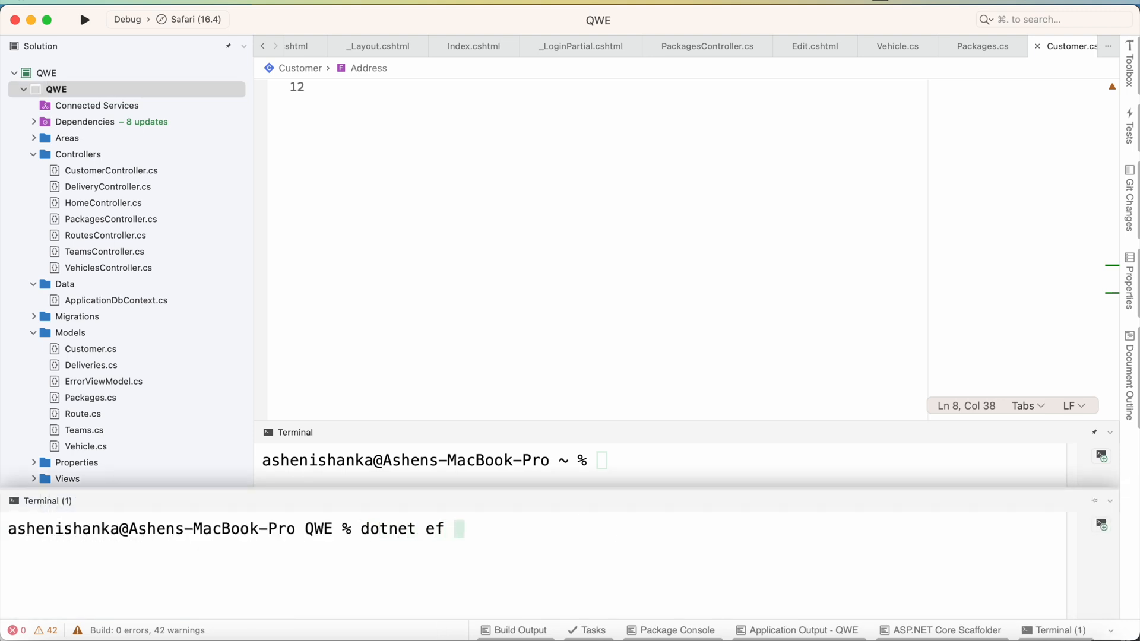
pyautogui.write('migrat')
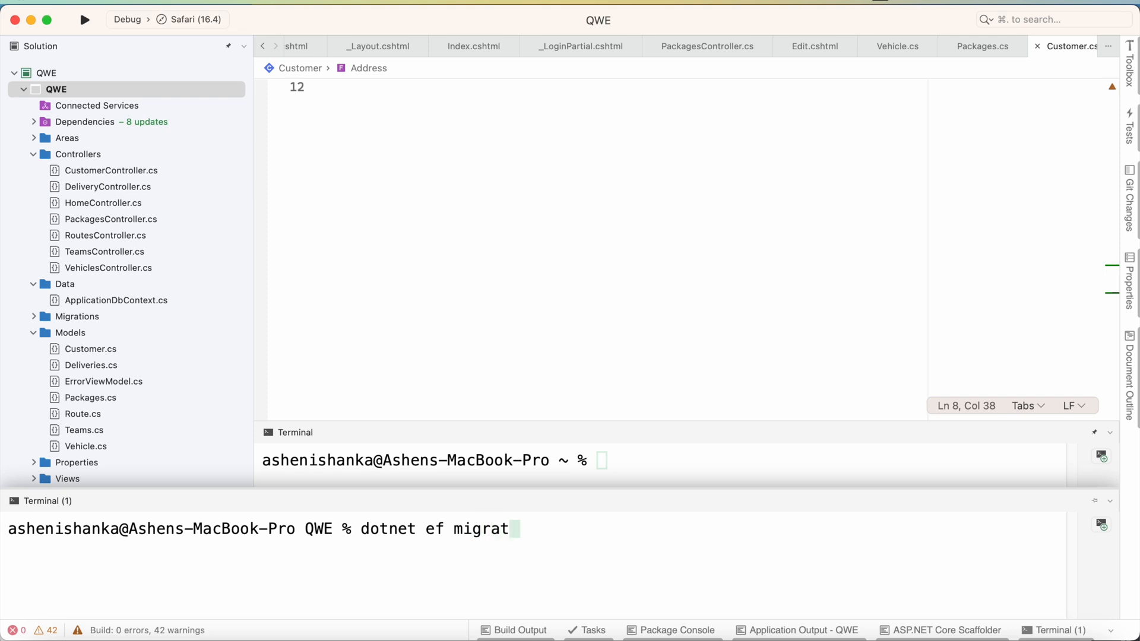
pyautogui.write('ions add')
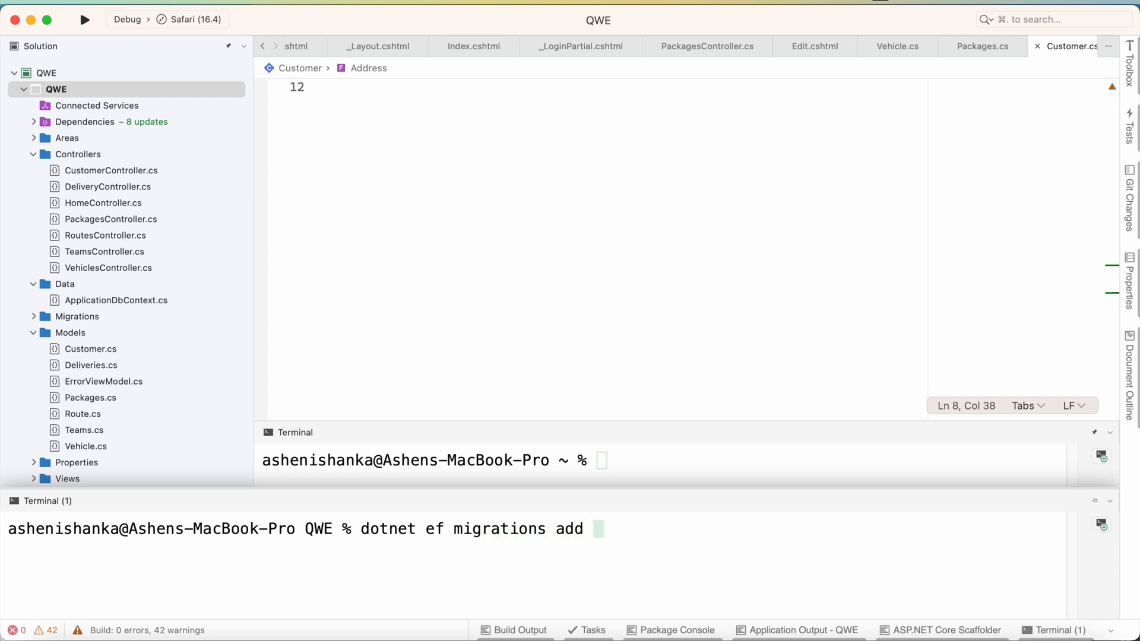
pyautogui.write('custom')
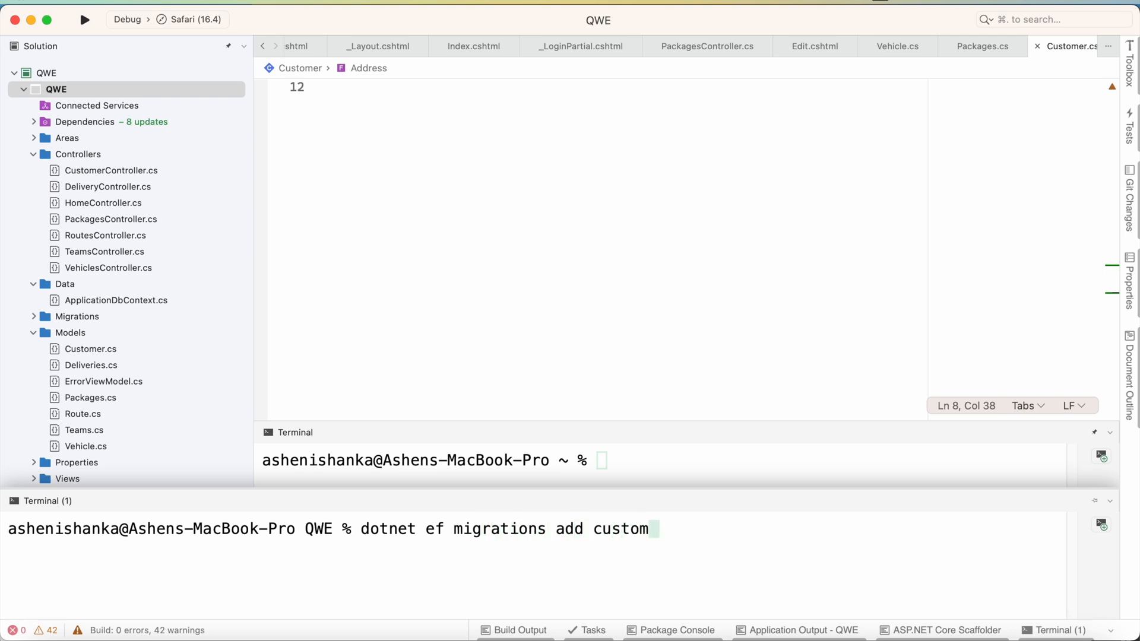
pyautogui.write('ers')
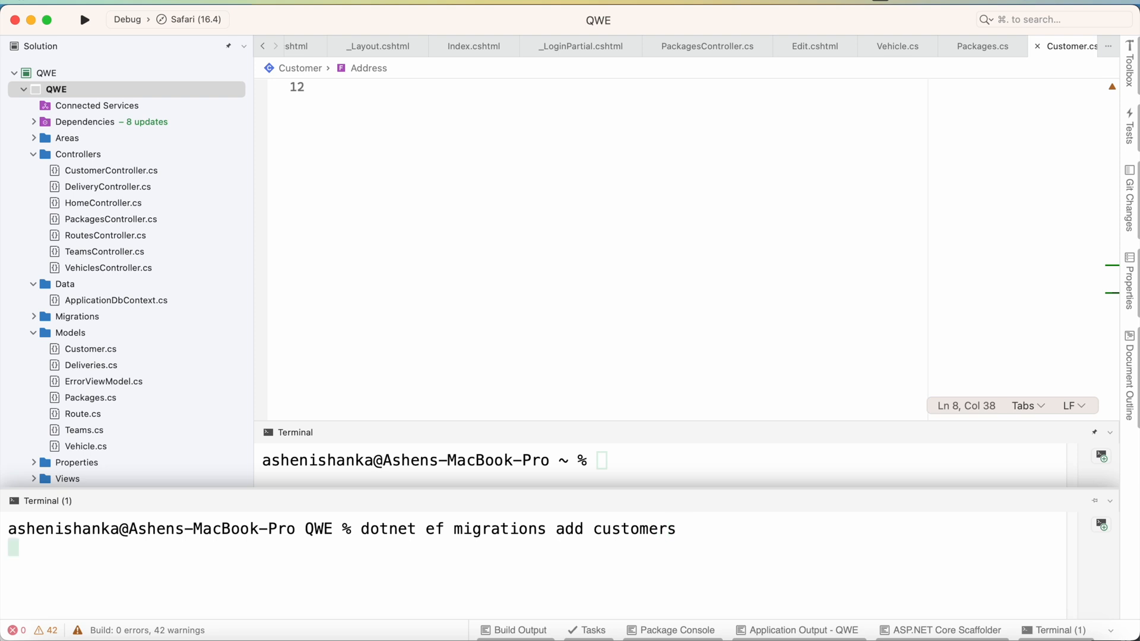
pyautogui.press('Return')
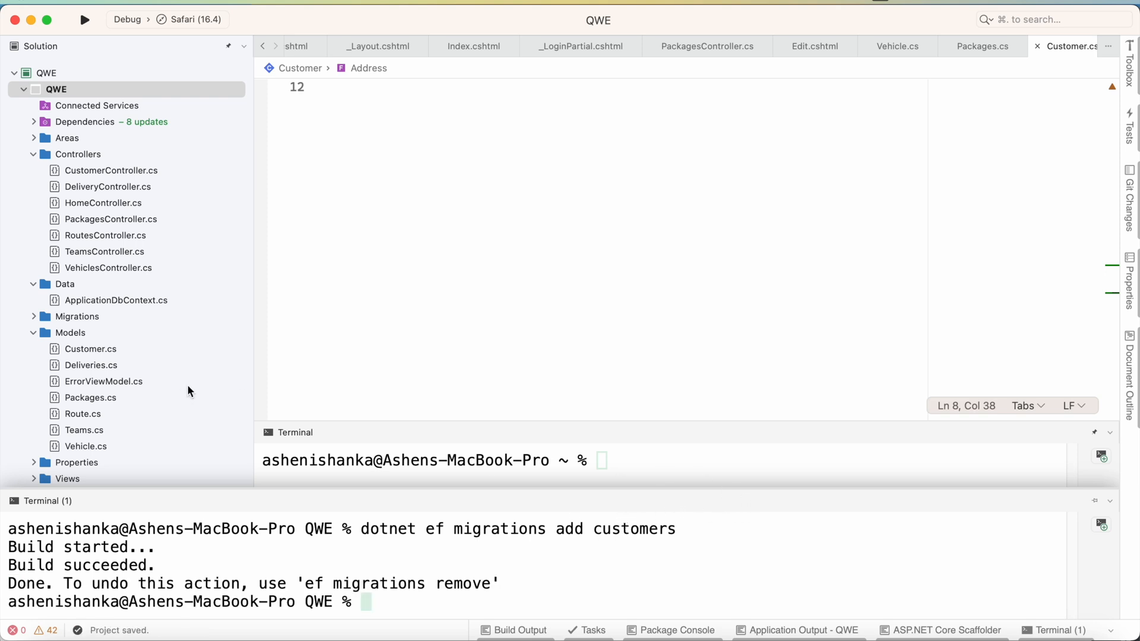
pyautogui.moveTo(665, 529)
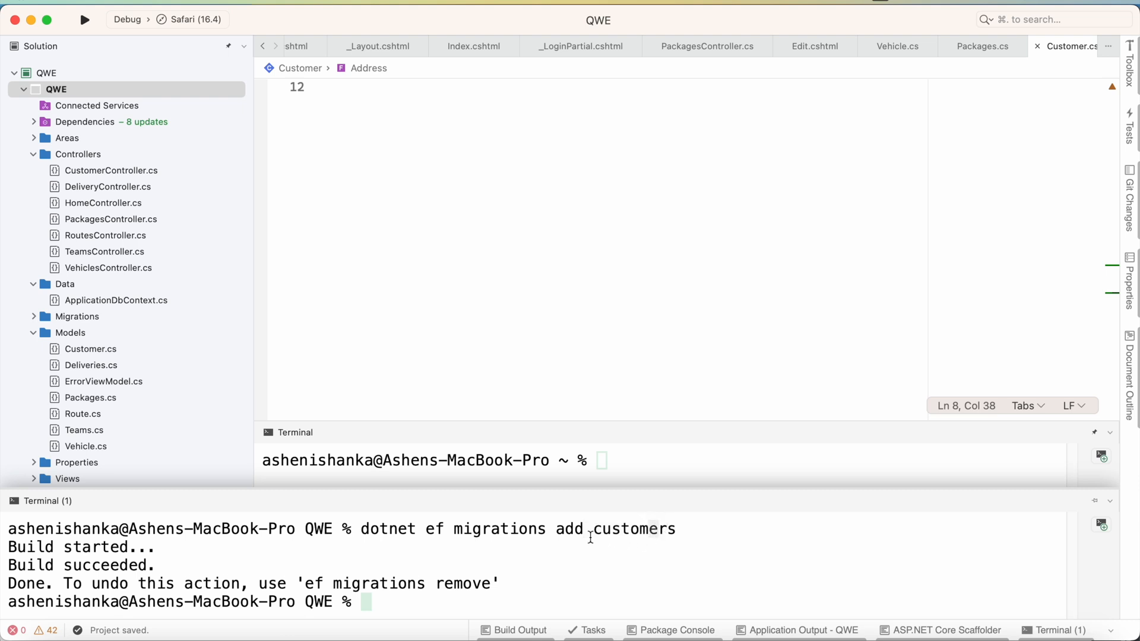
pyautogui.moveTo(637, 552)
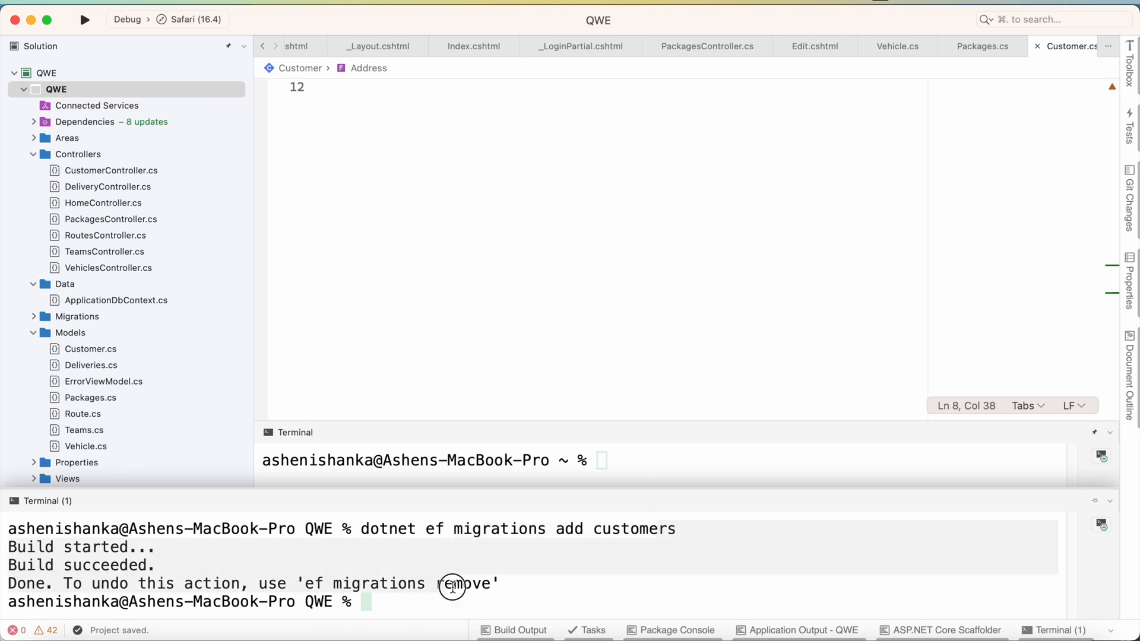
# Run 'dotnet ef database update' in the terminal to apply the customers migration.
pyautogui.write('dotn')
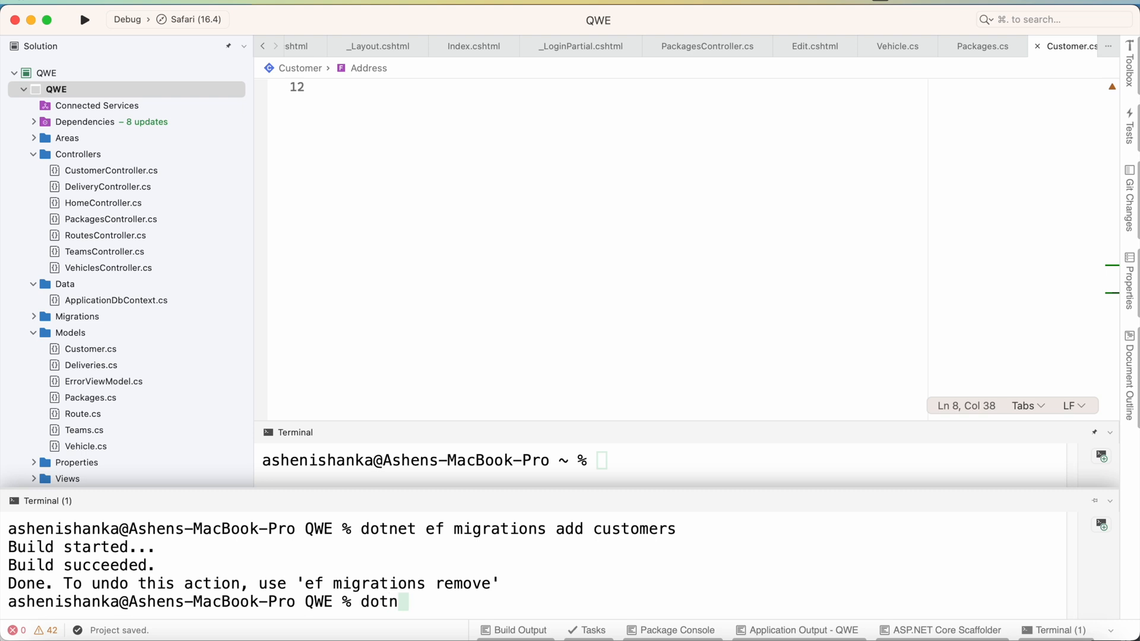
pyautogui.write('et ef')
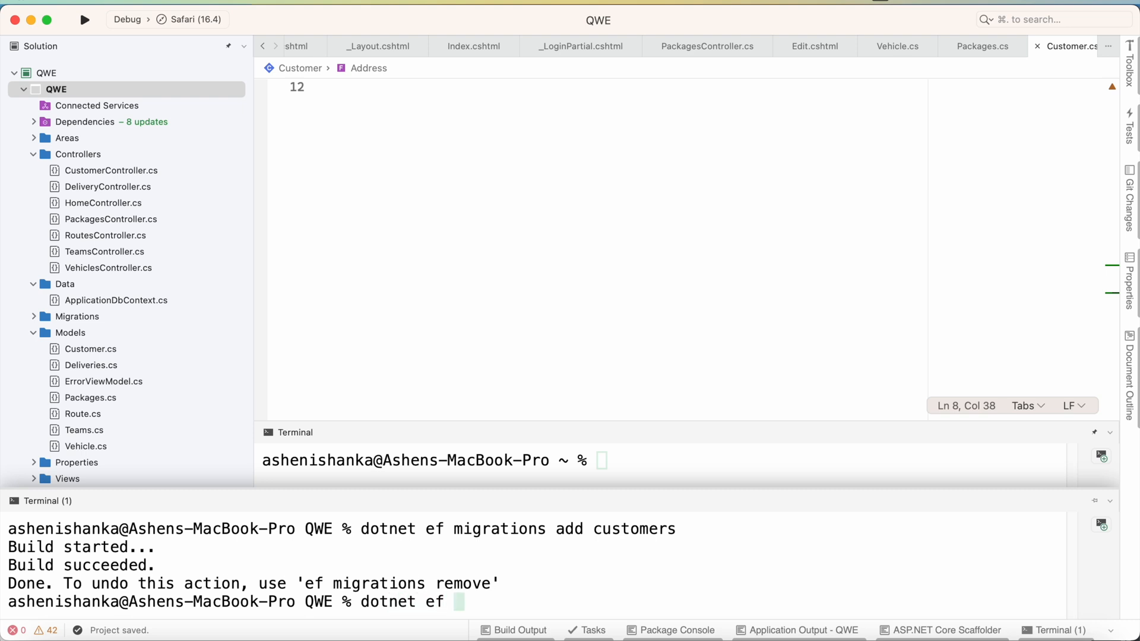
pyautogui.write('database')
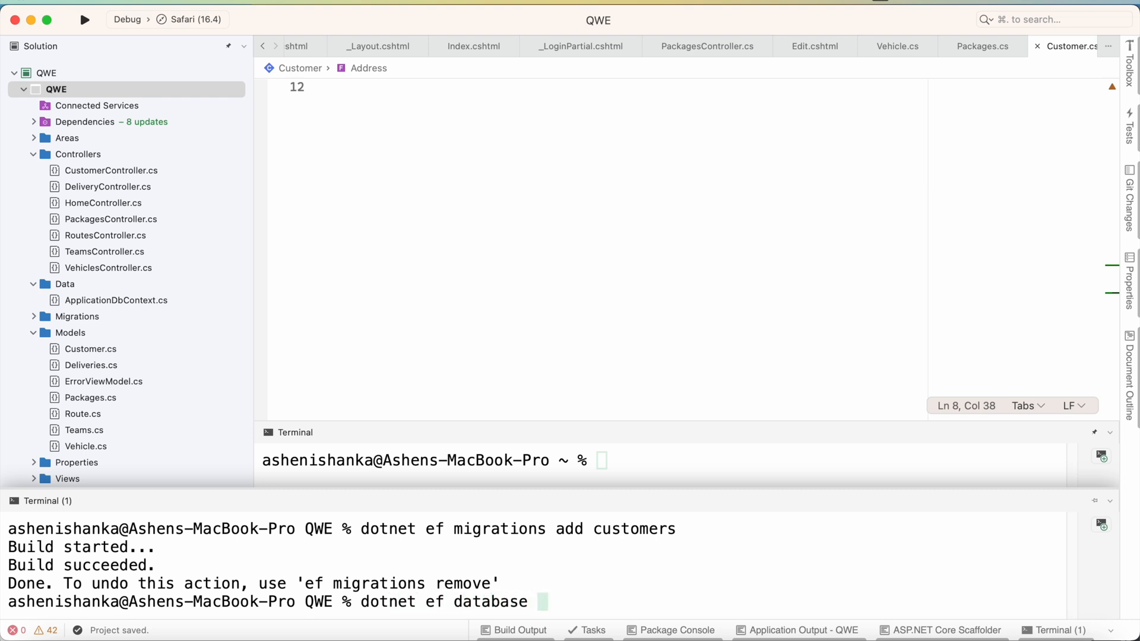
pyautogui.write('update')
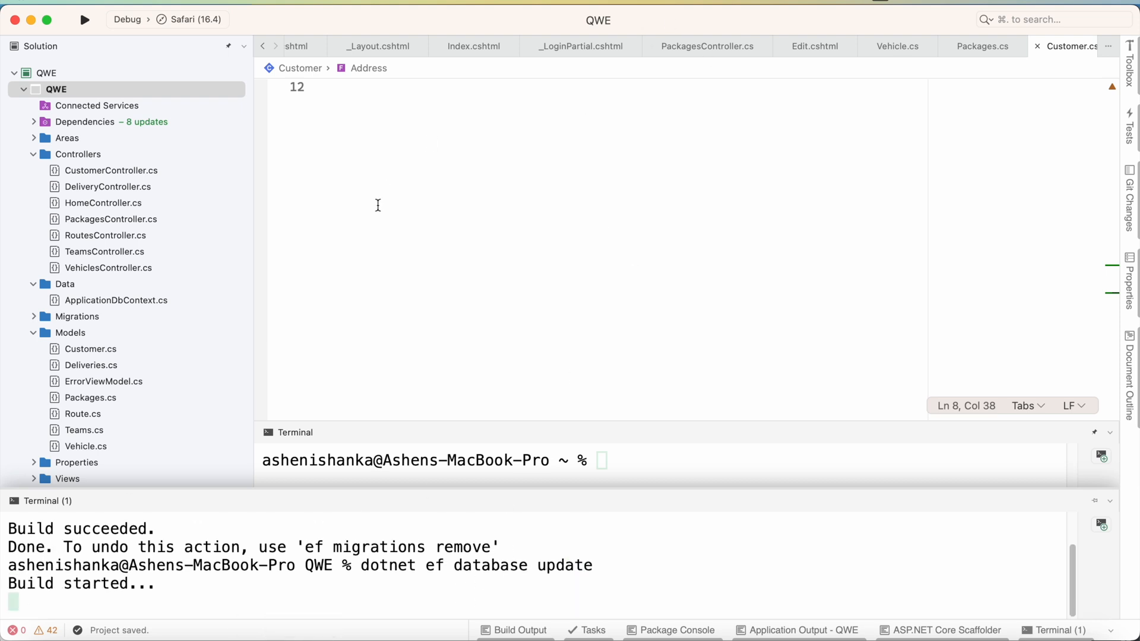
pyautogui.moveTo(337, 639)
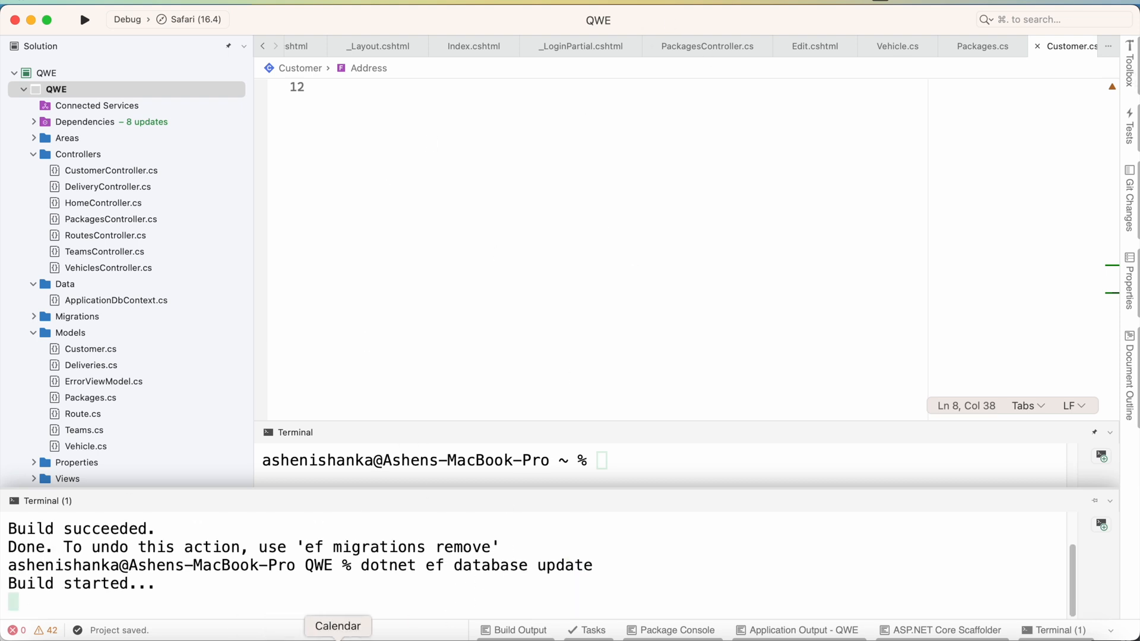
pyautogui.moveTo(431, 430)
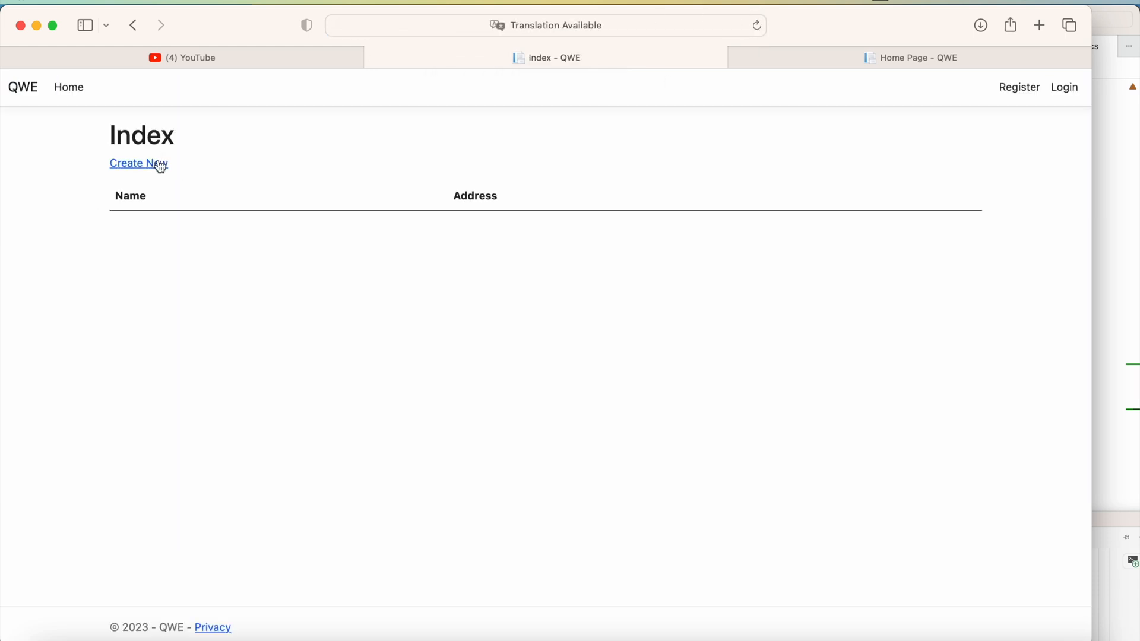
# Create customer 'gyg' with address 67, then delete it so the list is empty again.
pyautogui.click(138, 163)
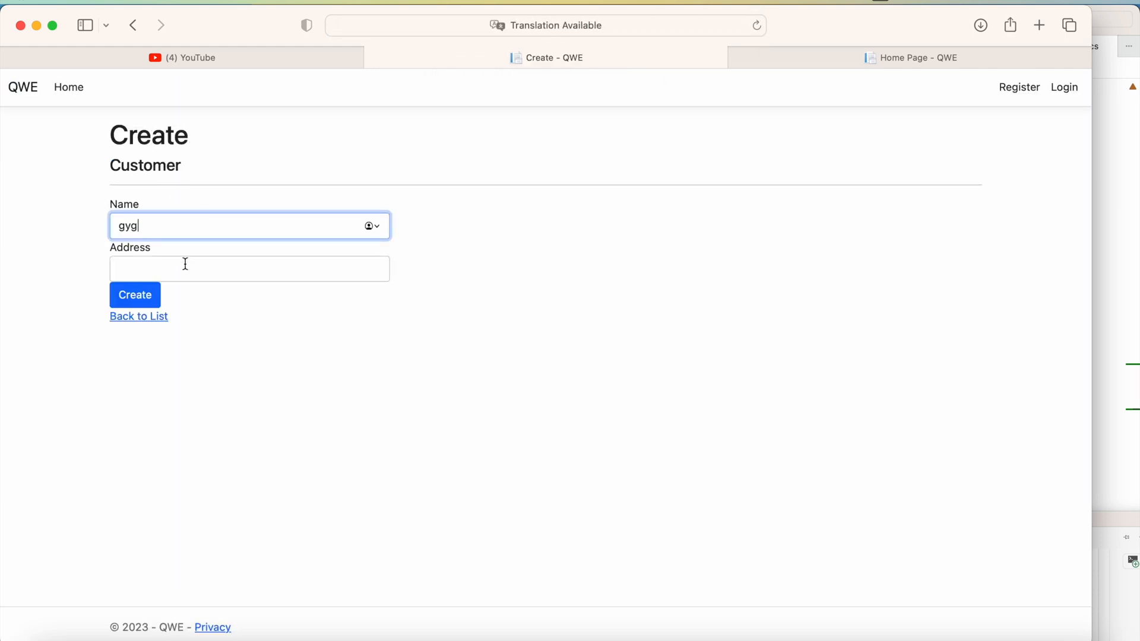
pyautogui.click(134, 294)
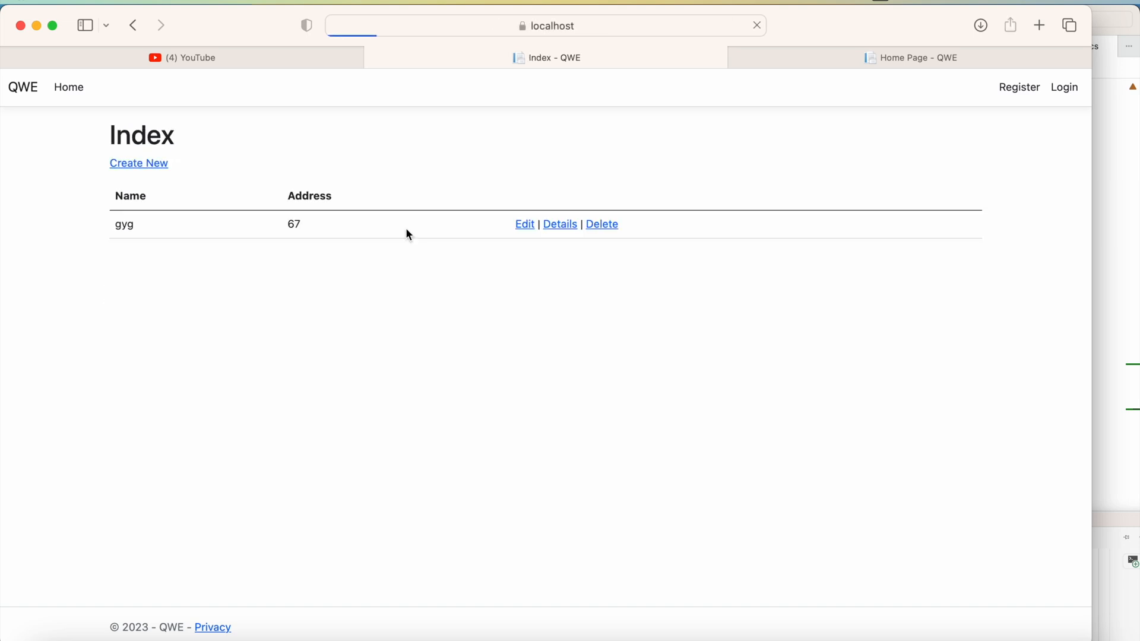
pyautogui.click(600, 224)
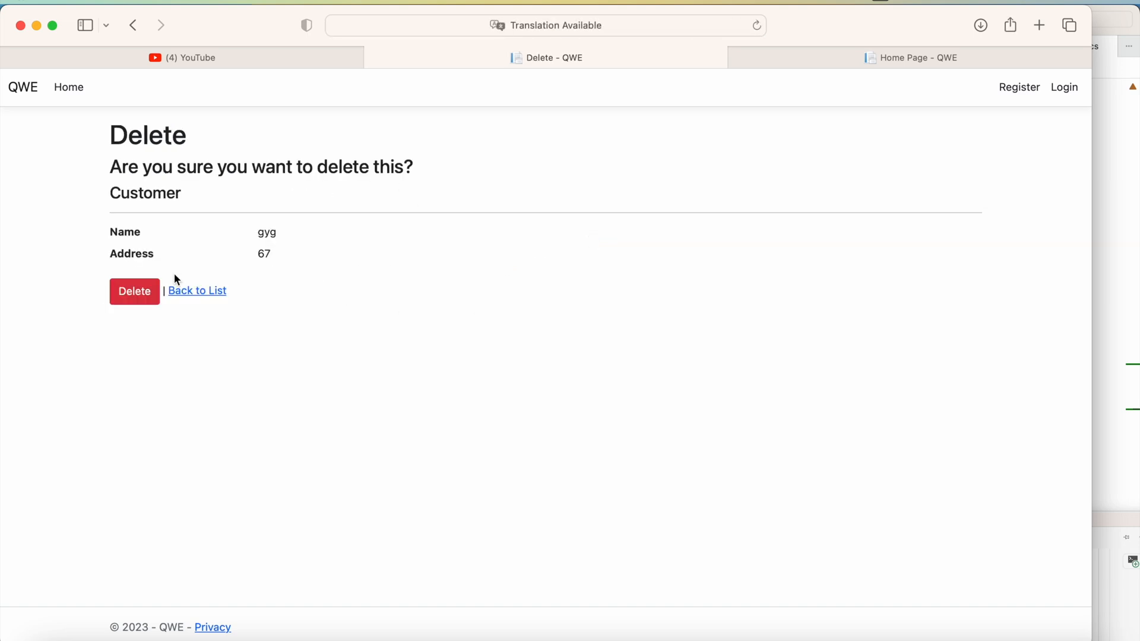
pyautogui.click(134, 291)
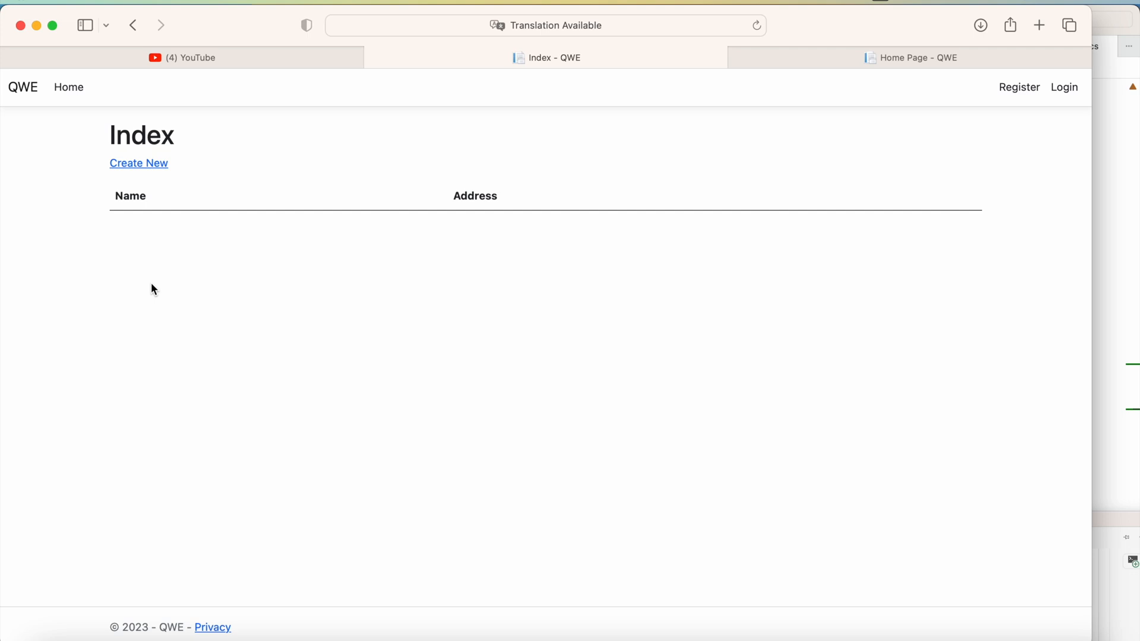